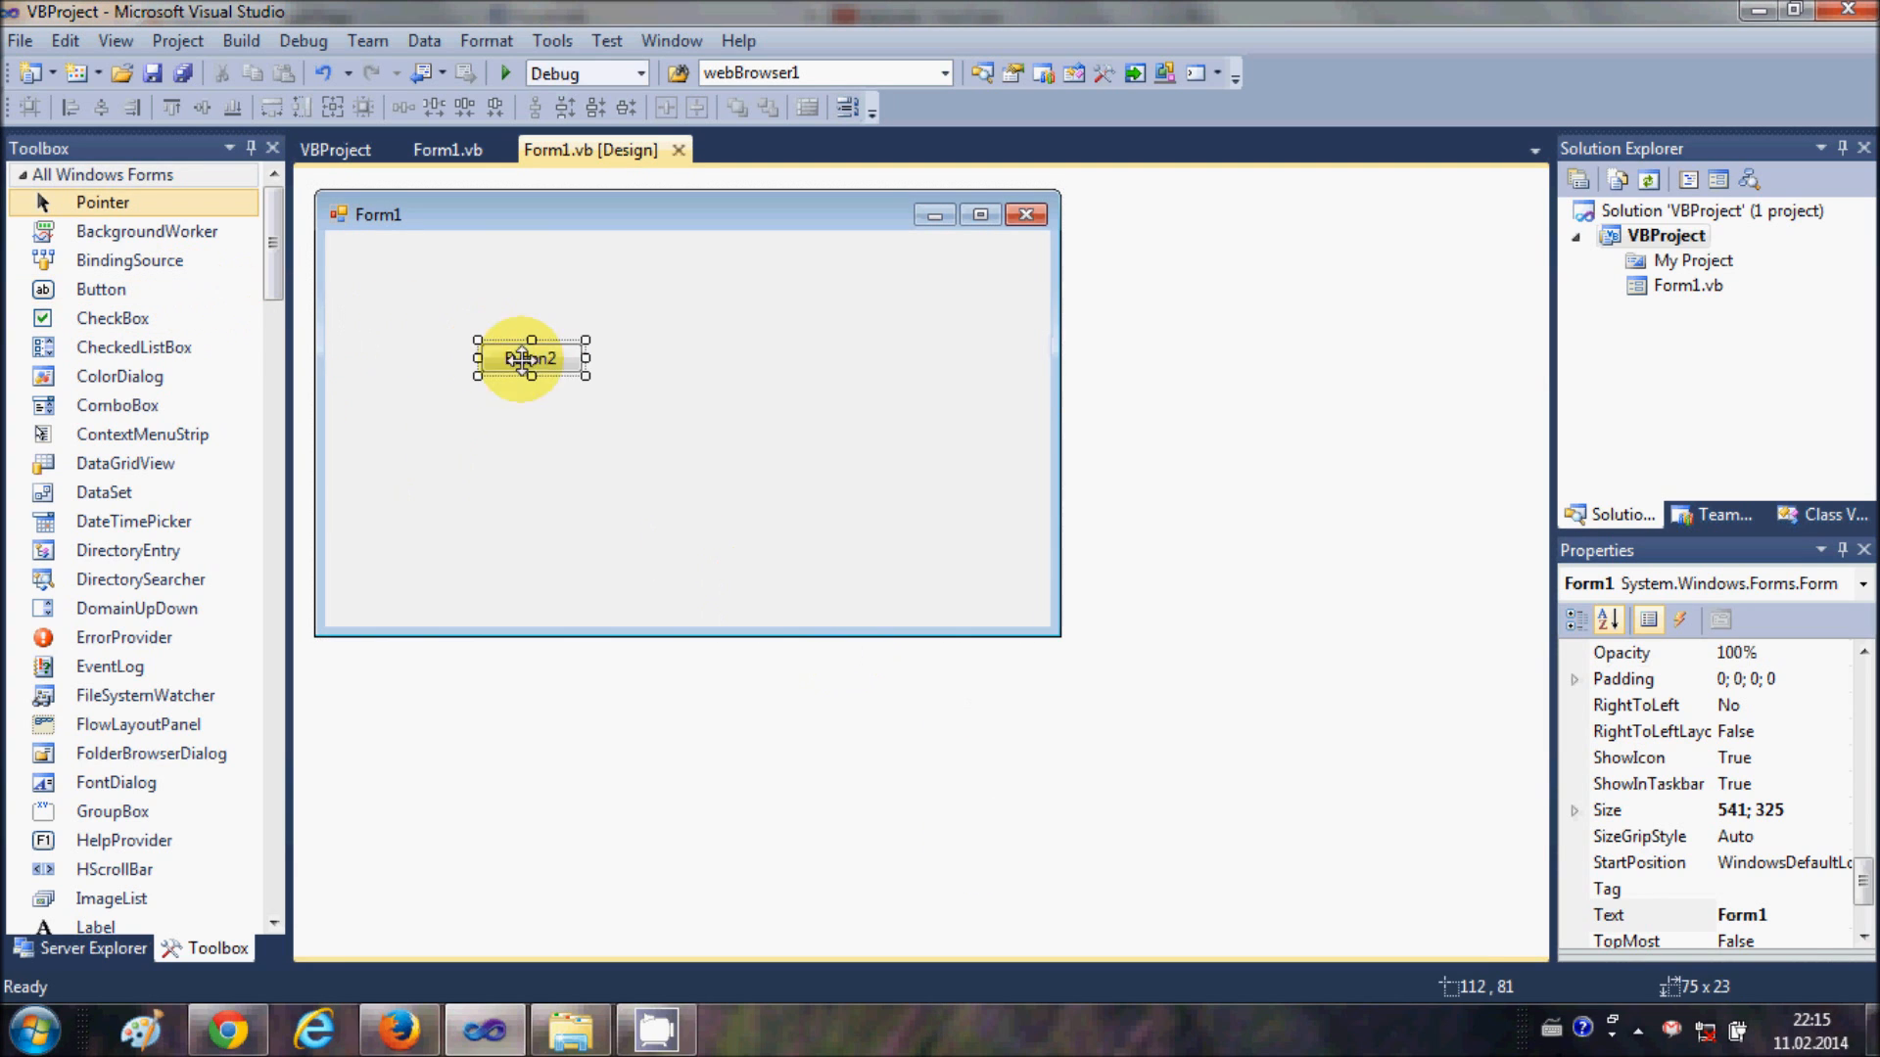
Stretch Button2 larger and set its Text to CREATE TXT FILE.
left_click_drag(585, 378, 777, 486)
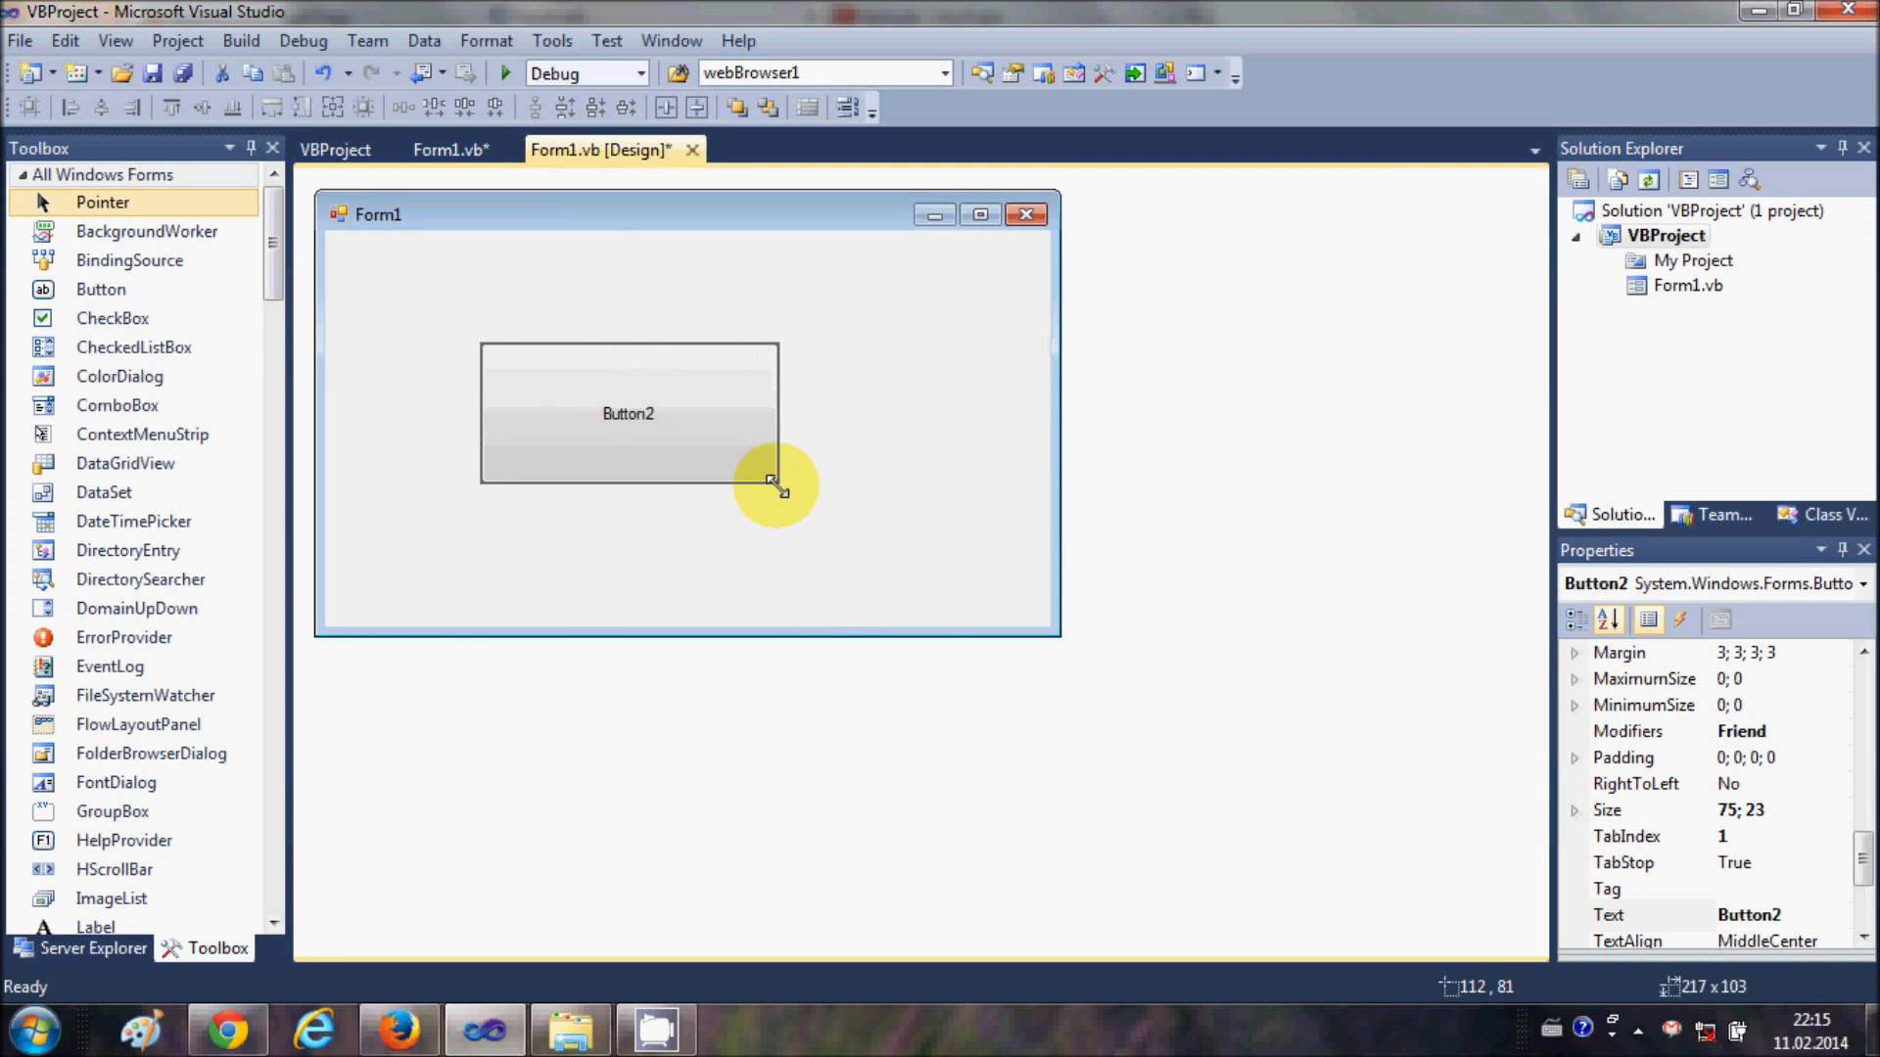
left_click_drag(774, 483, 780, 483)
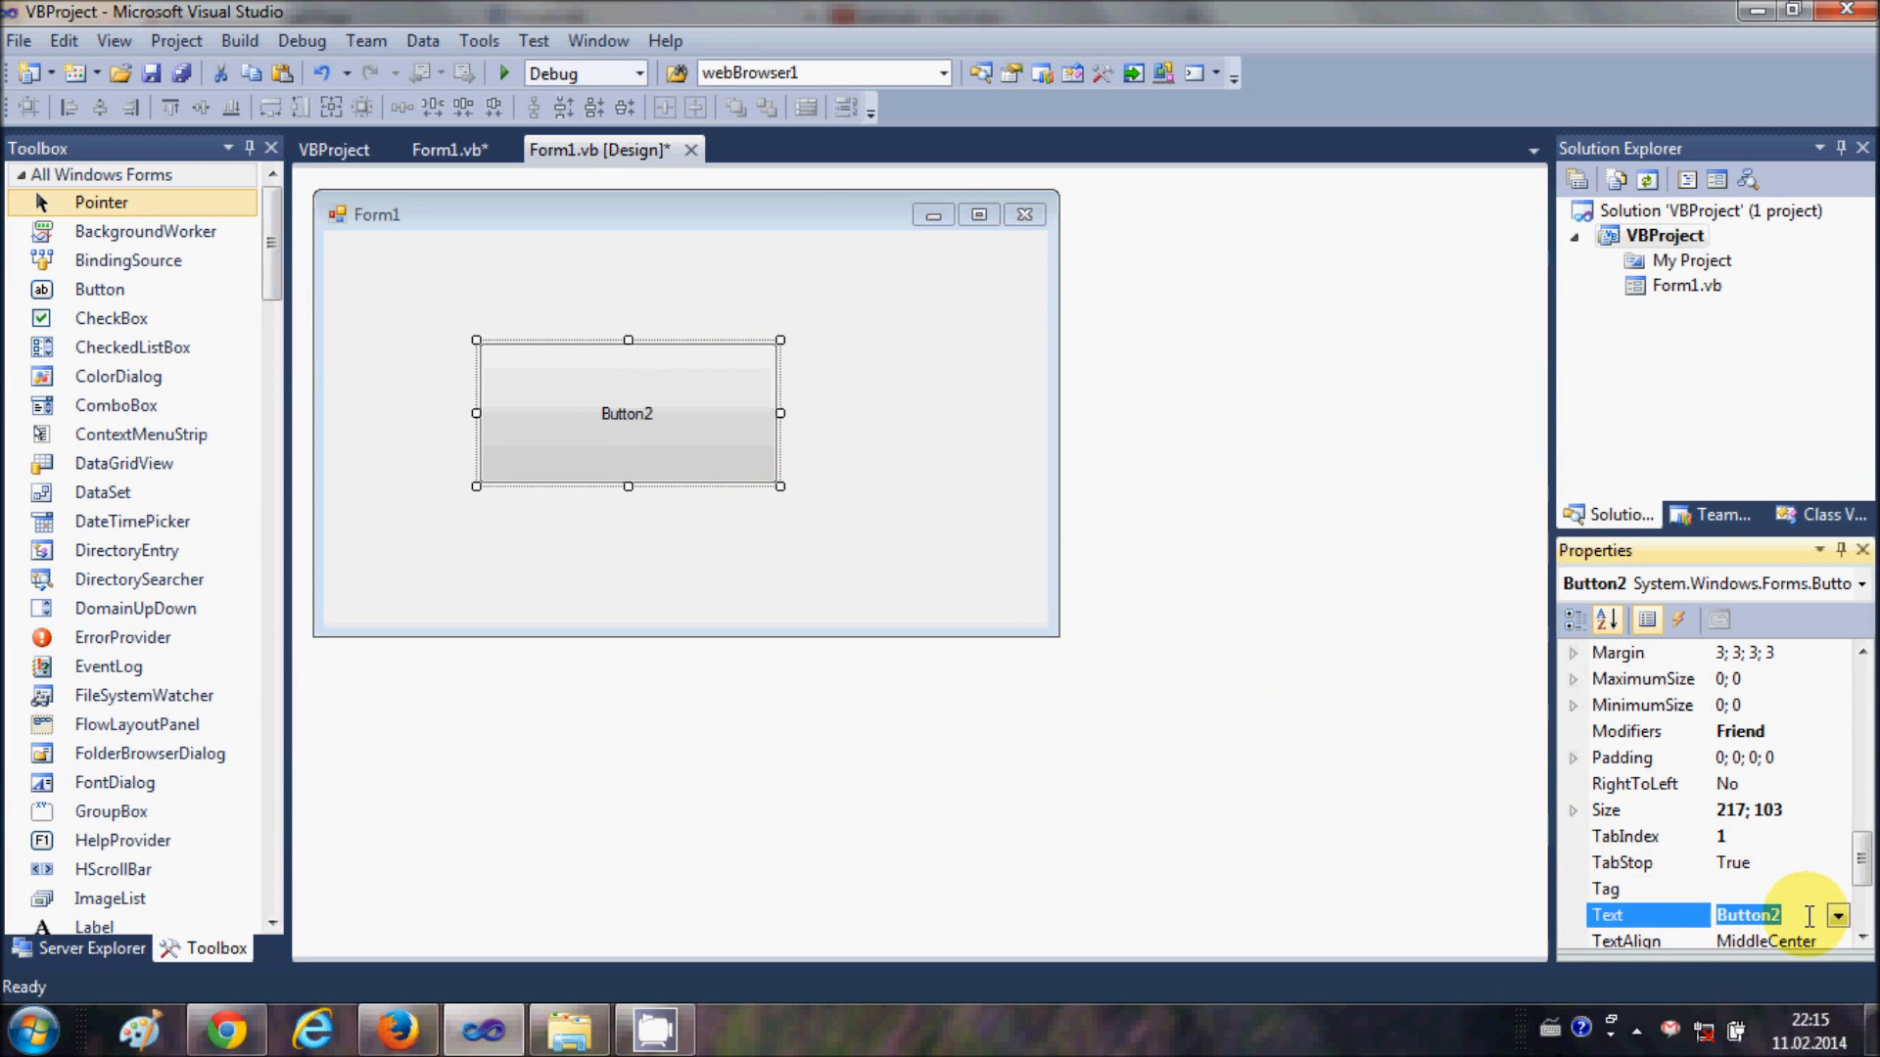
type("c")
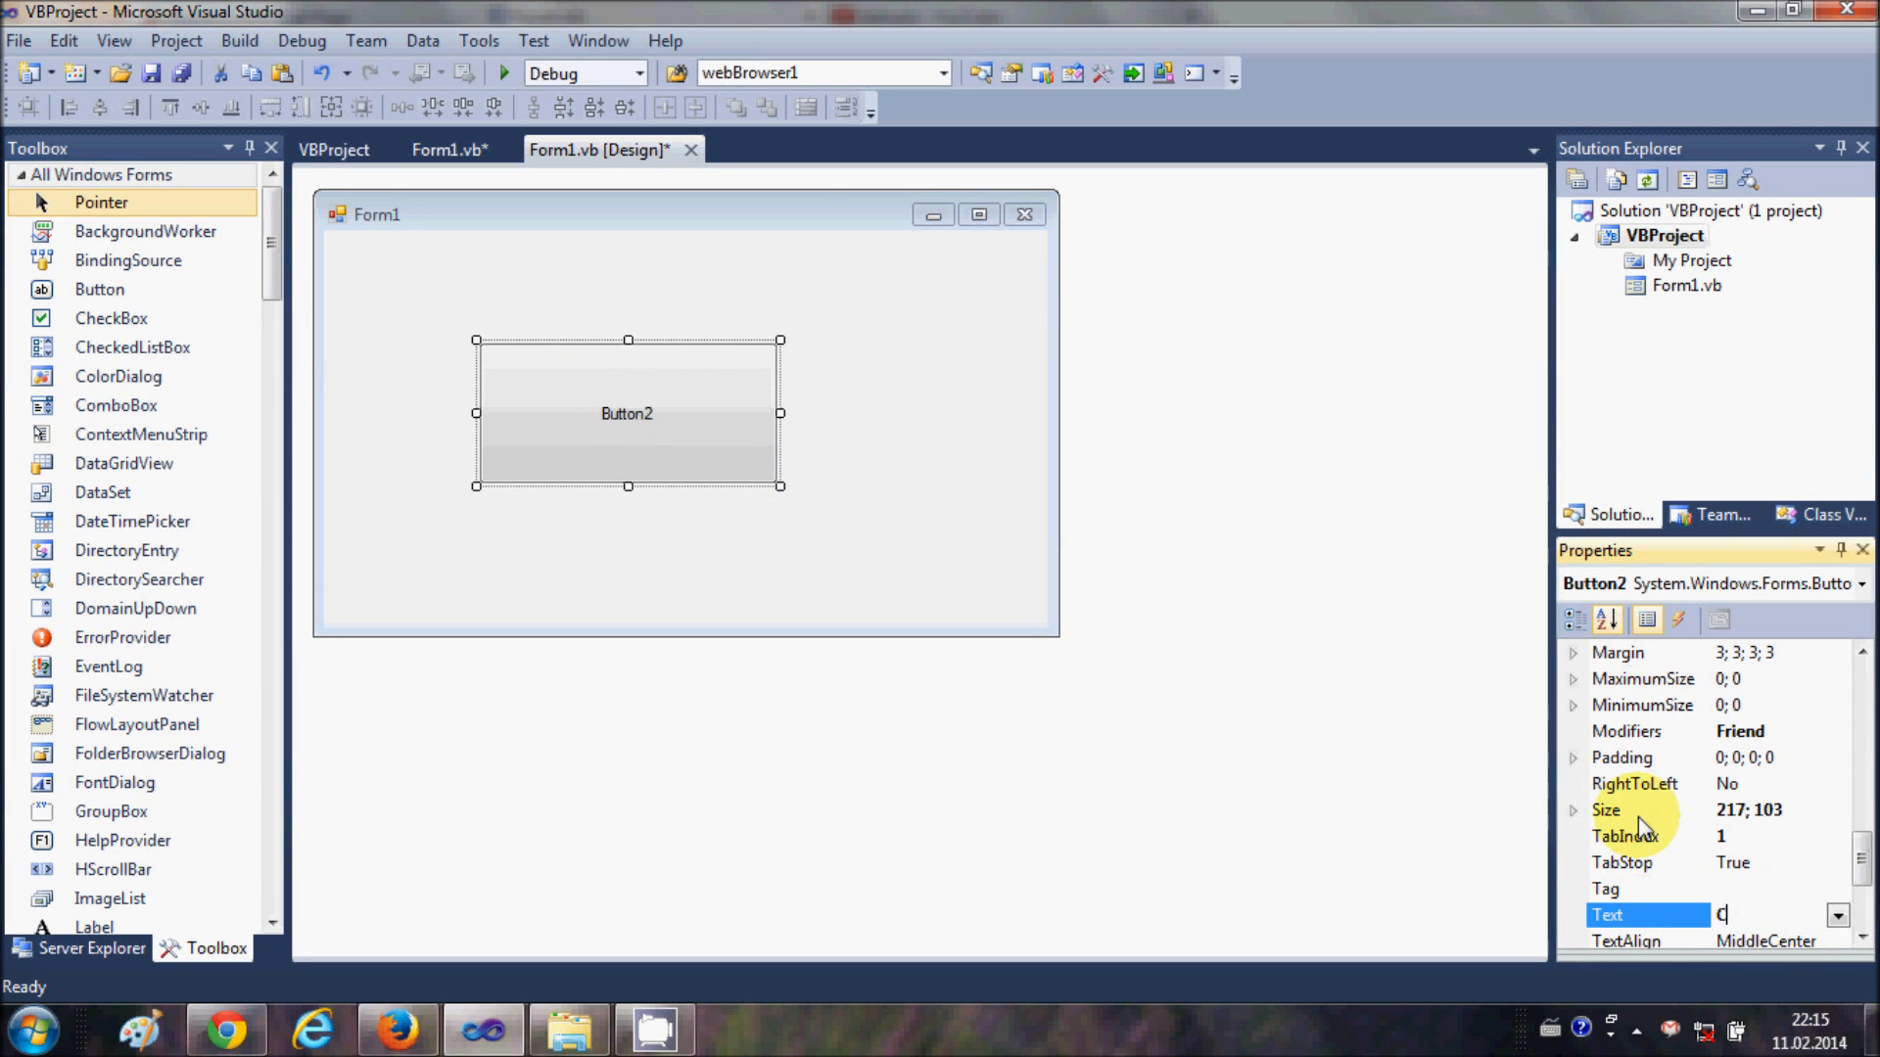
type("REATE")
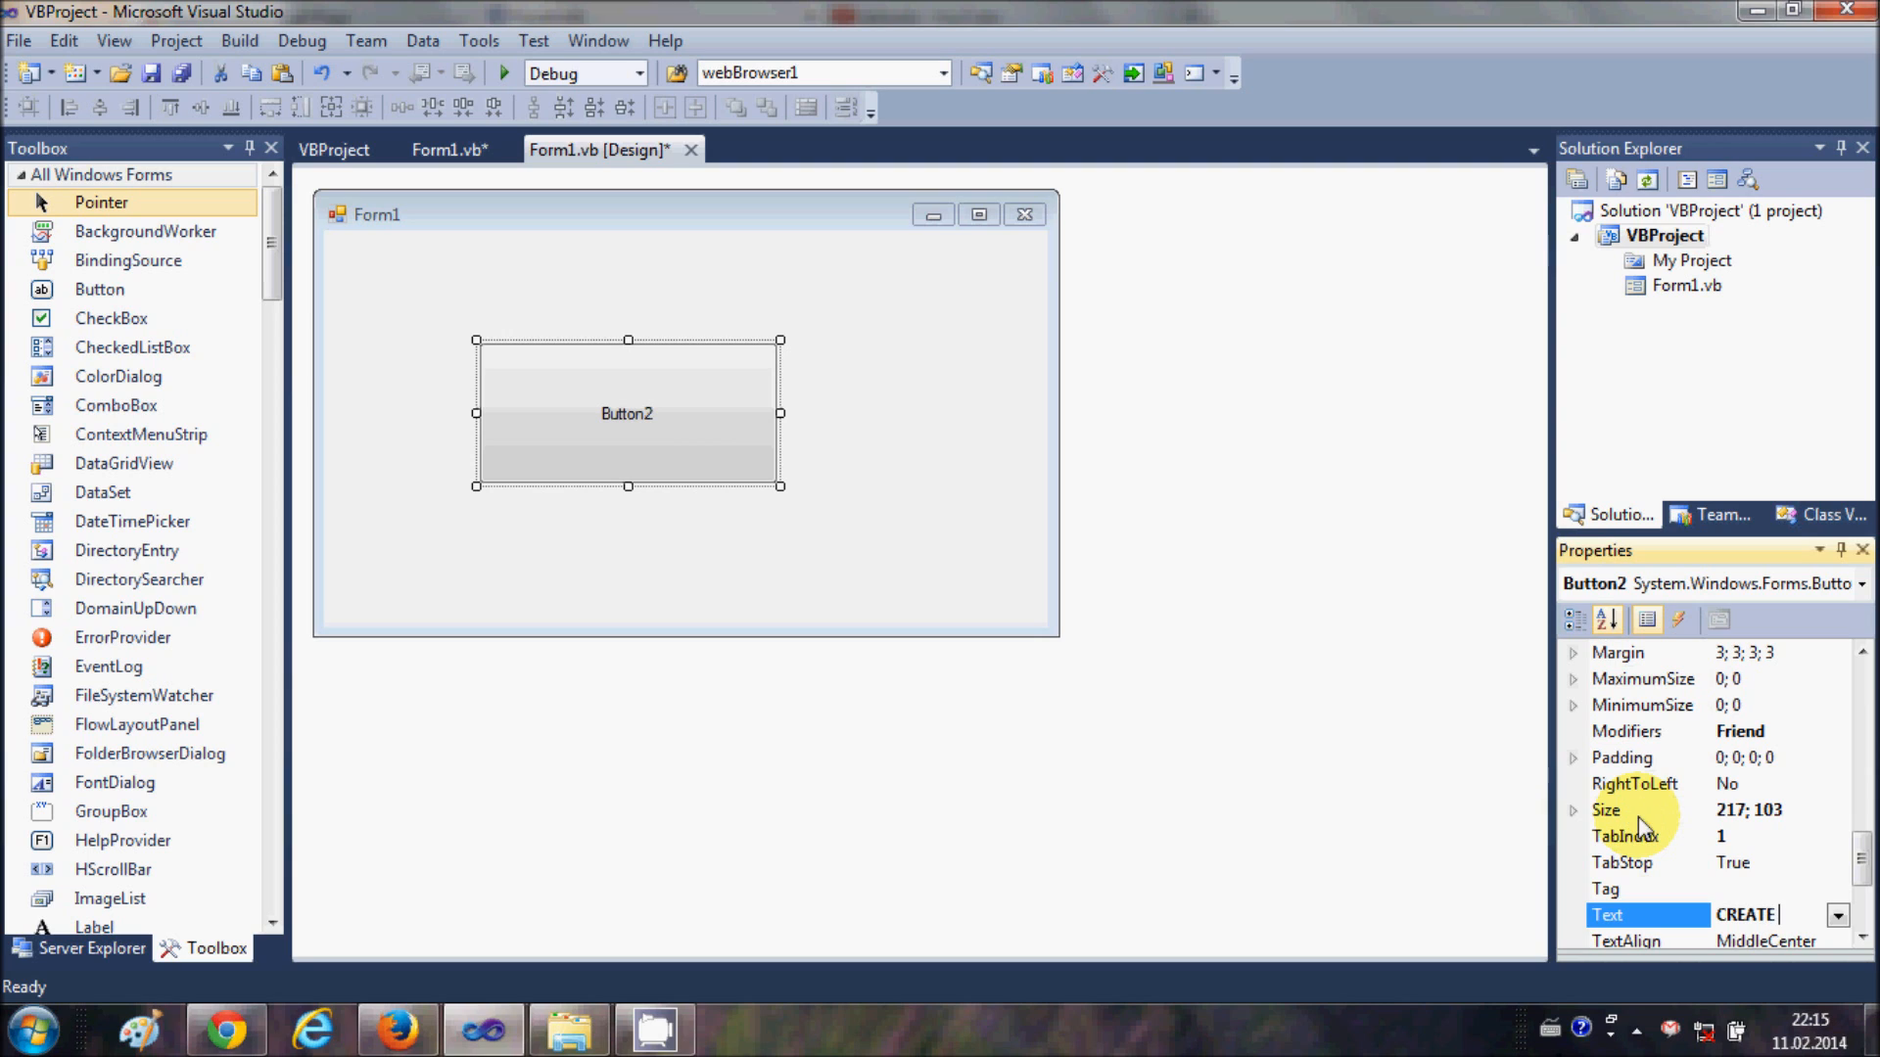
type("TXT FILE")
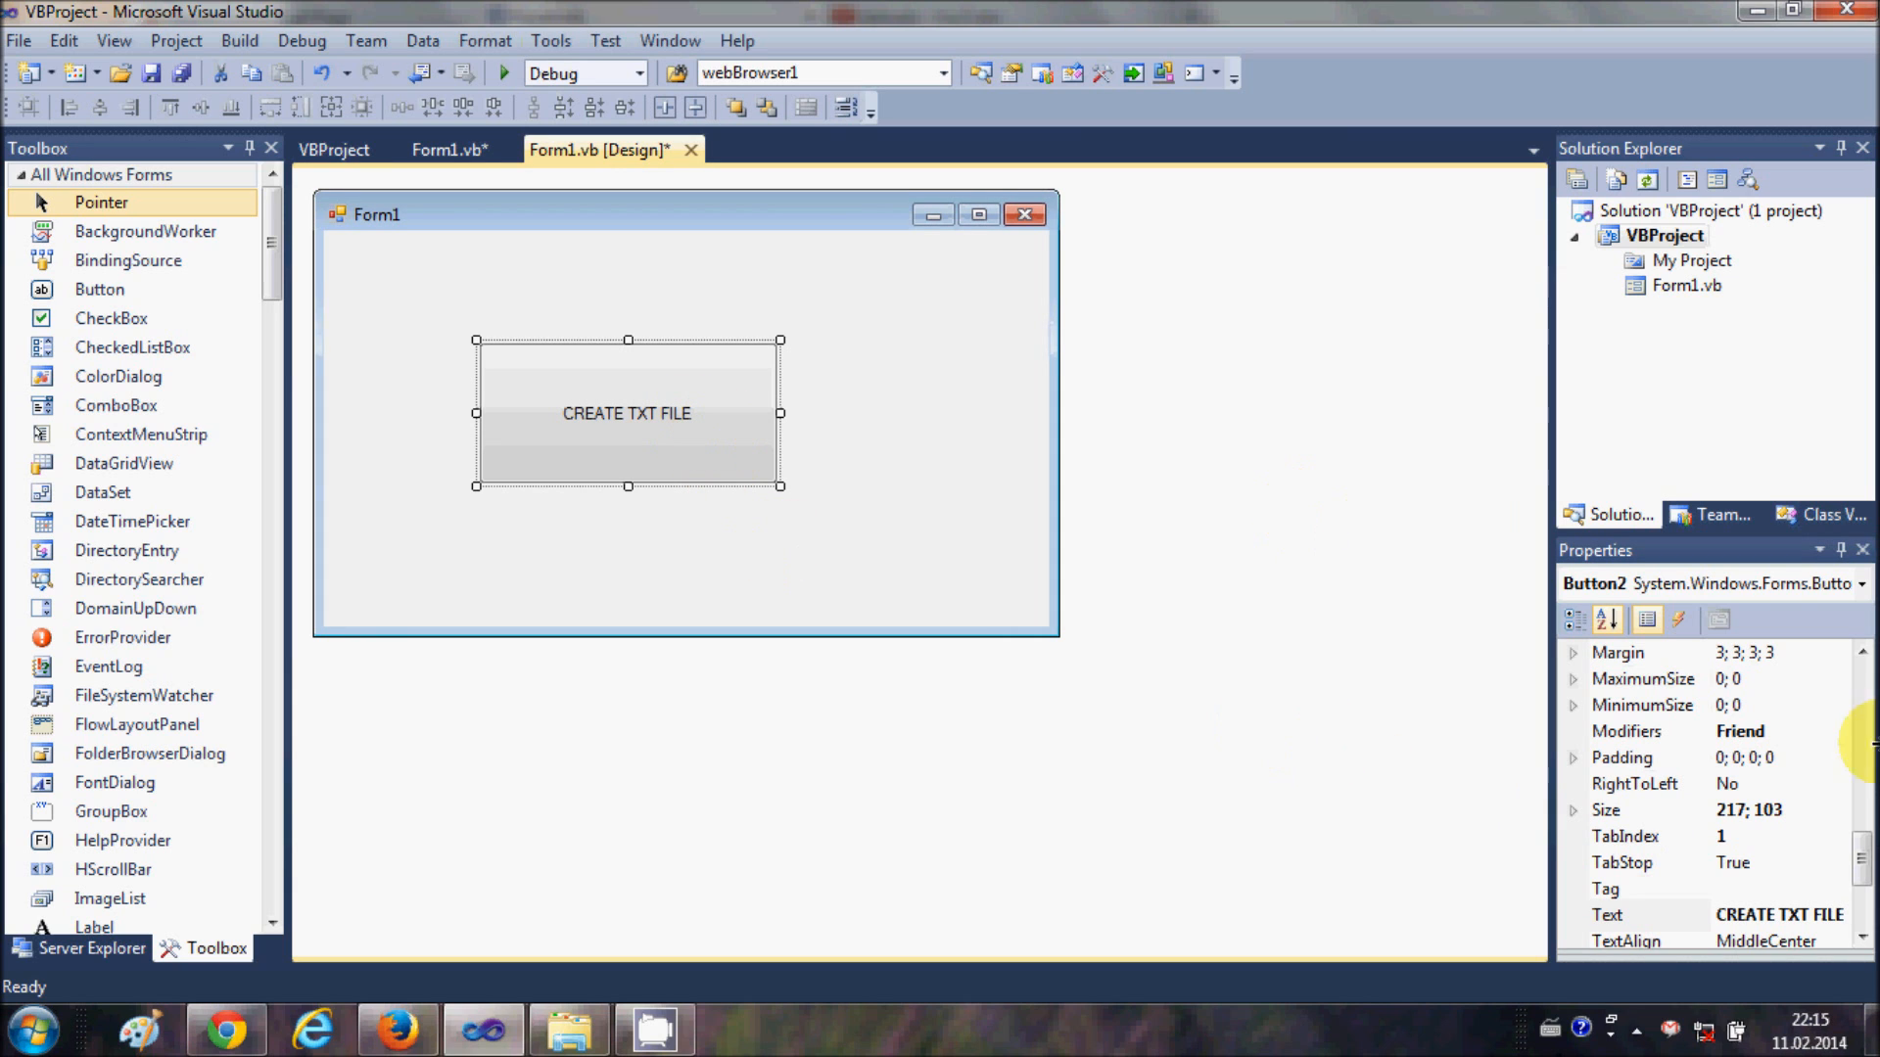
Give the button caption a bold, larger font via the Font property.
scroll("down", 3)
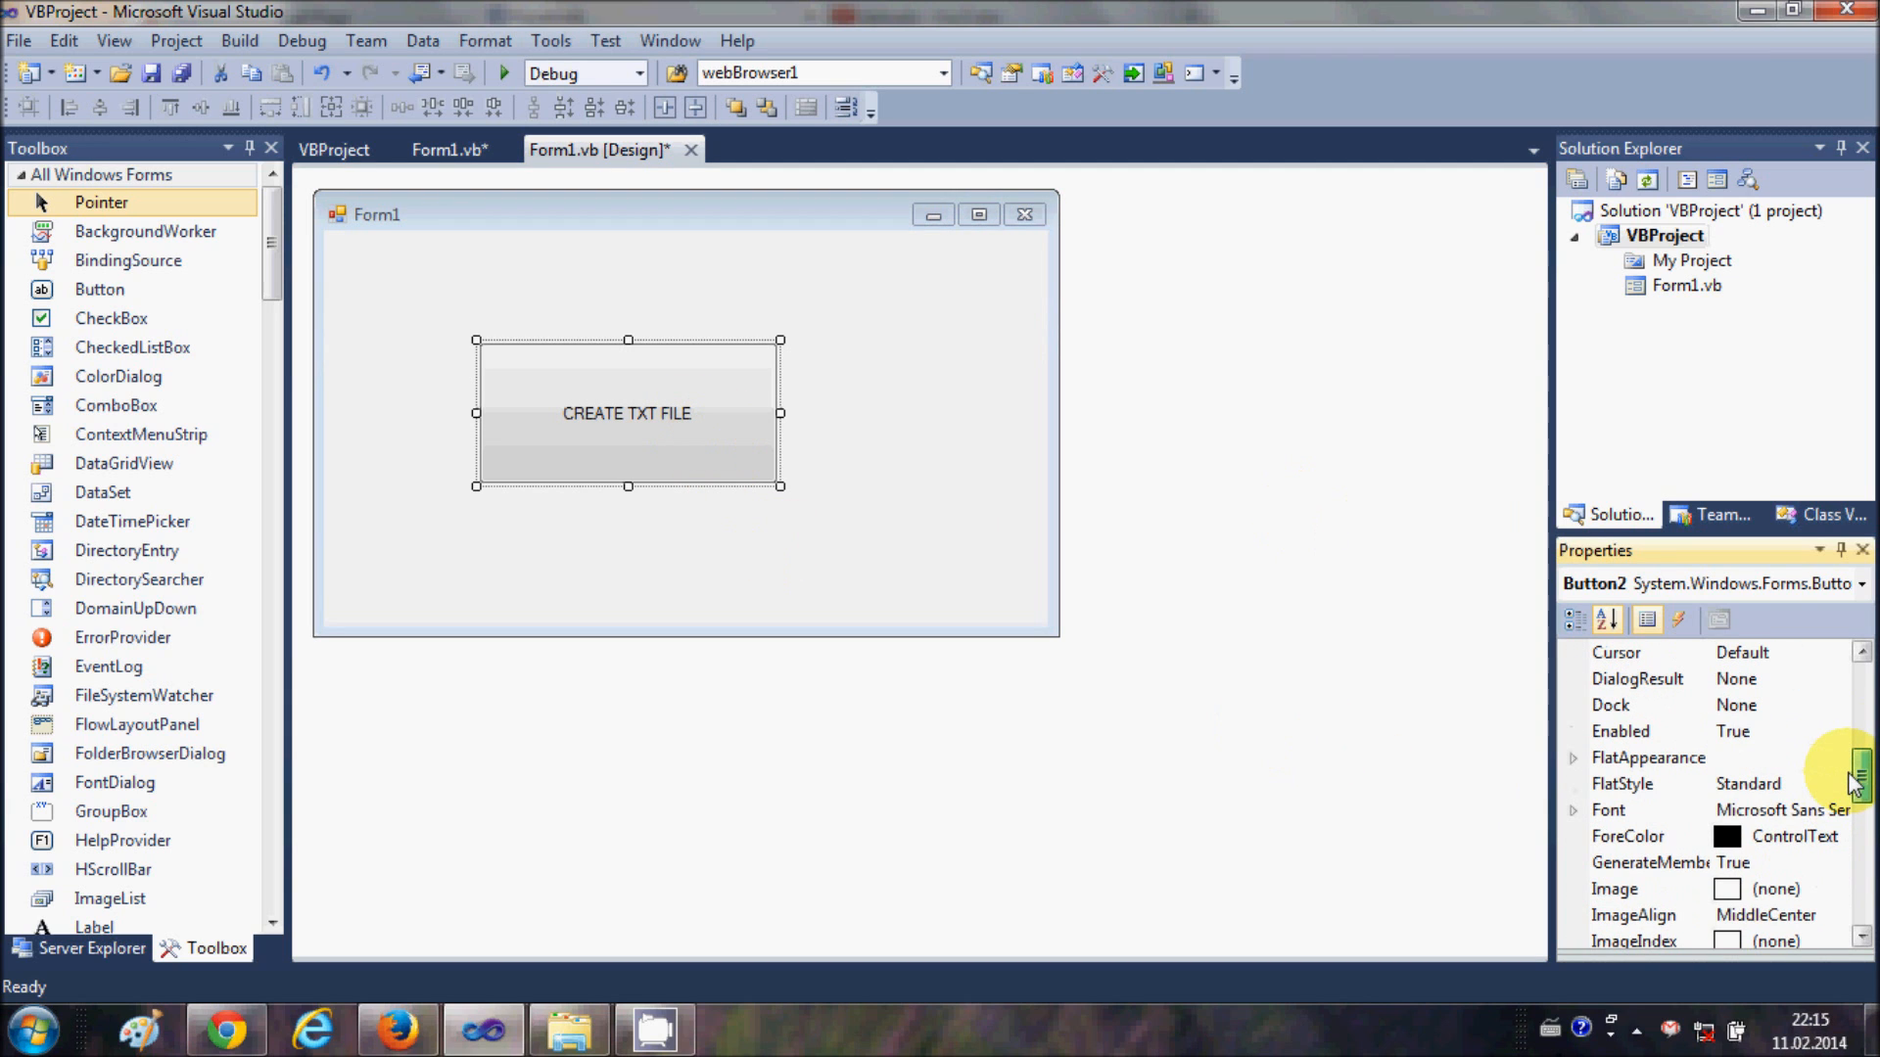
left_click(1852, 785)
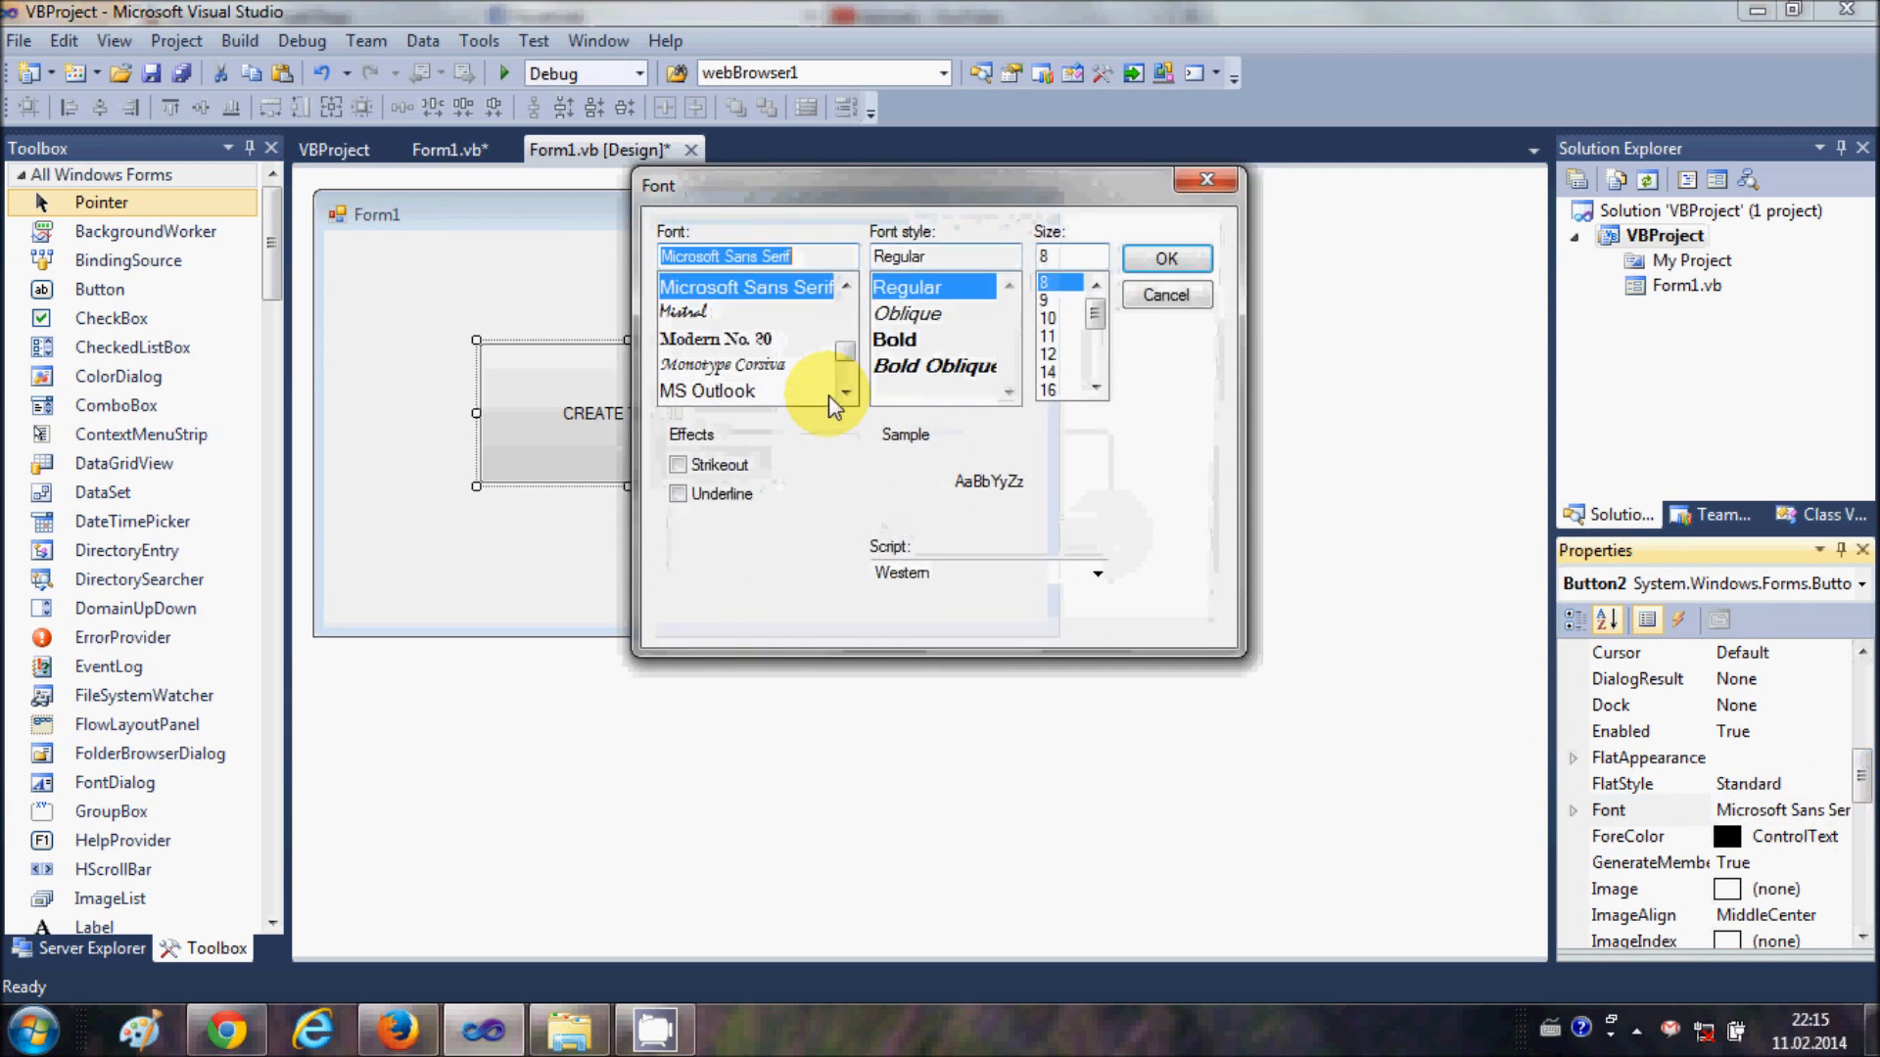
left_click(893, 339)
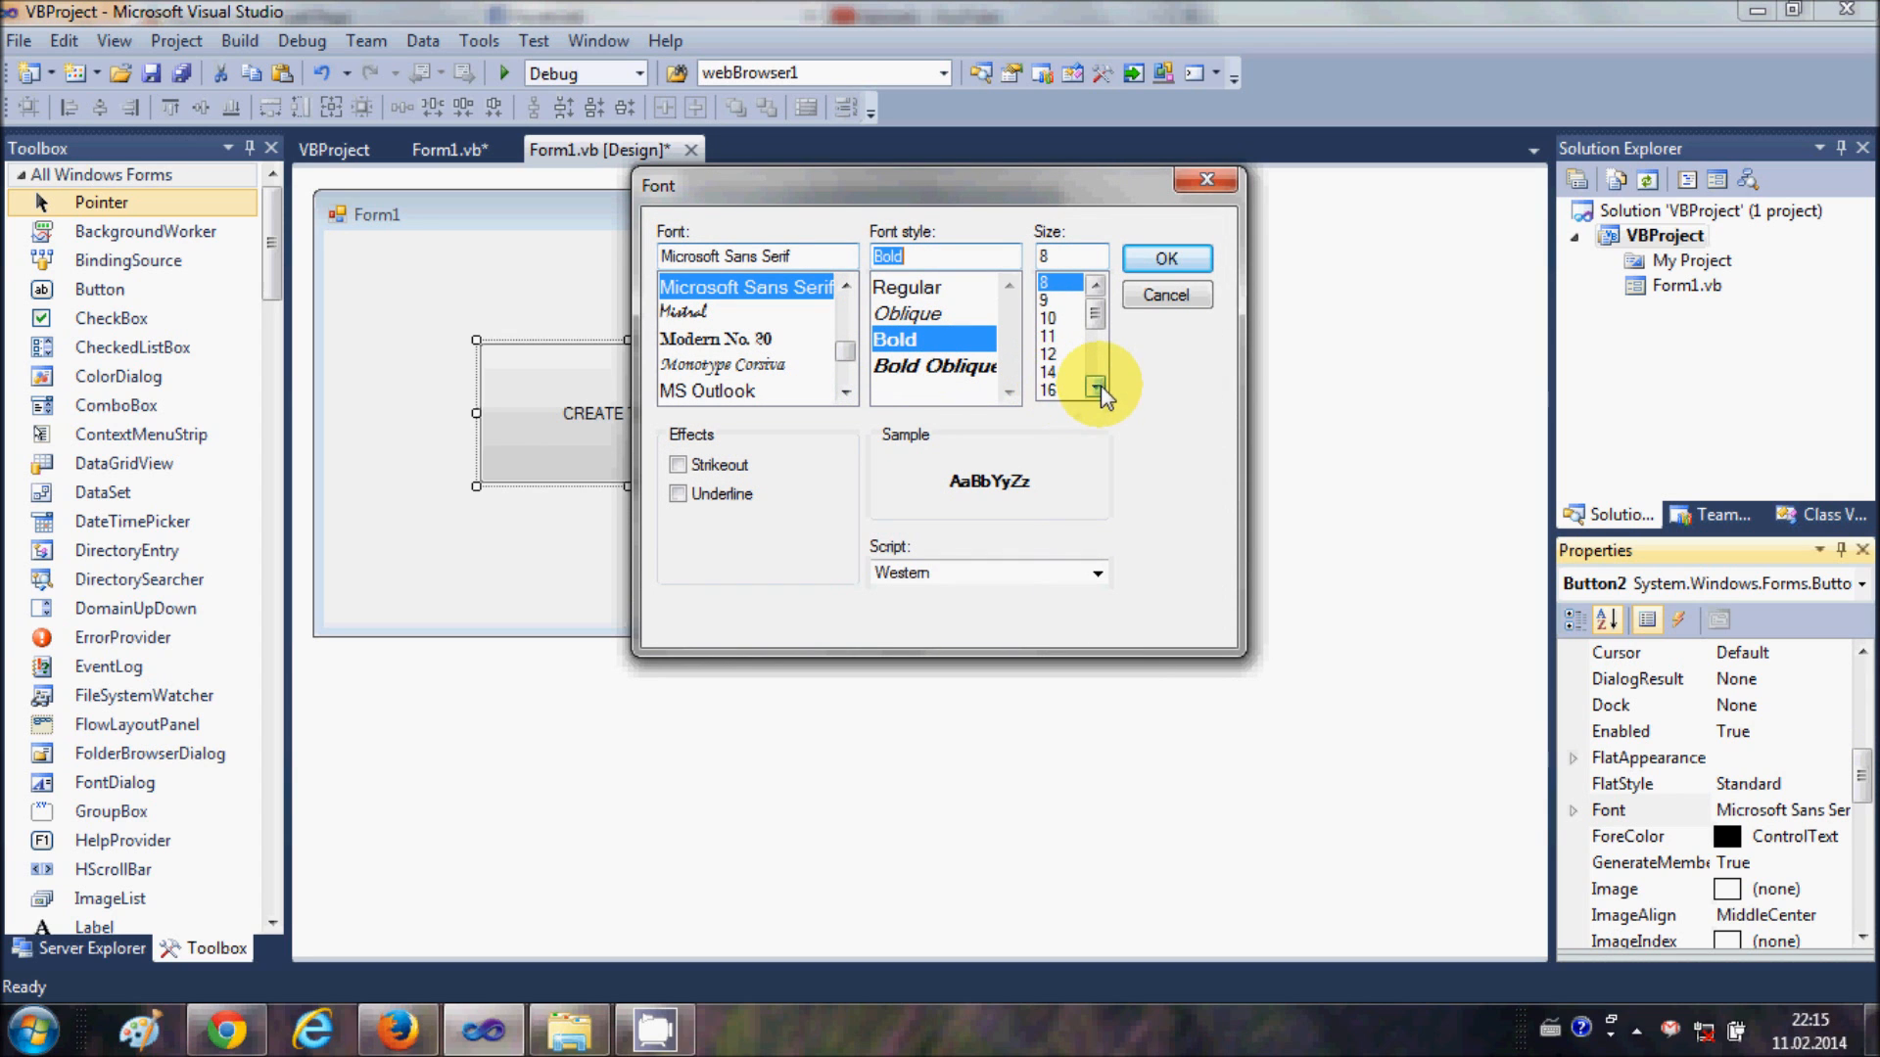
left_click(1161, 258)
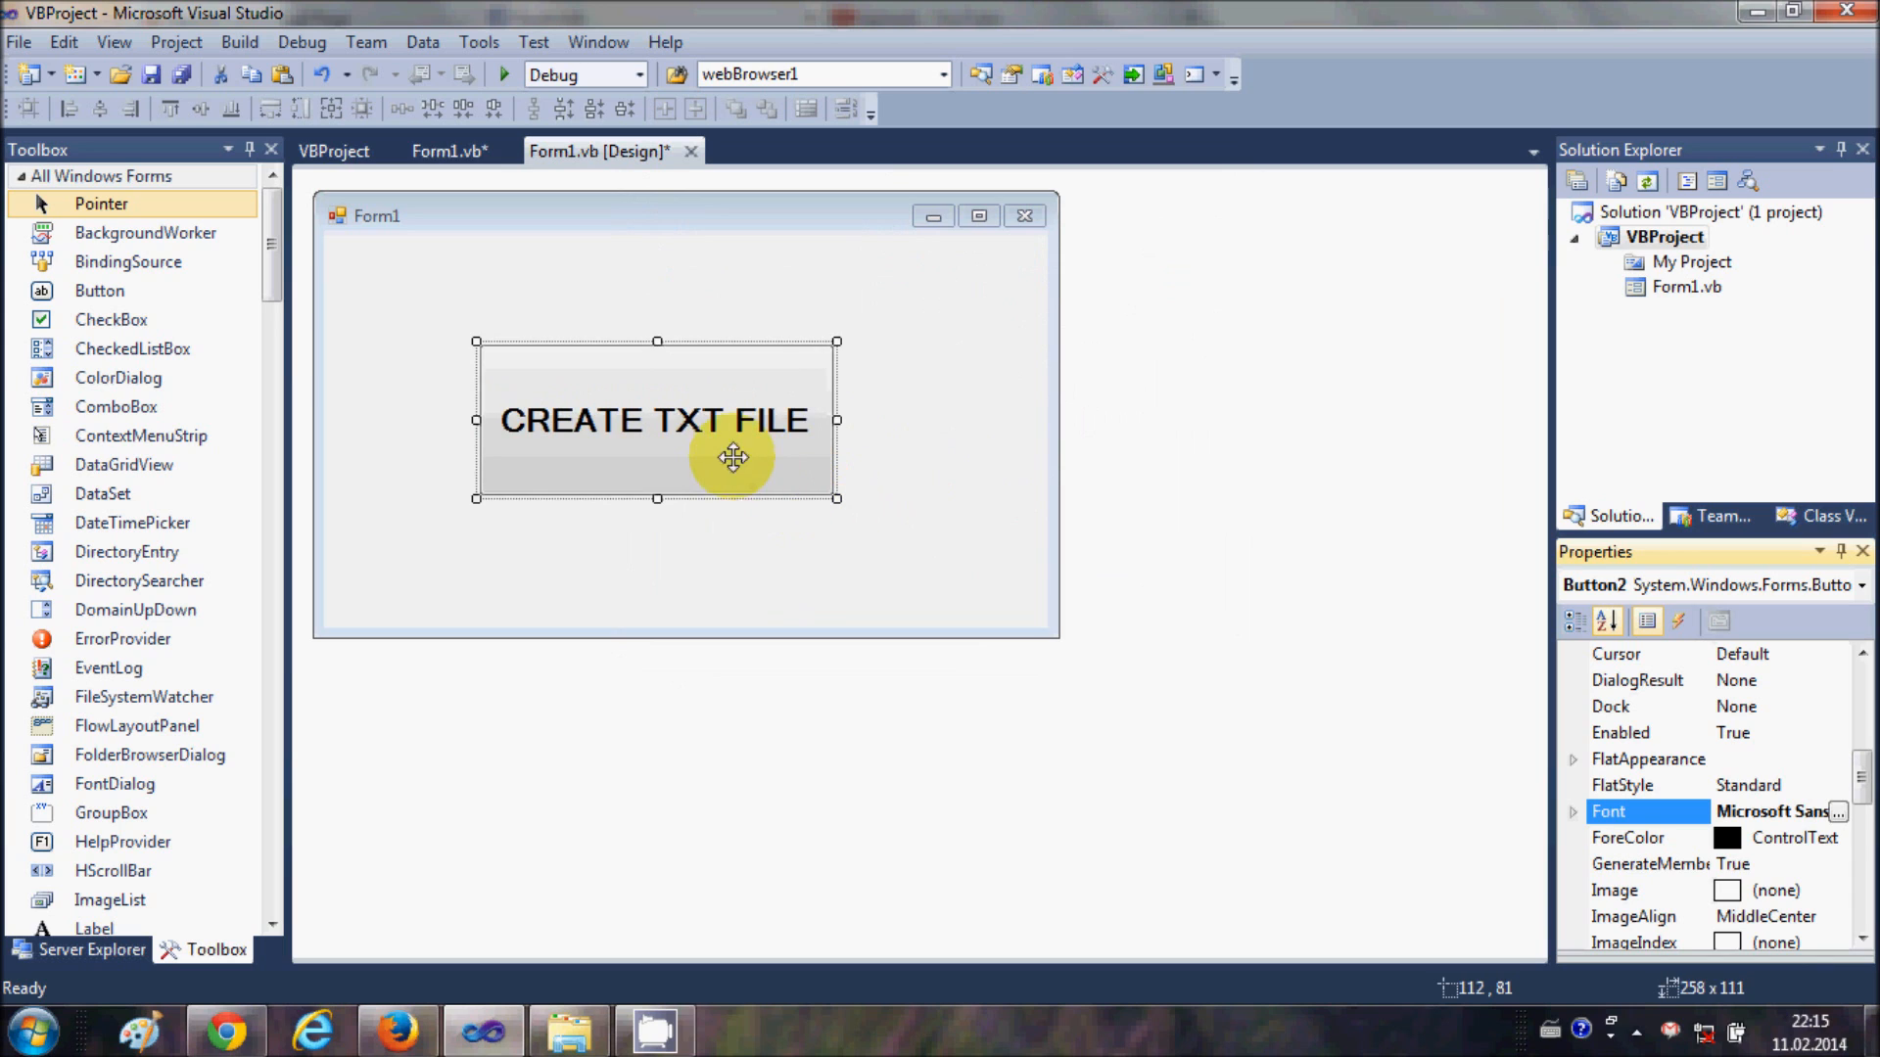
In the button's click handler, declare Dim file As System.IO.StreamWriter.
double_click(655, 419)
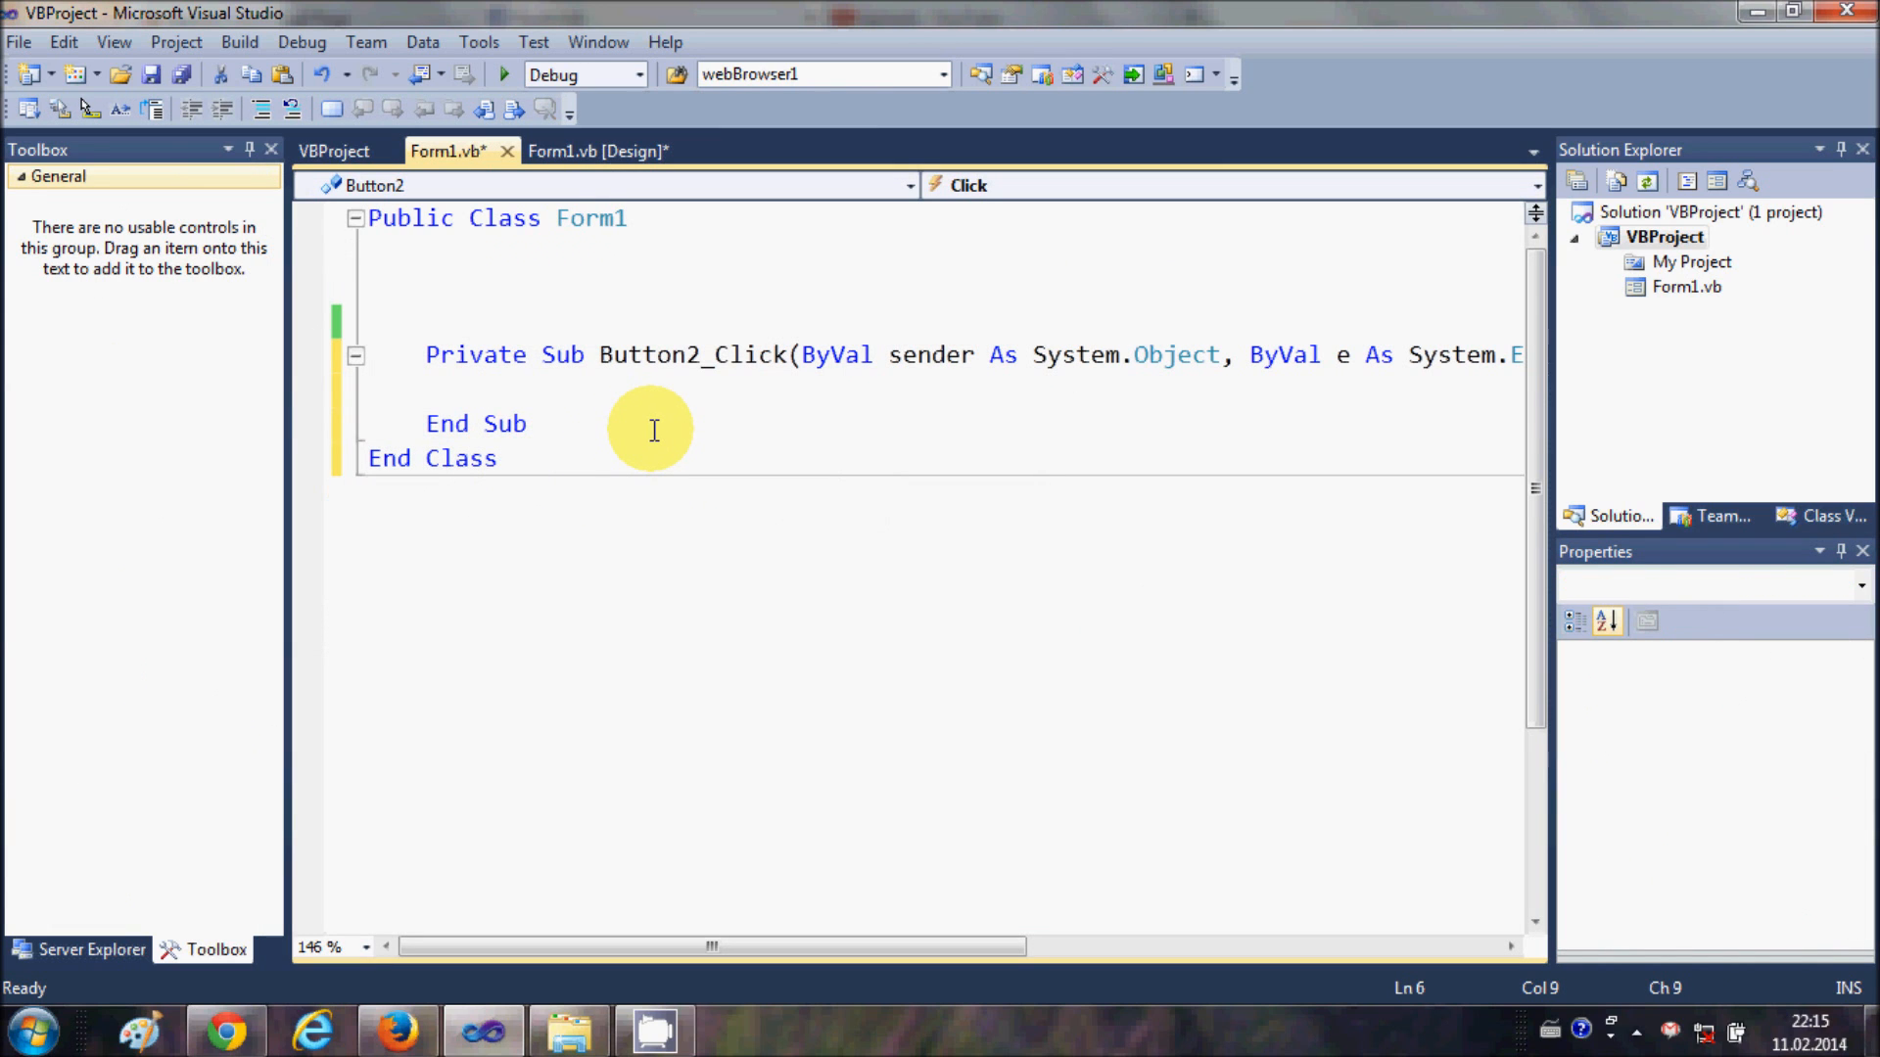
type("d")
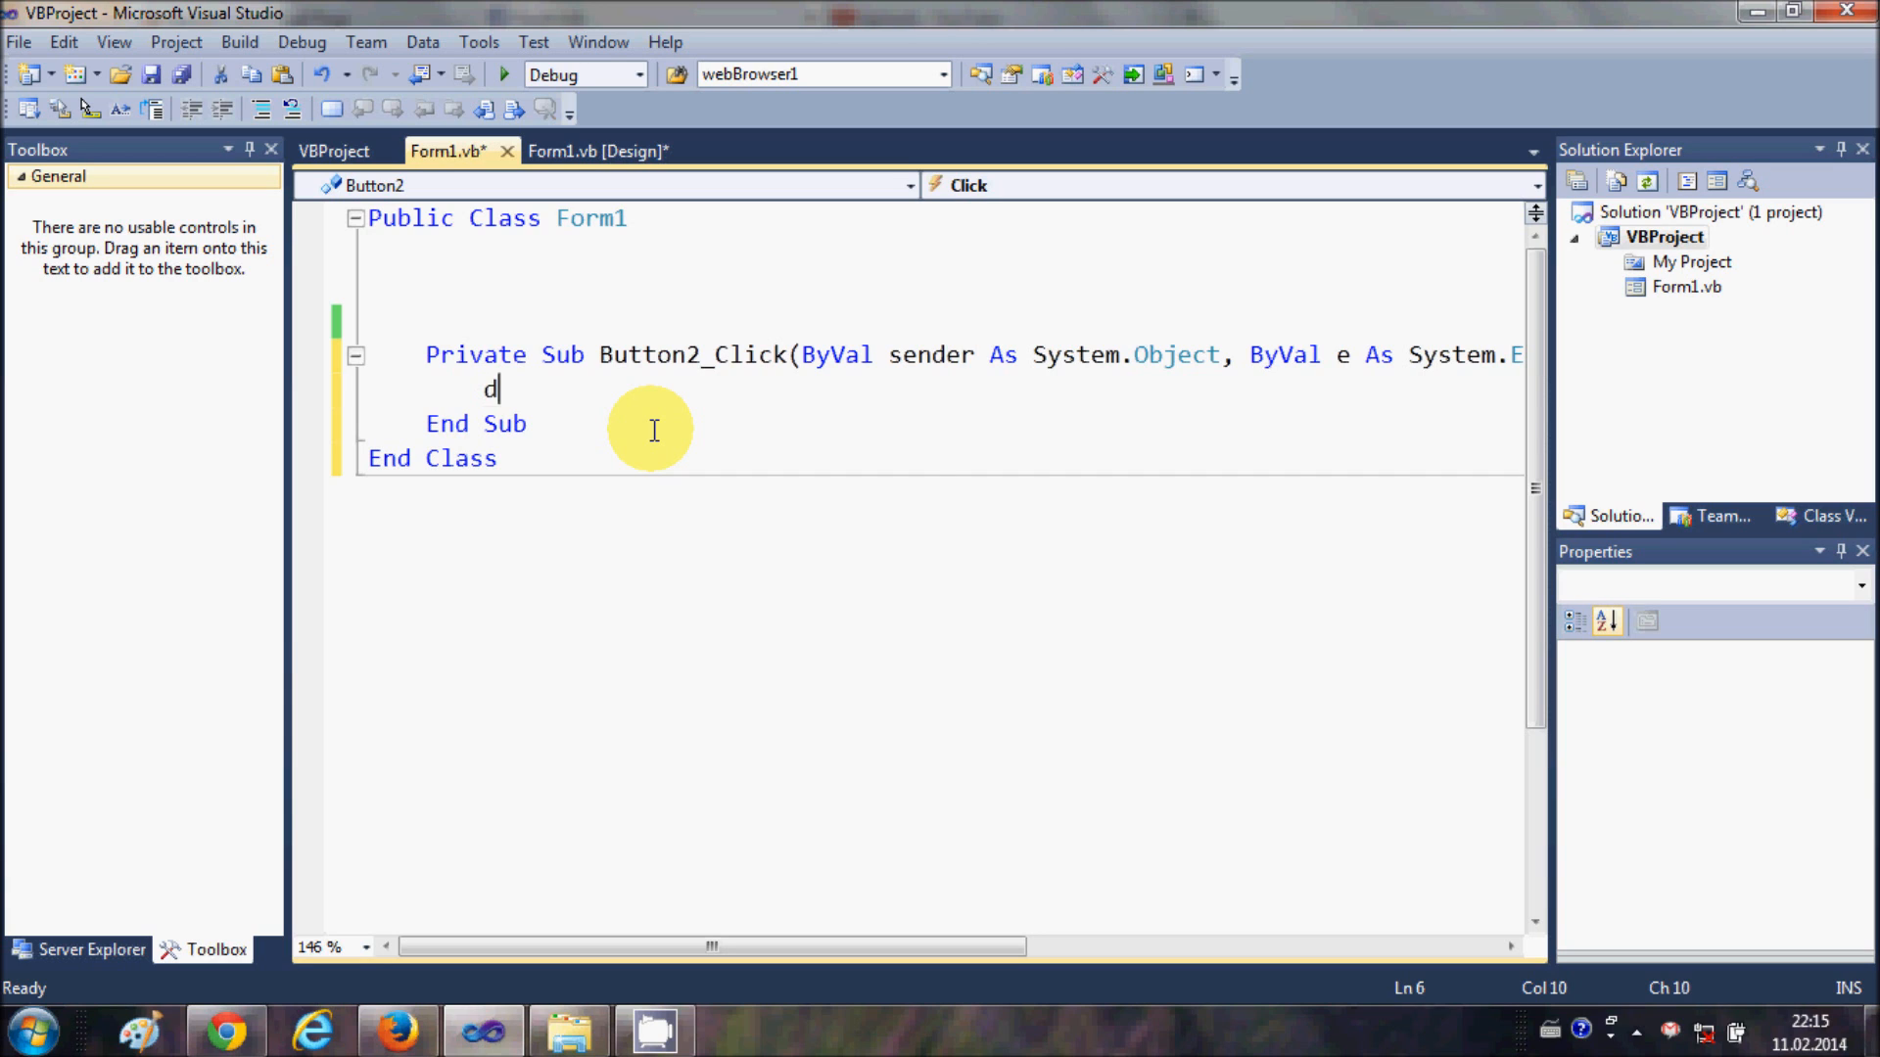
type("im file  A")
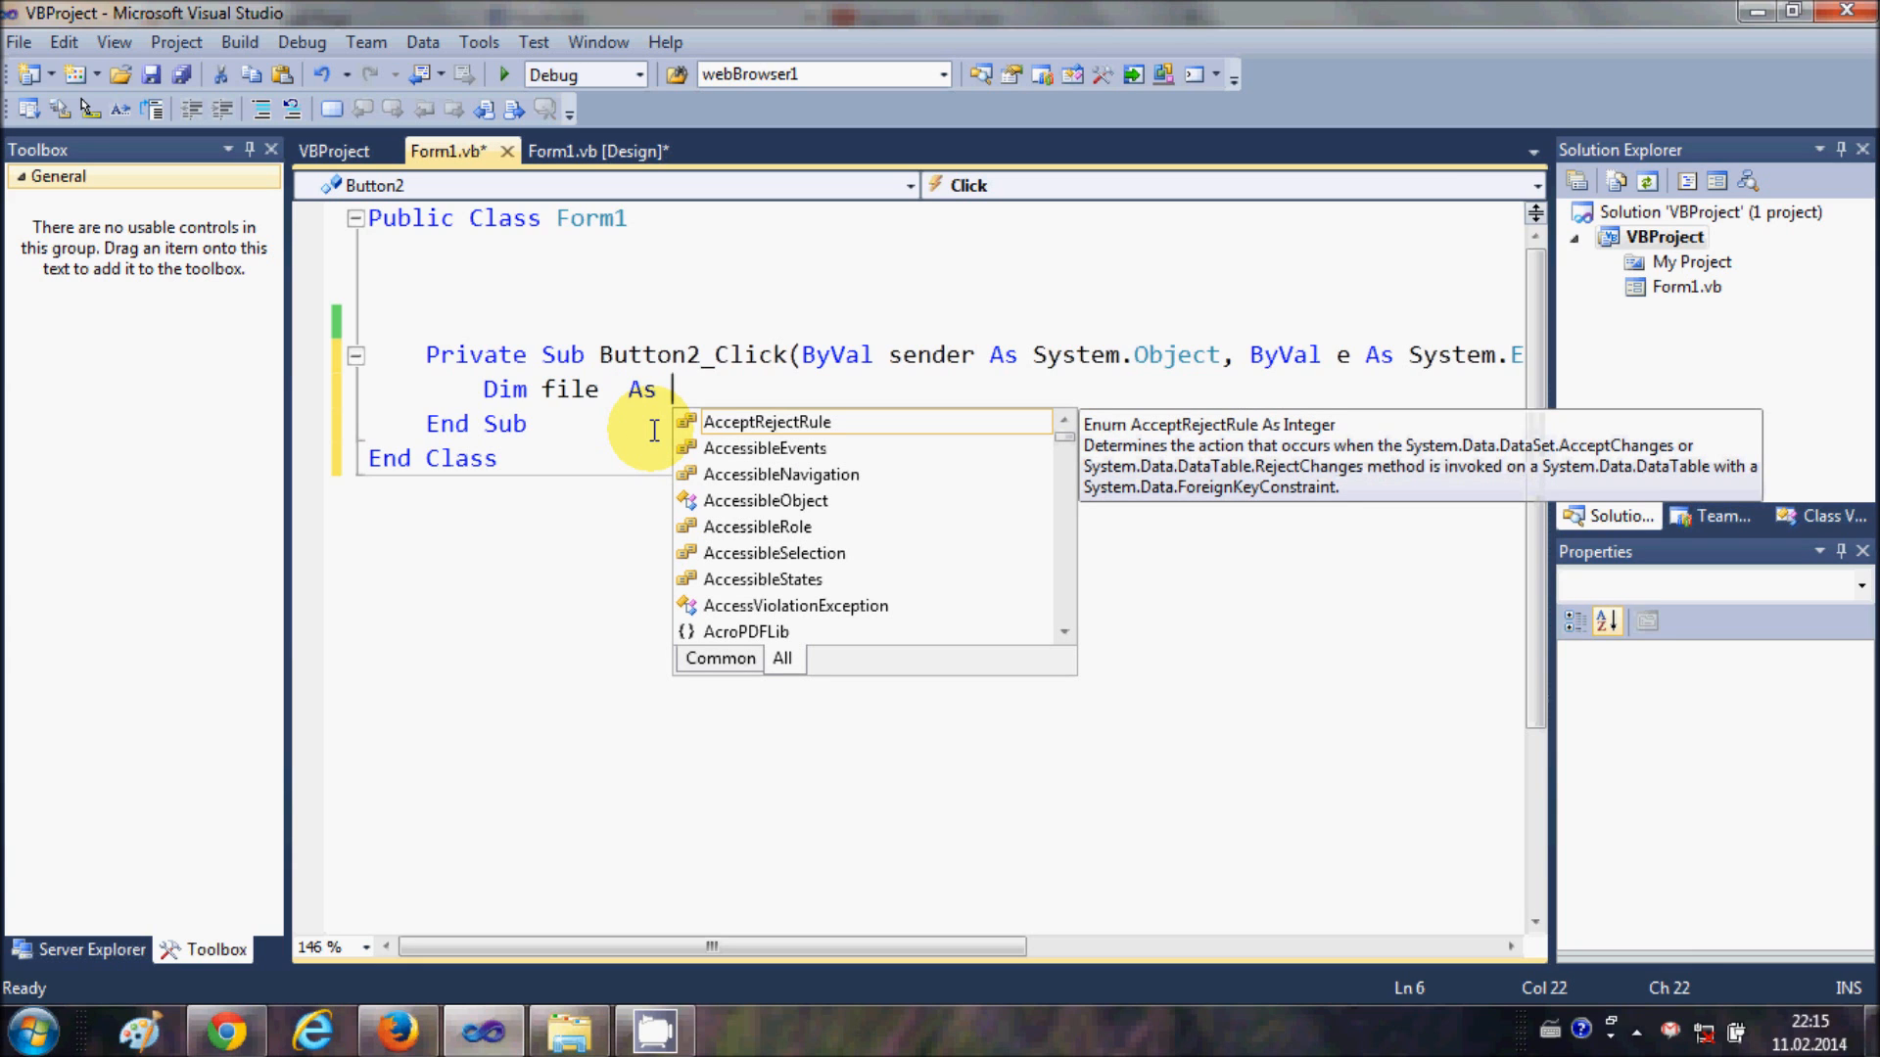
type("sr")
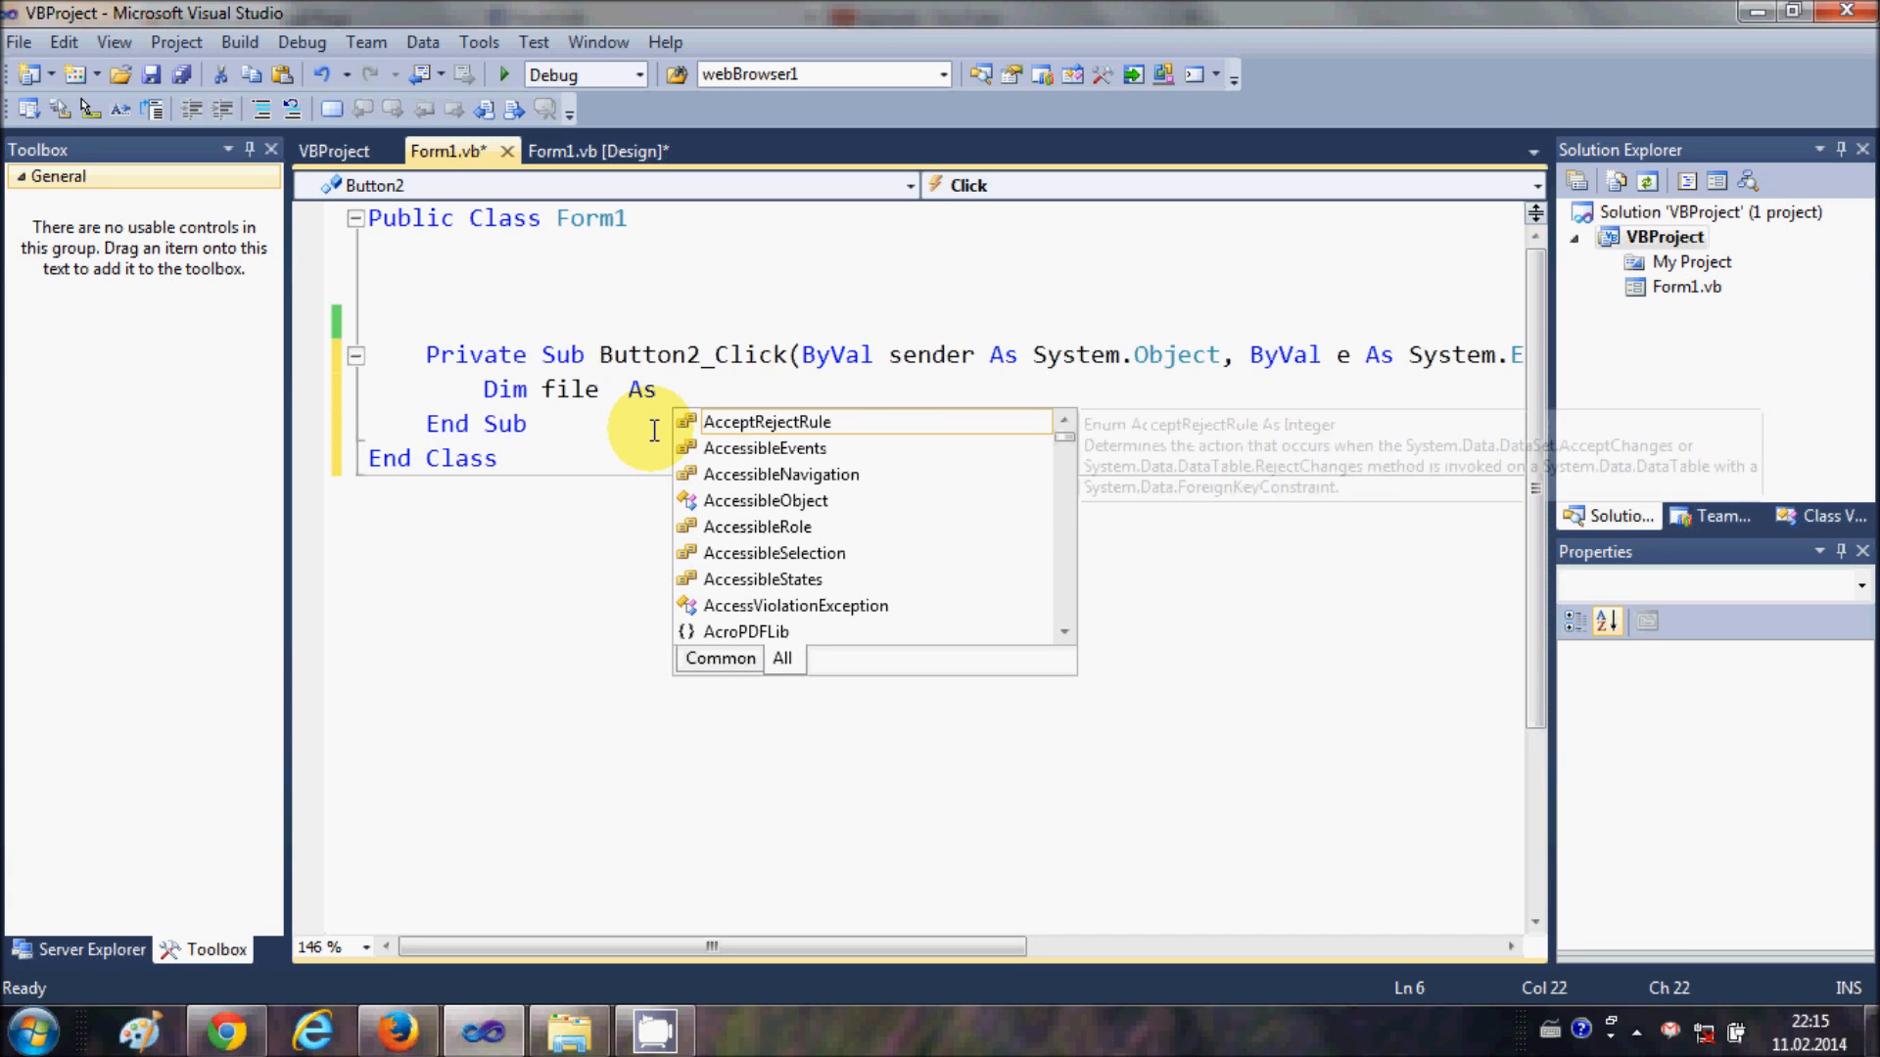
type("sy")
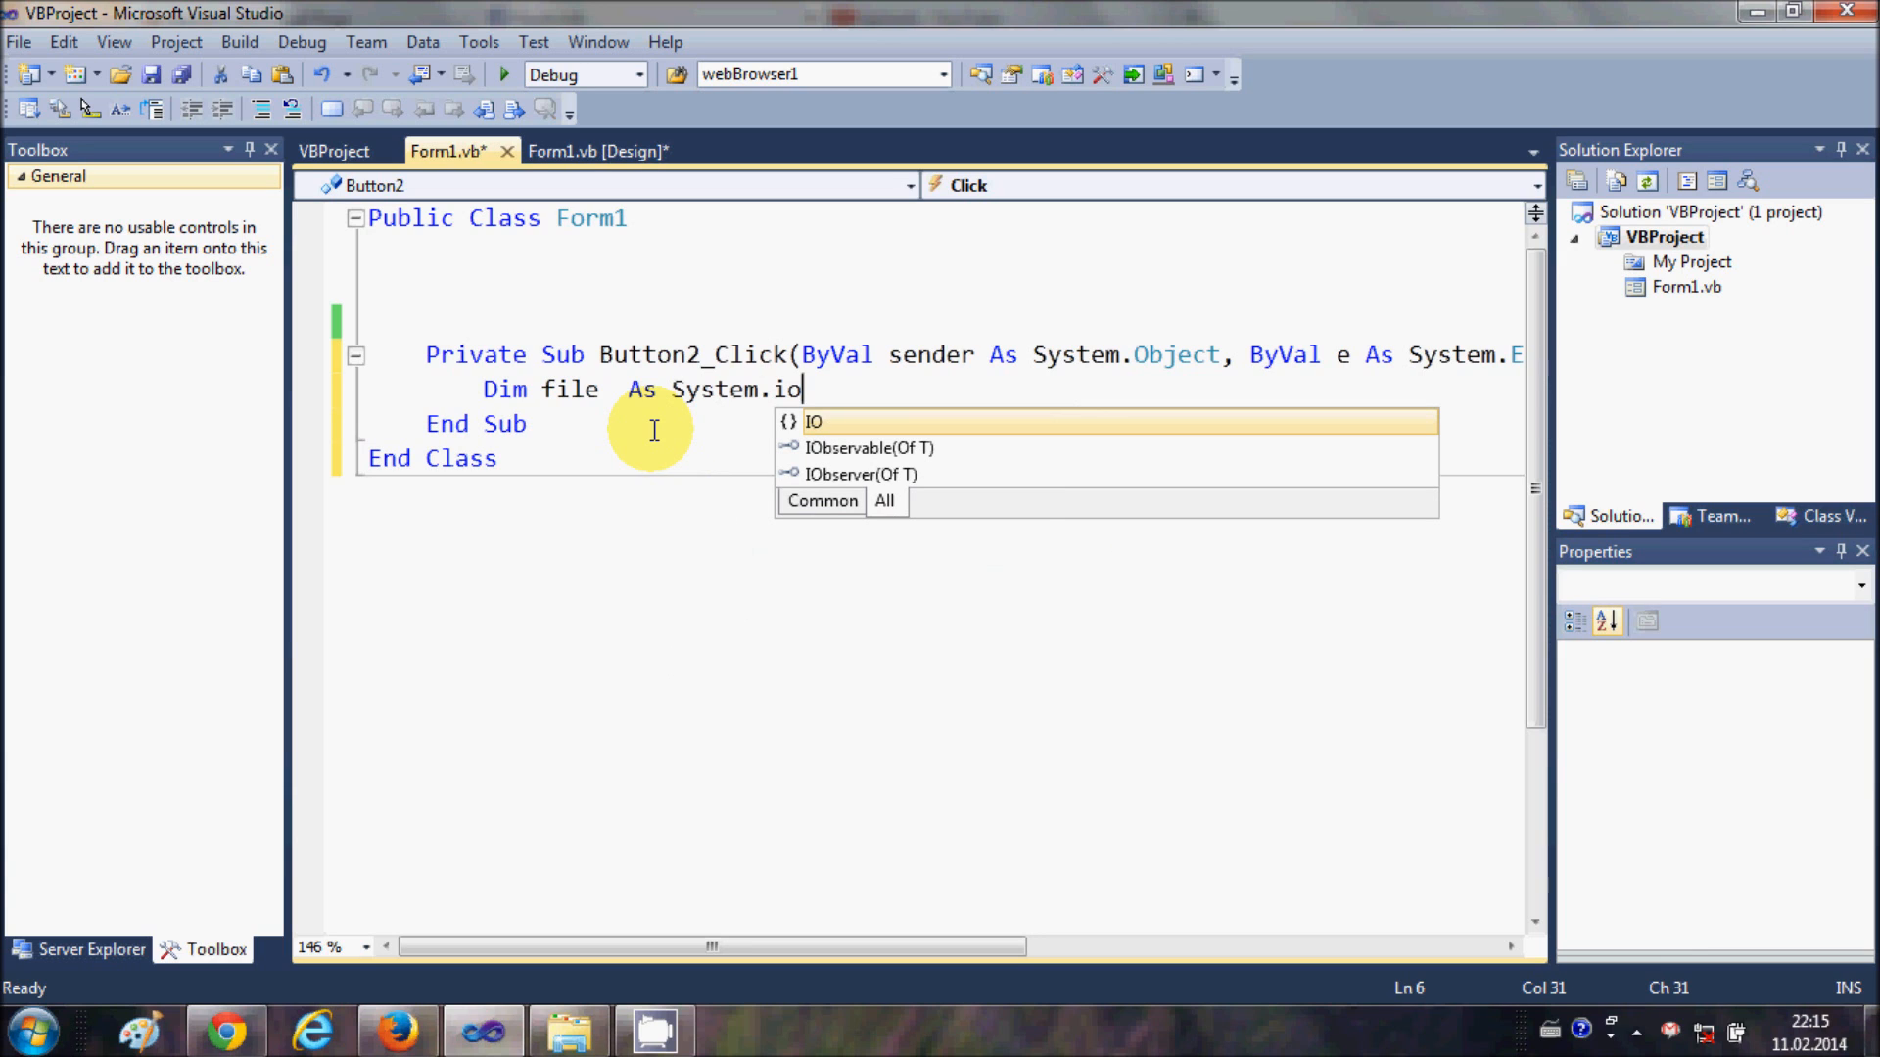
type(".StreamWriter")
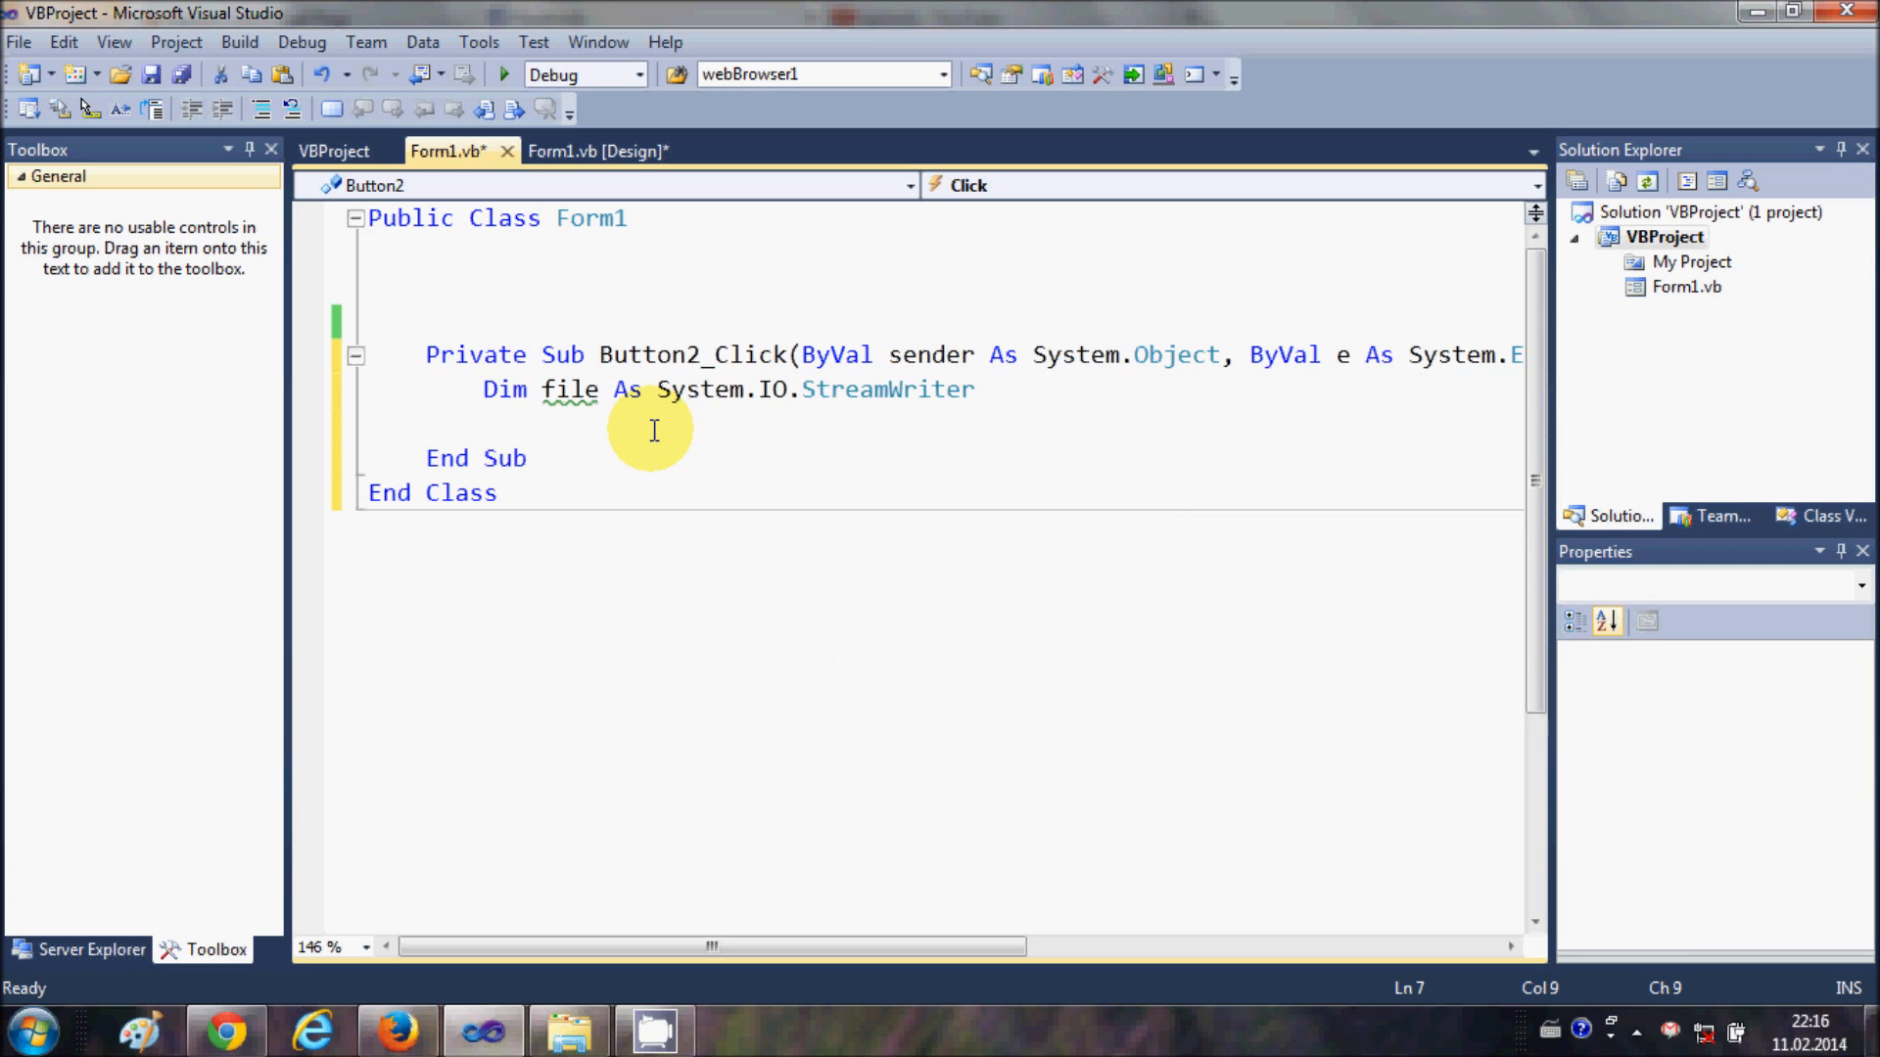
Assign file = My.Computer.FileSystem.OpenTextFileWriter("") with an empty path.
type("file")
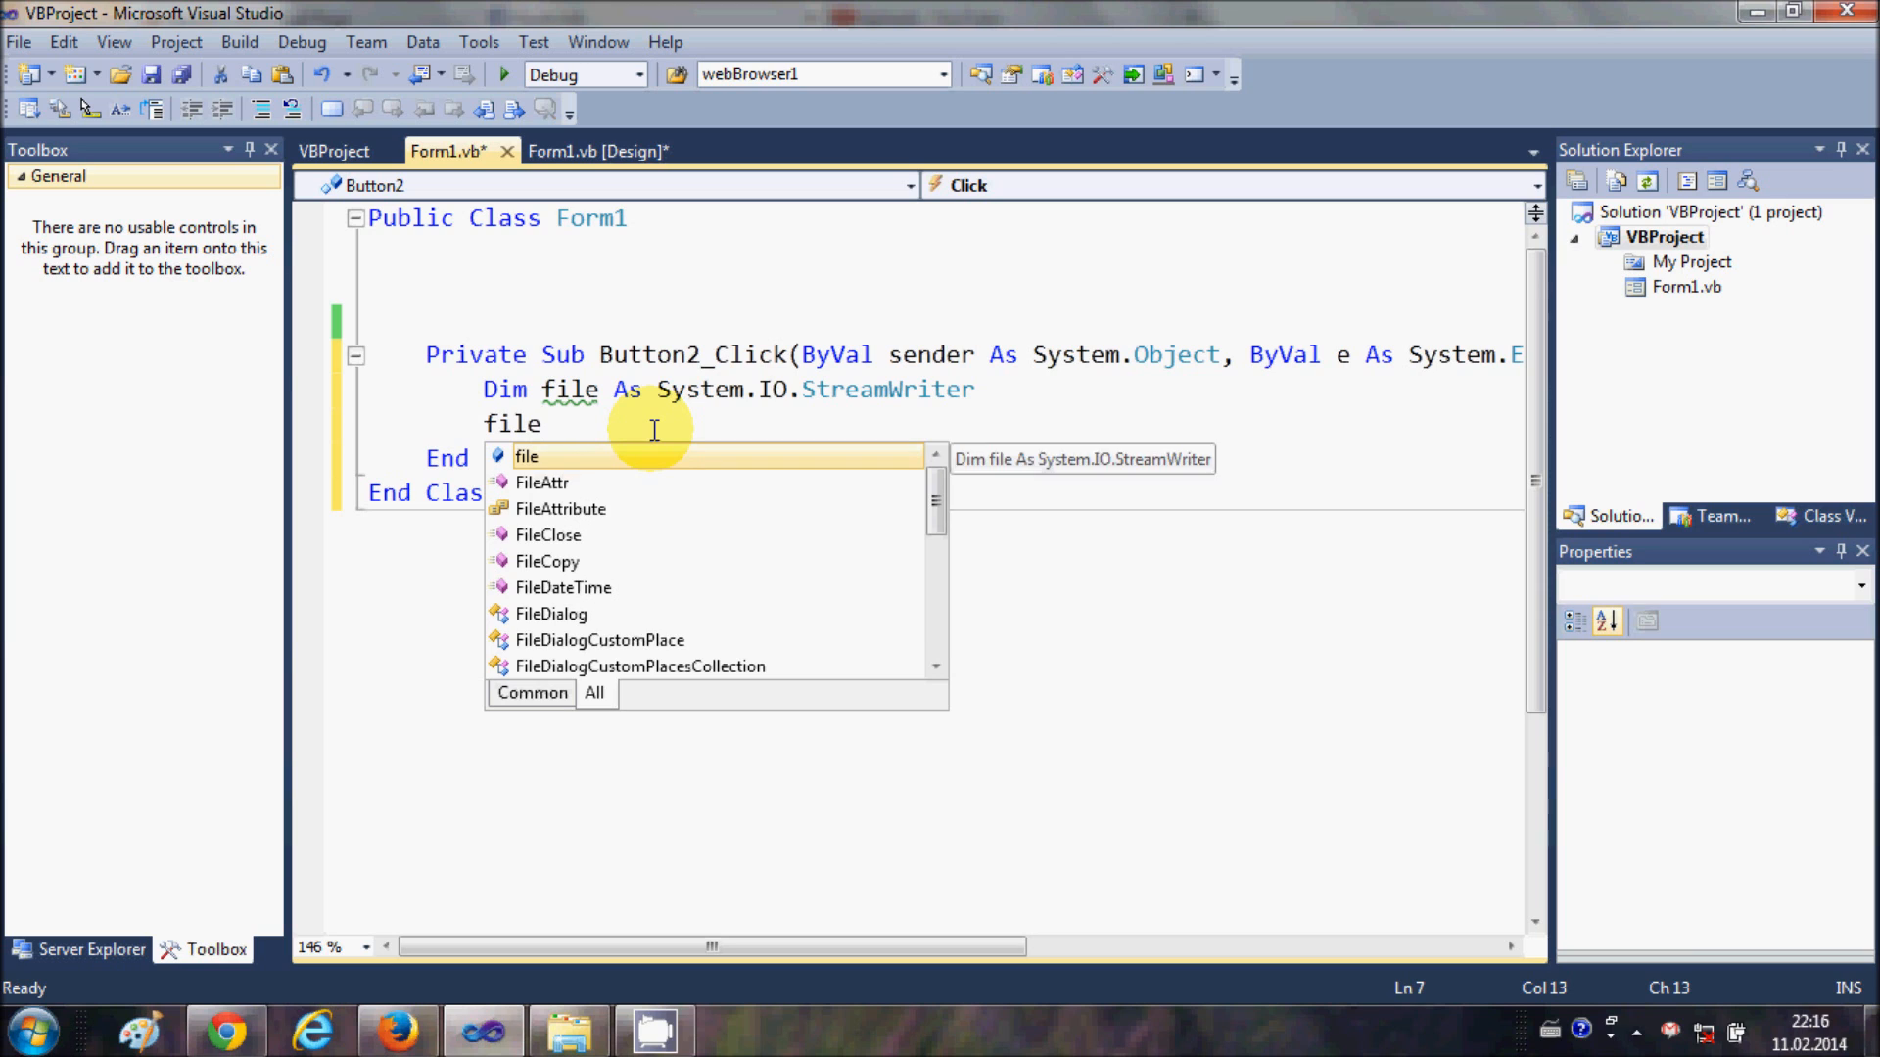
type("=")
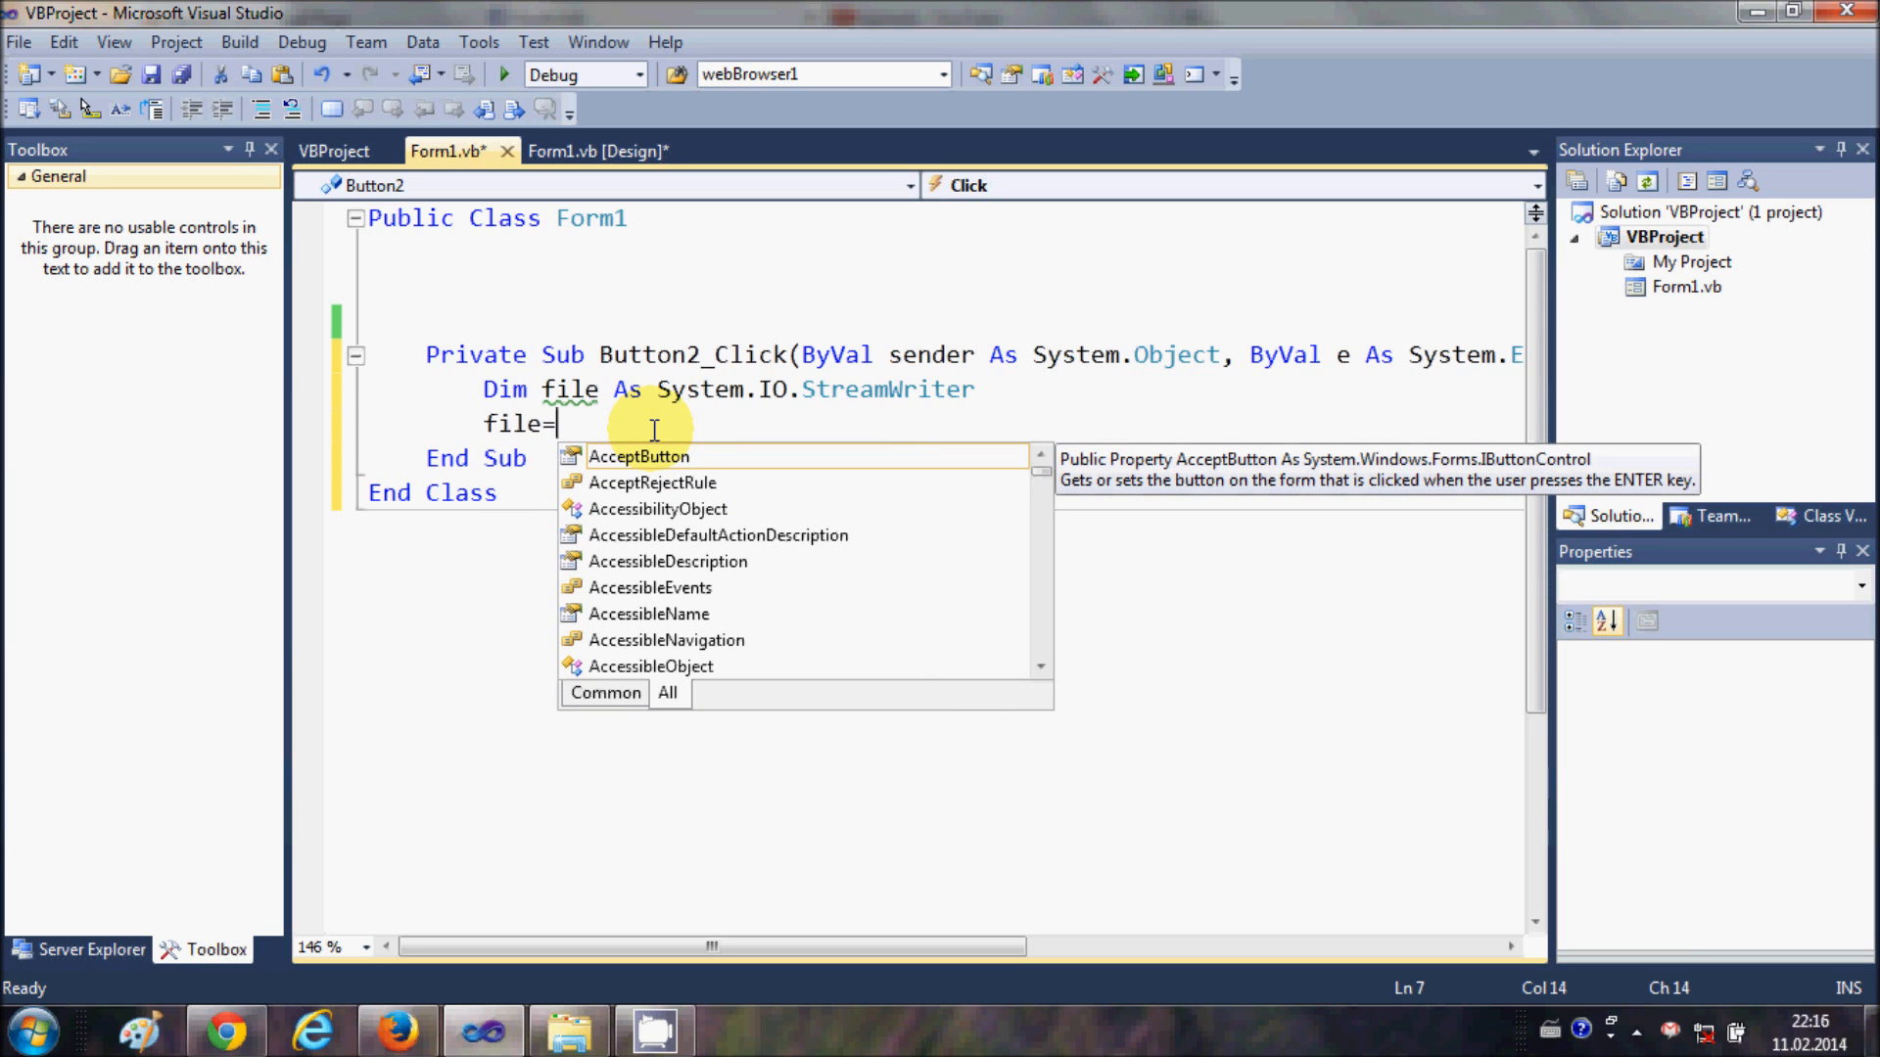
type("my")
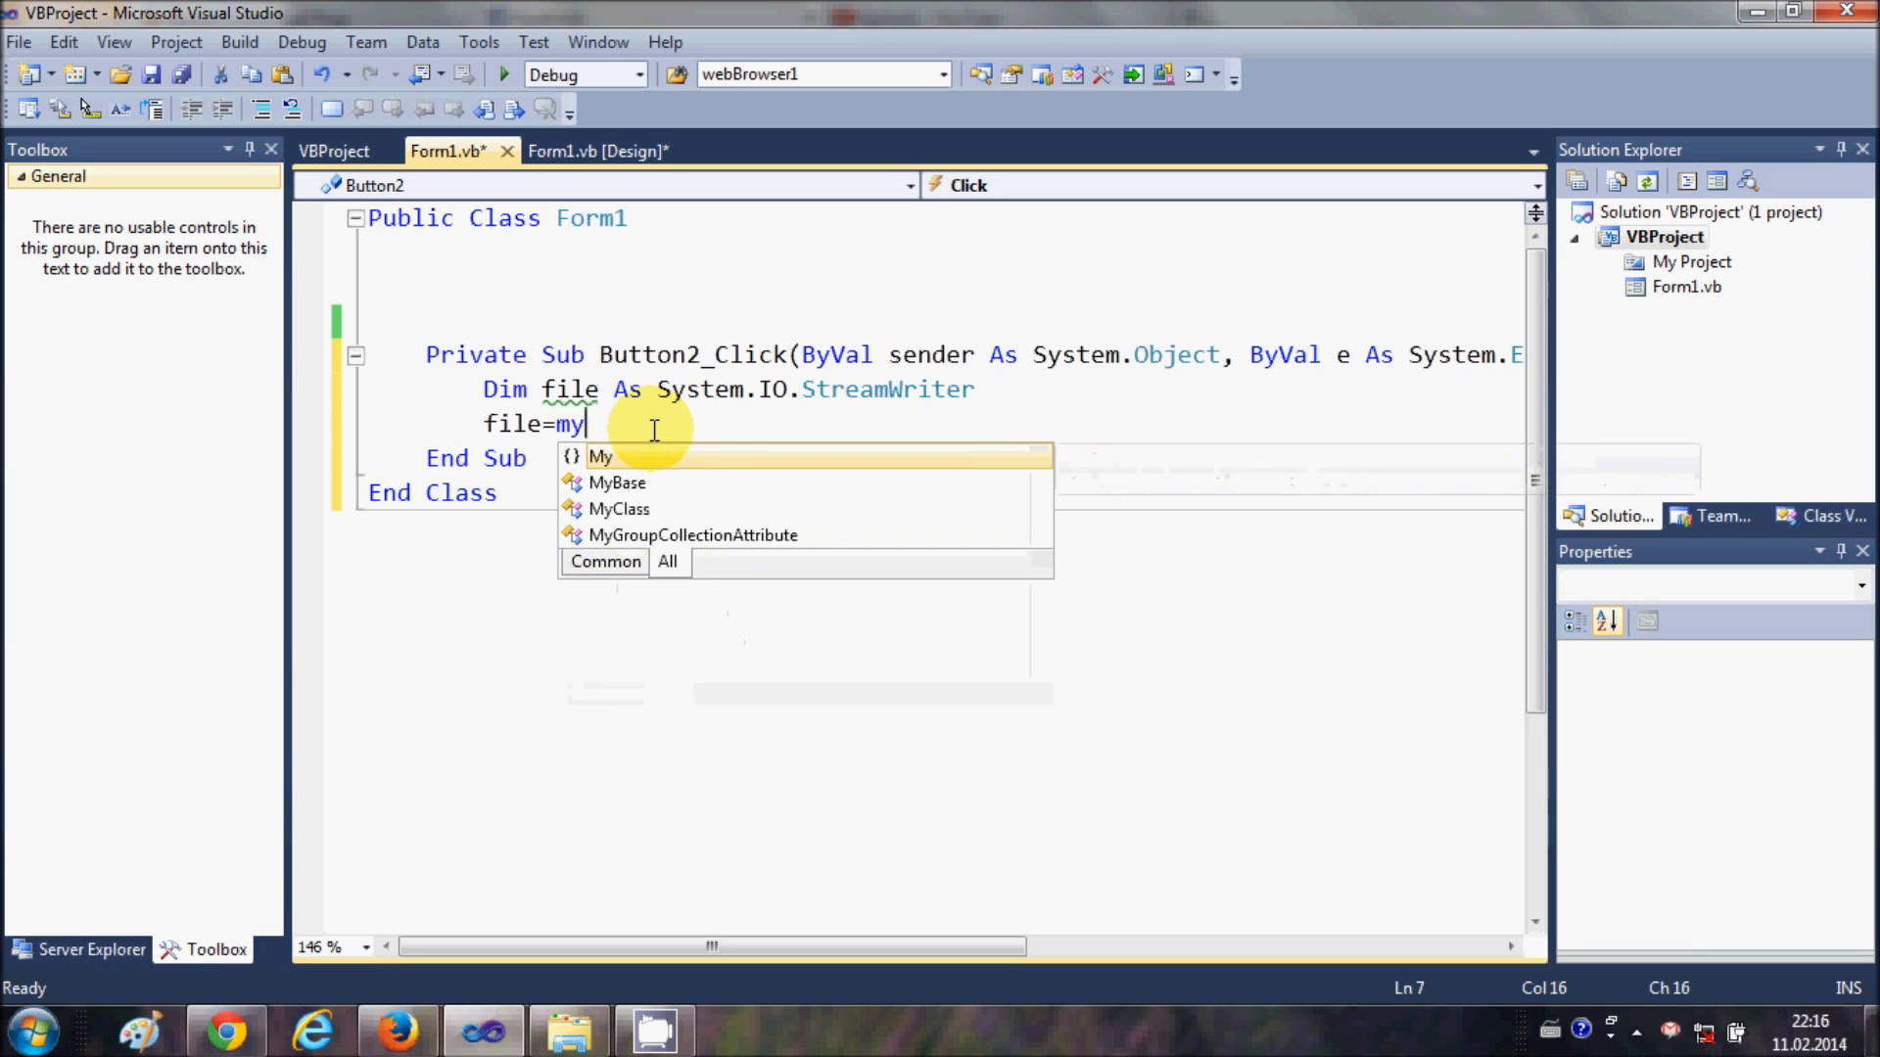
type(".")
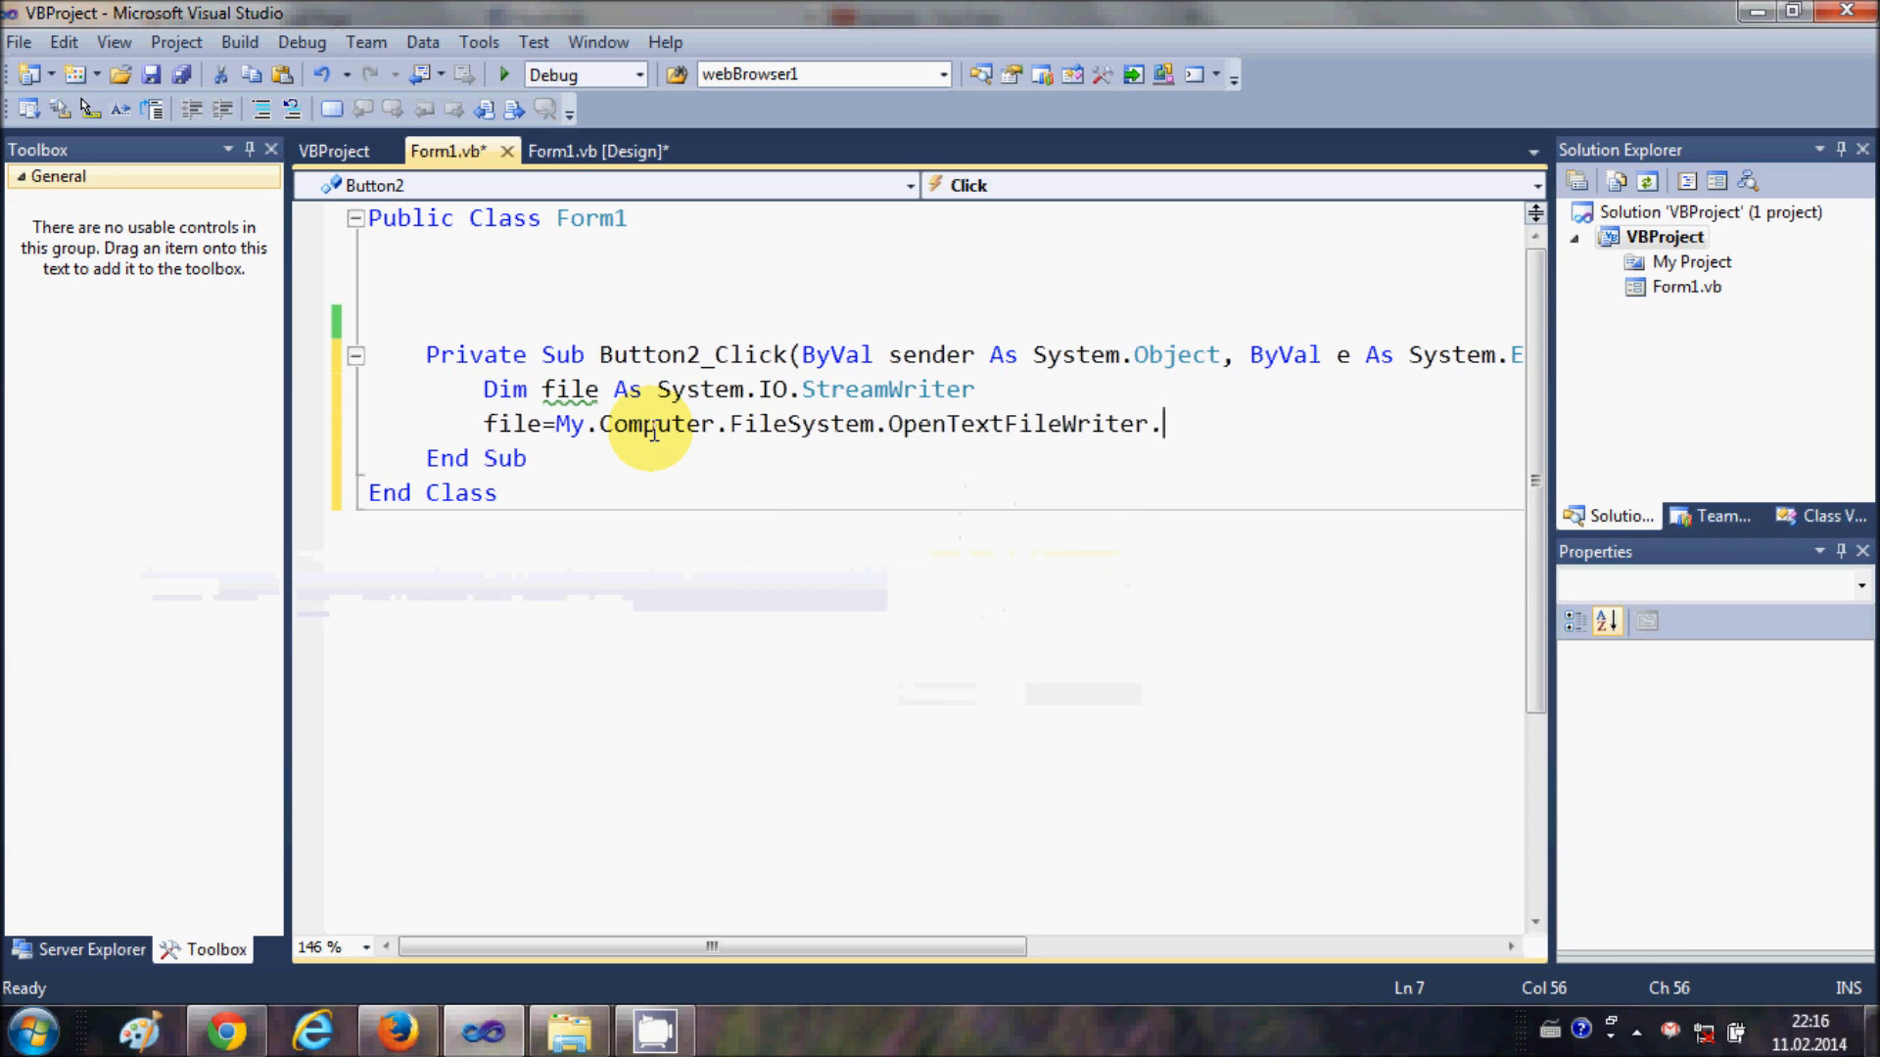
key("backspace")
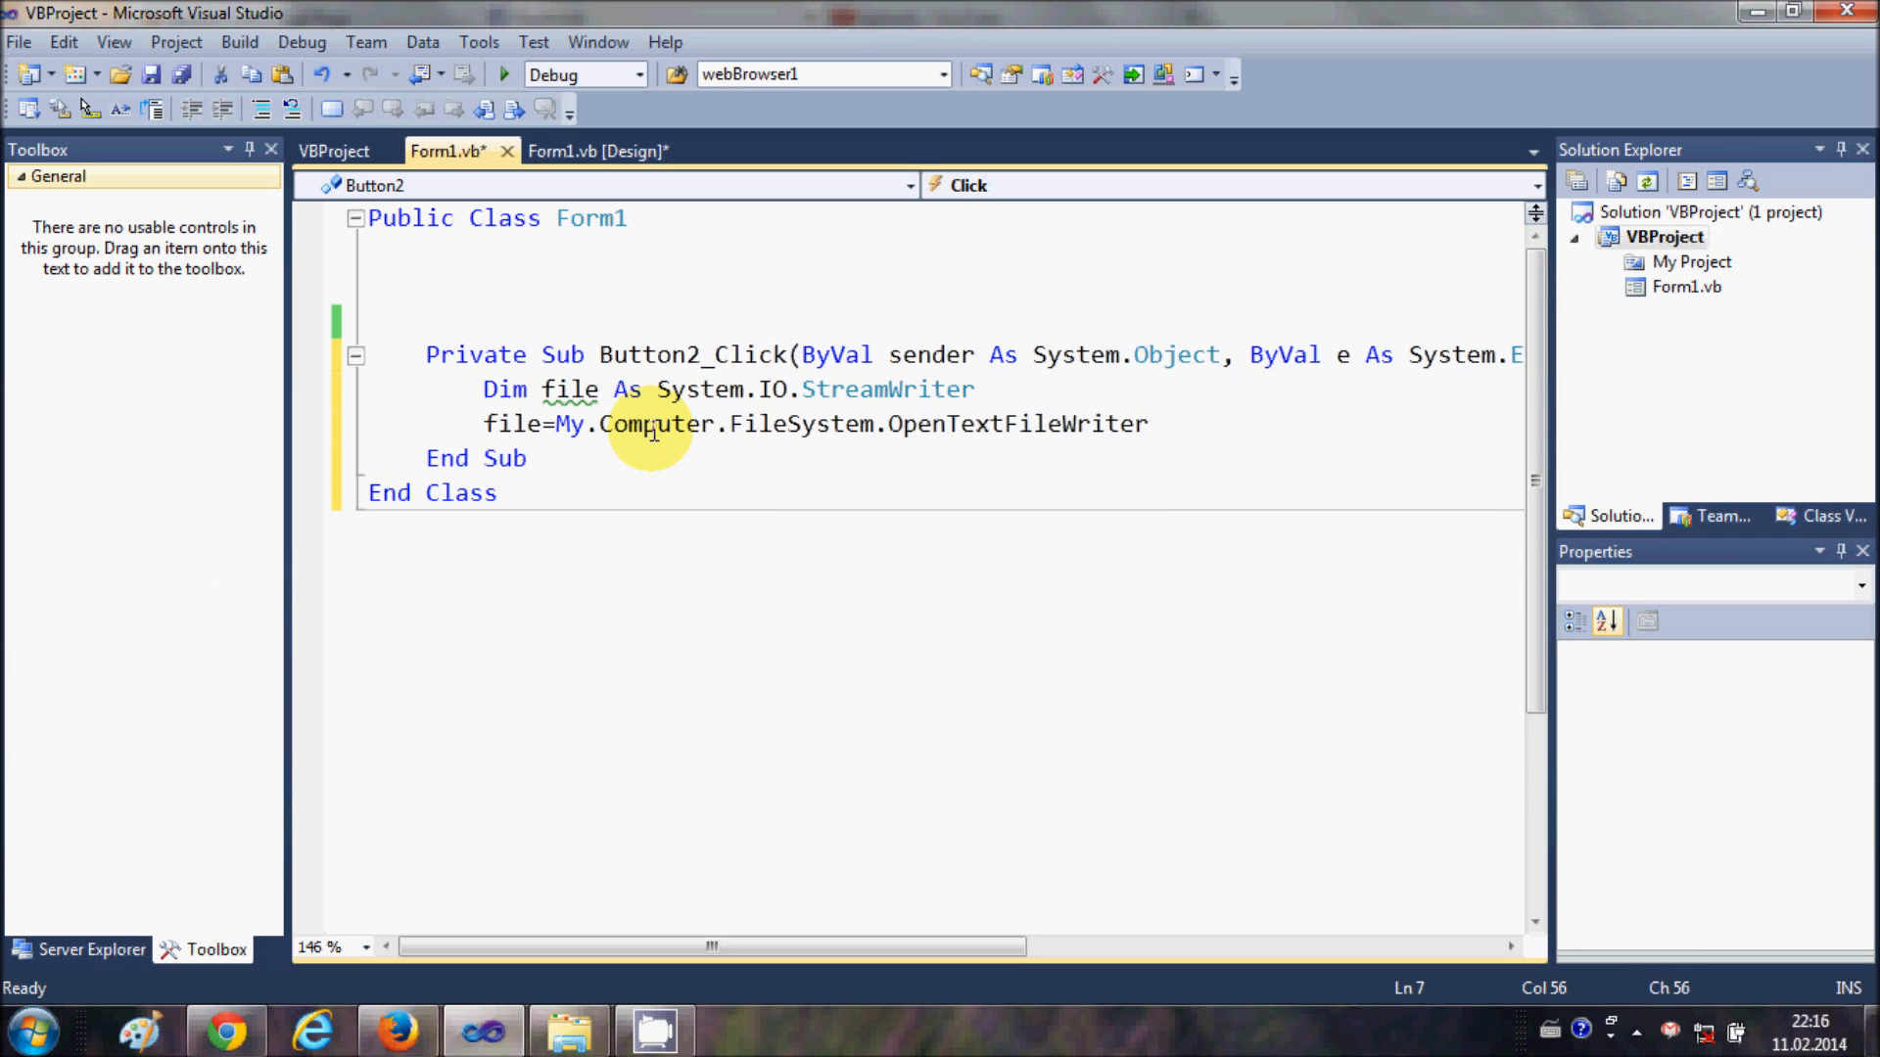
type("()")
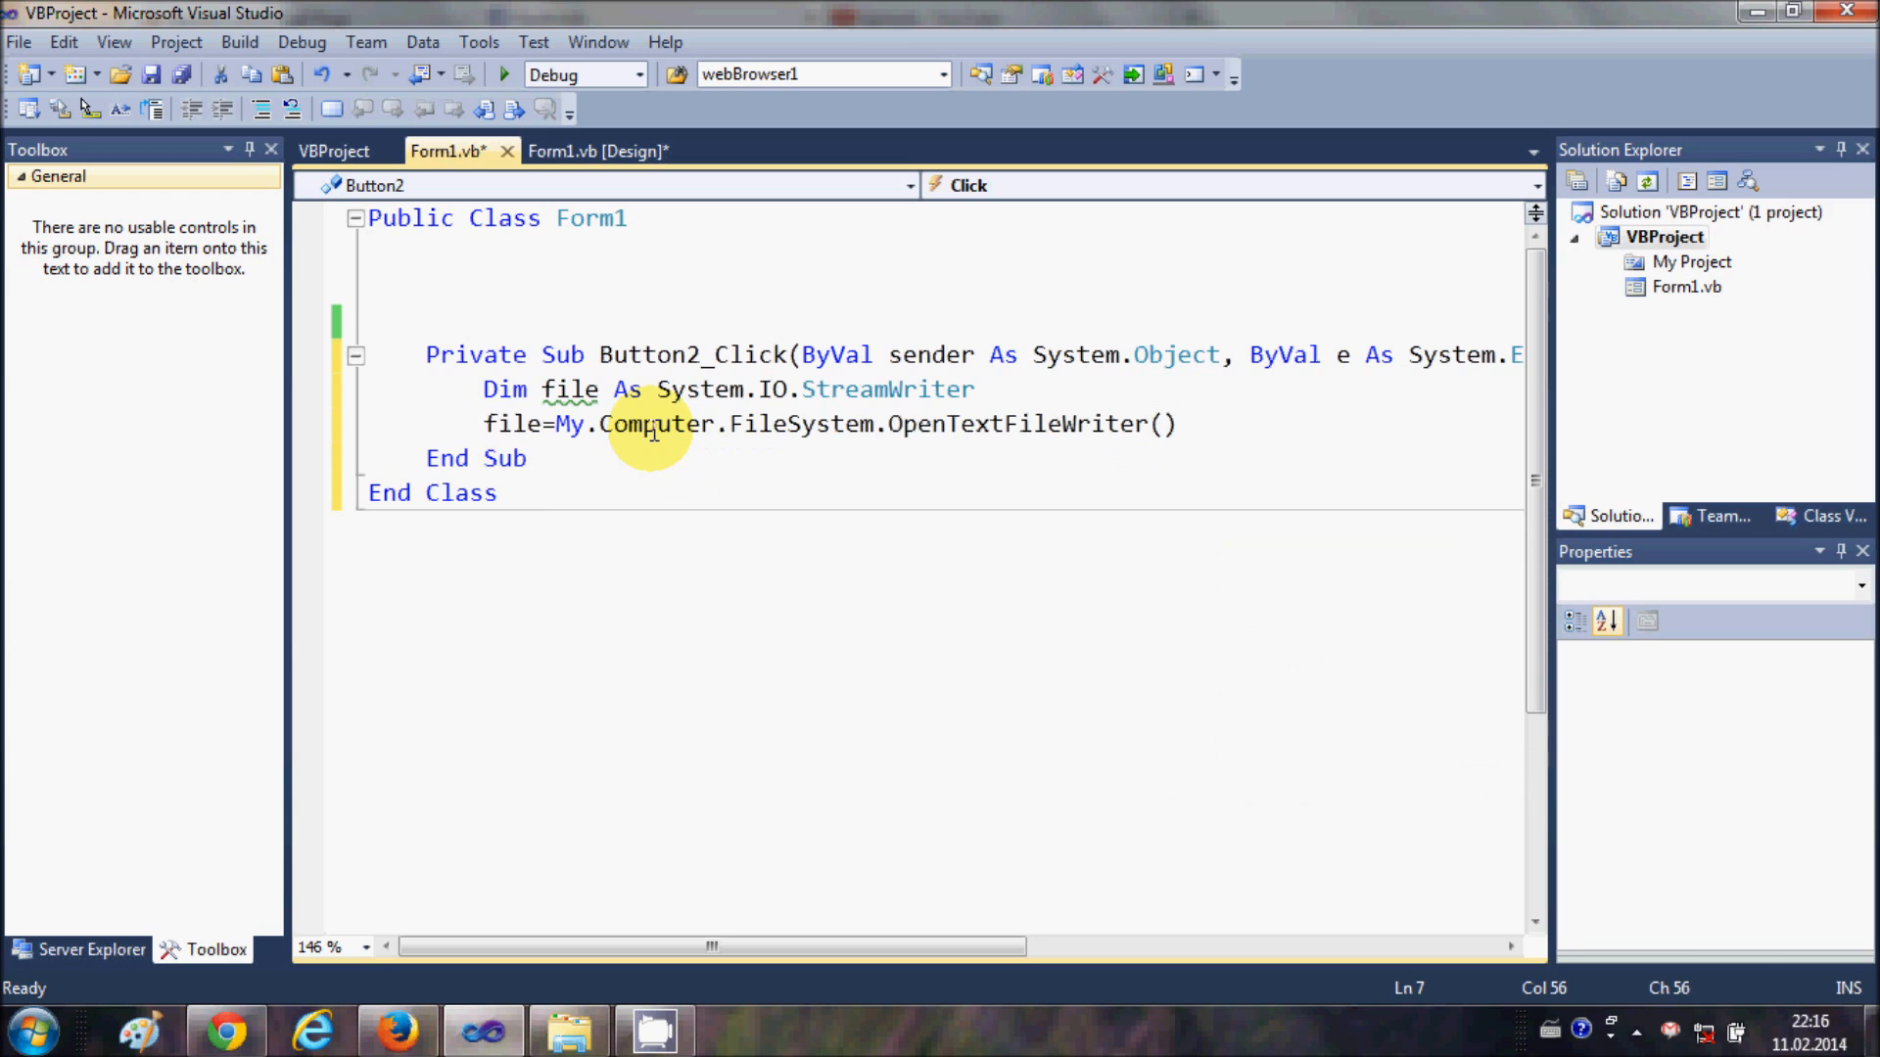
type("\"\"")
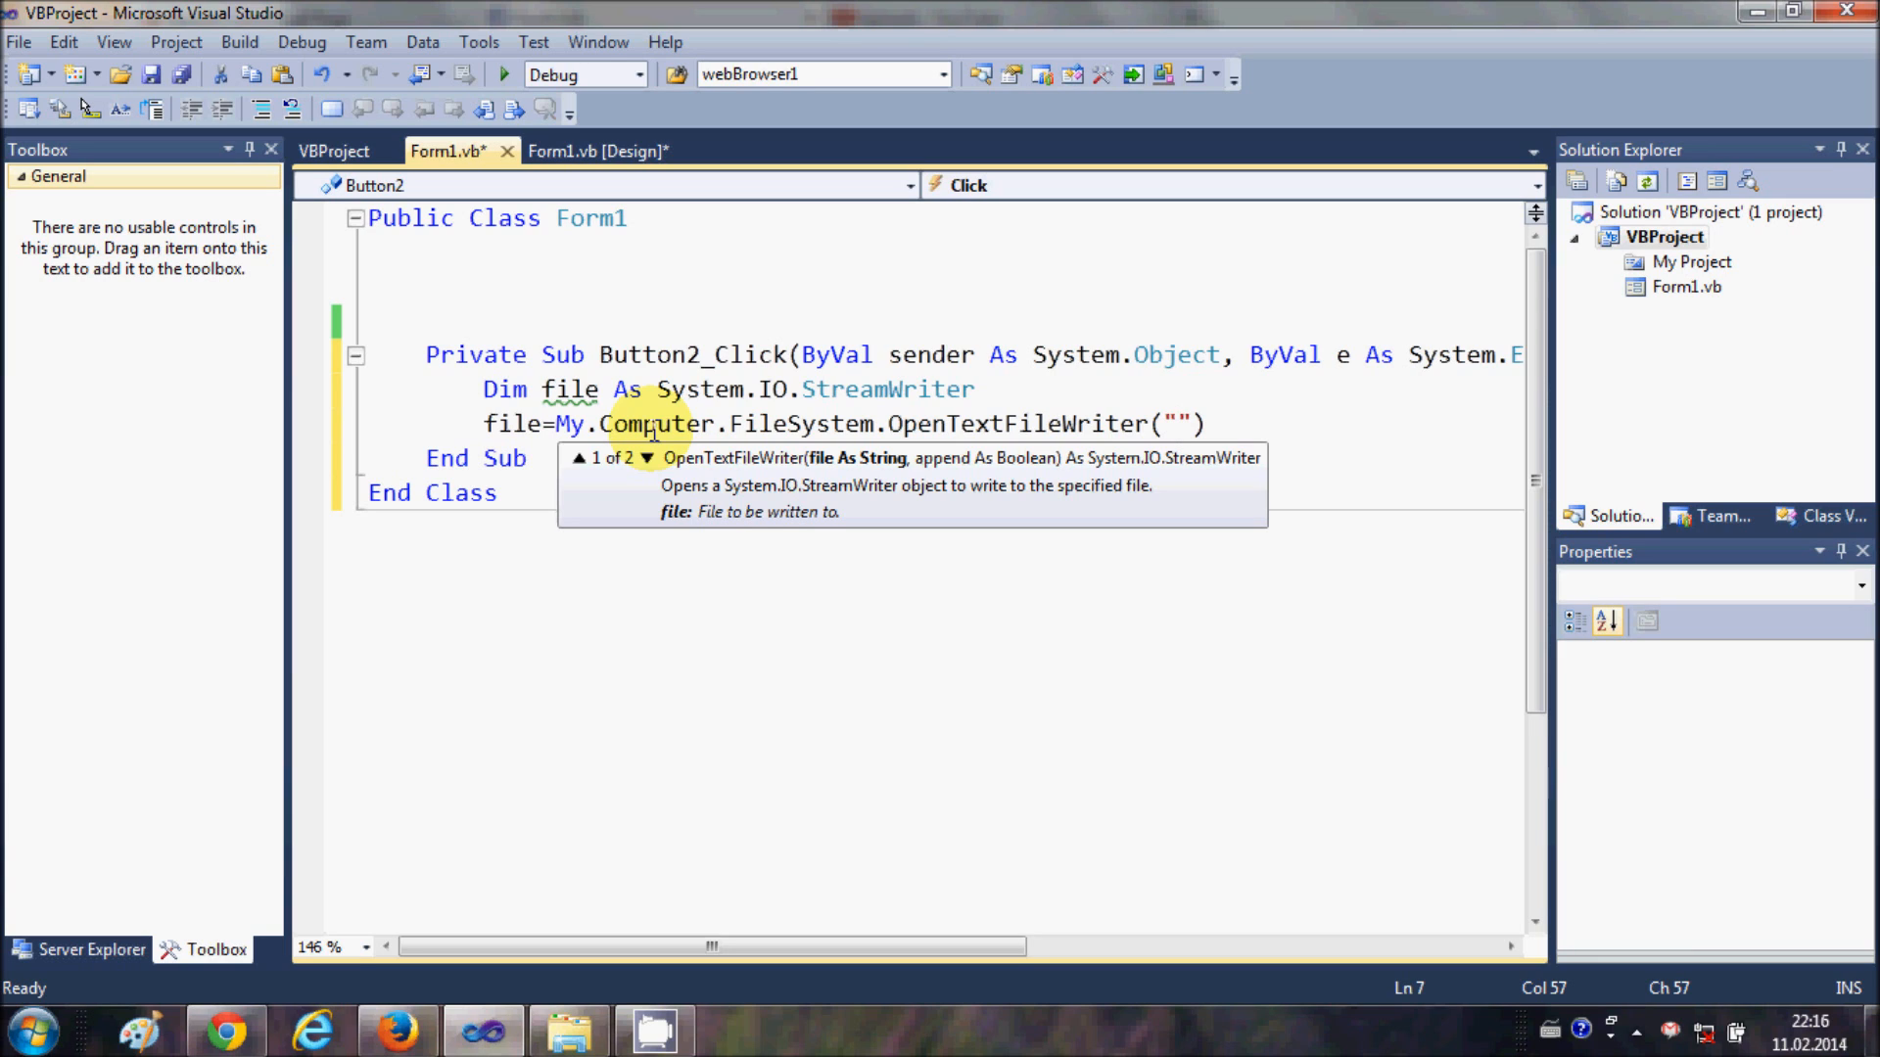
Edit the OpenTextFileWriter argument to hold the project's bin\Debug folder path.
left_click(1177, 422)
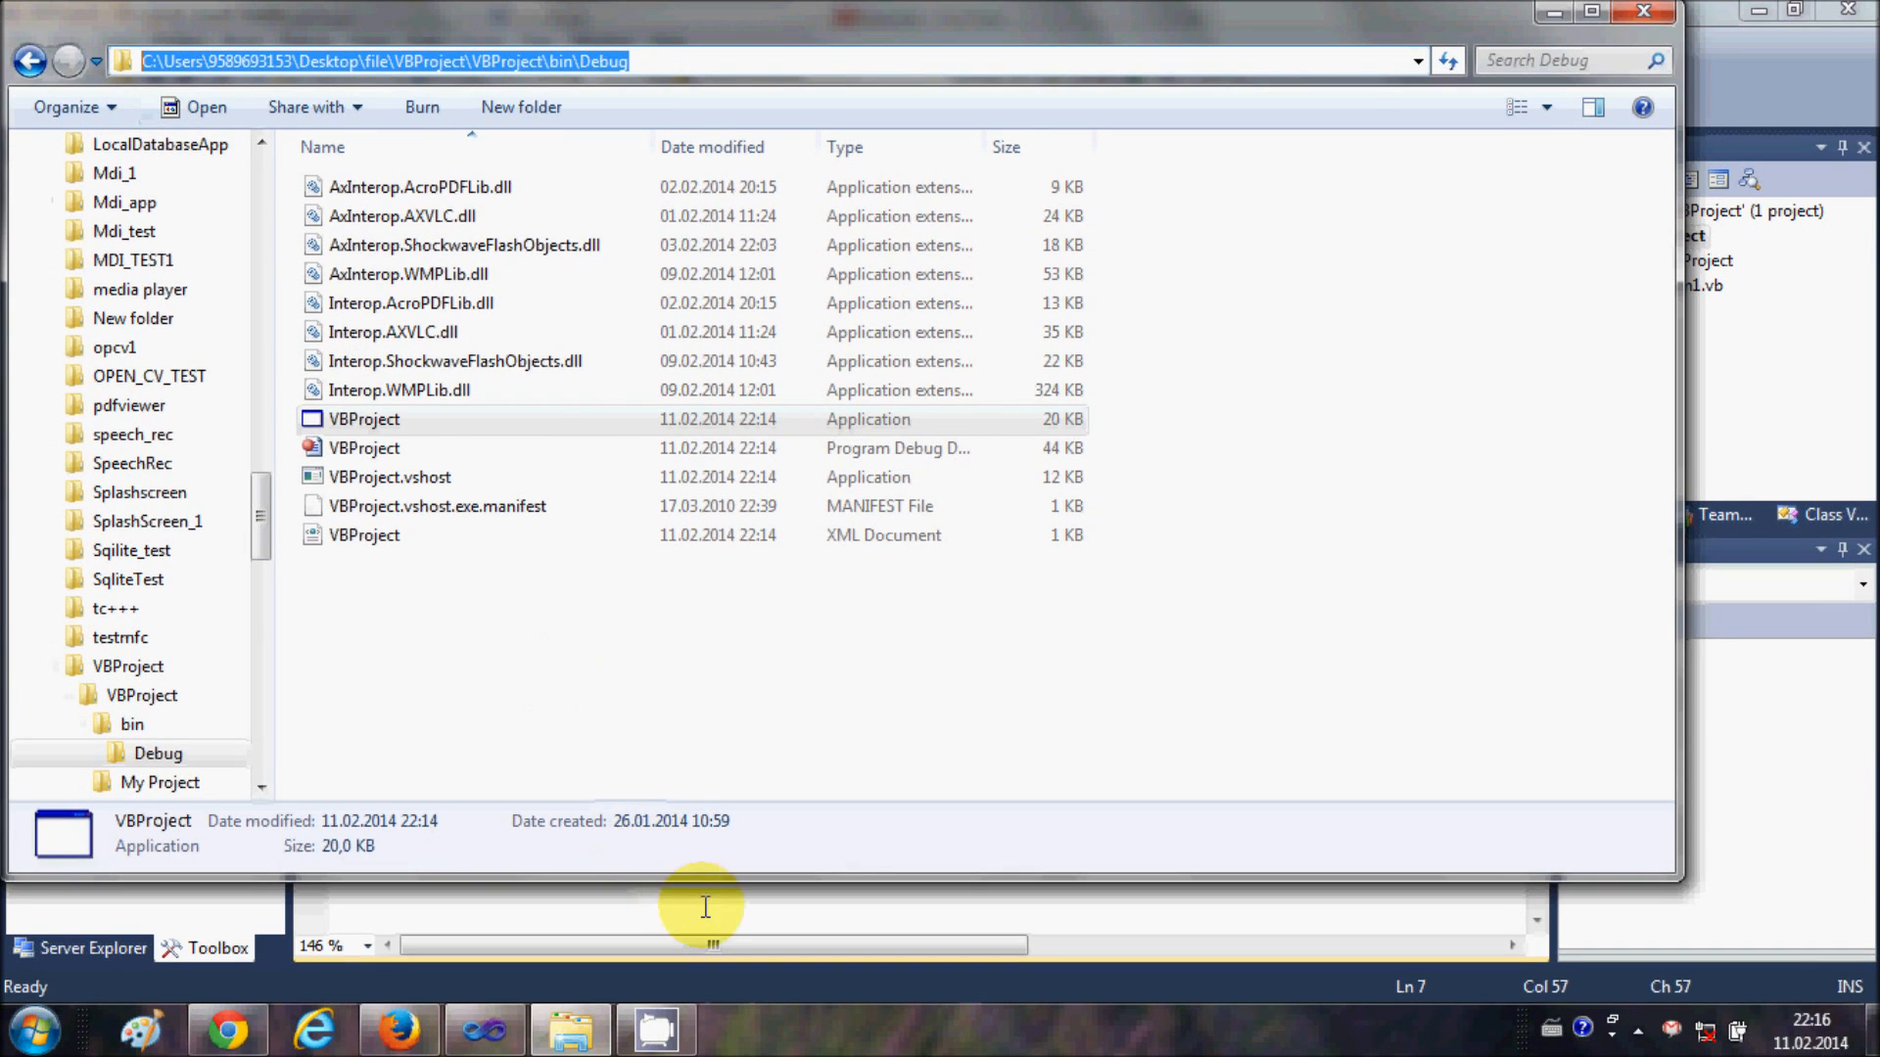
left_click(654, 1028)
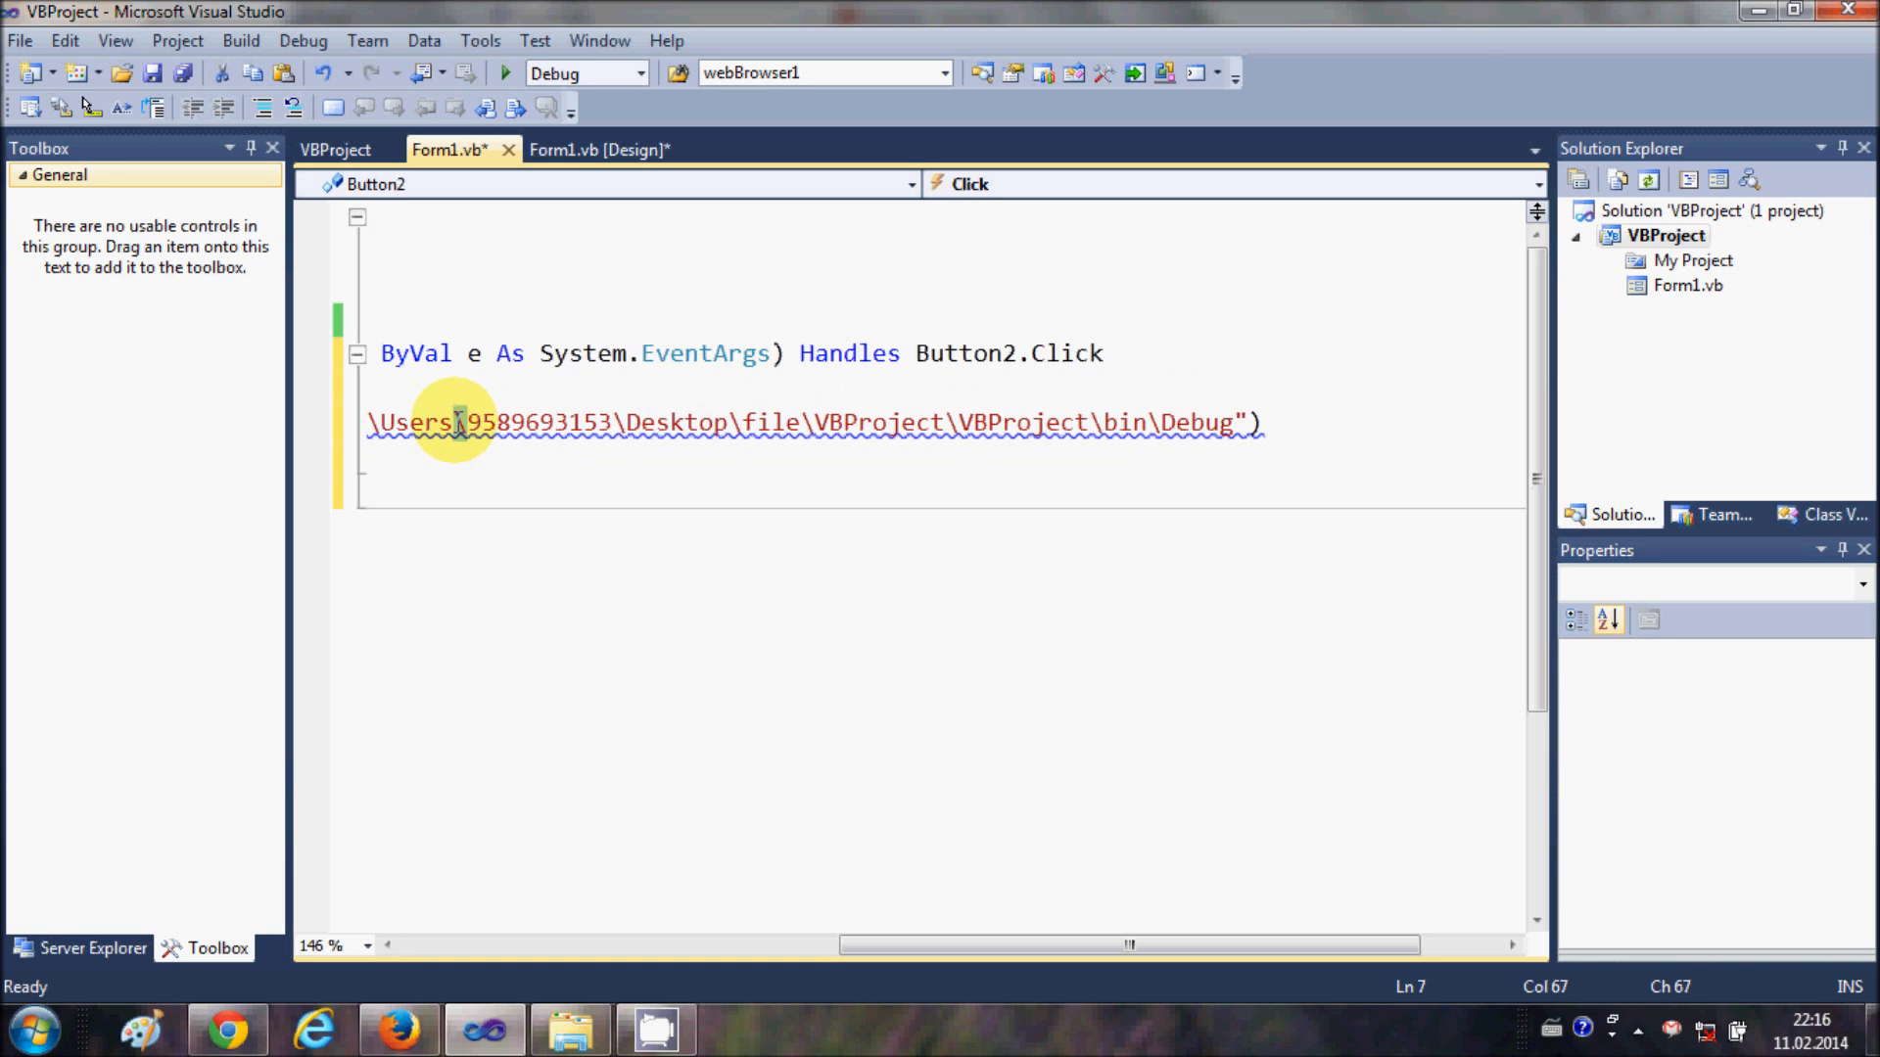
mouse_move(466, 423)
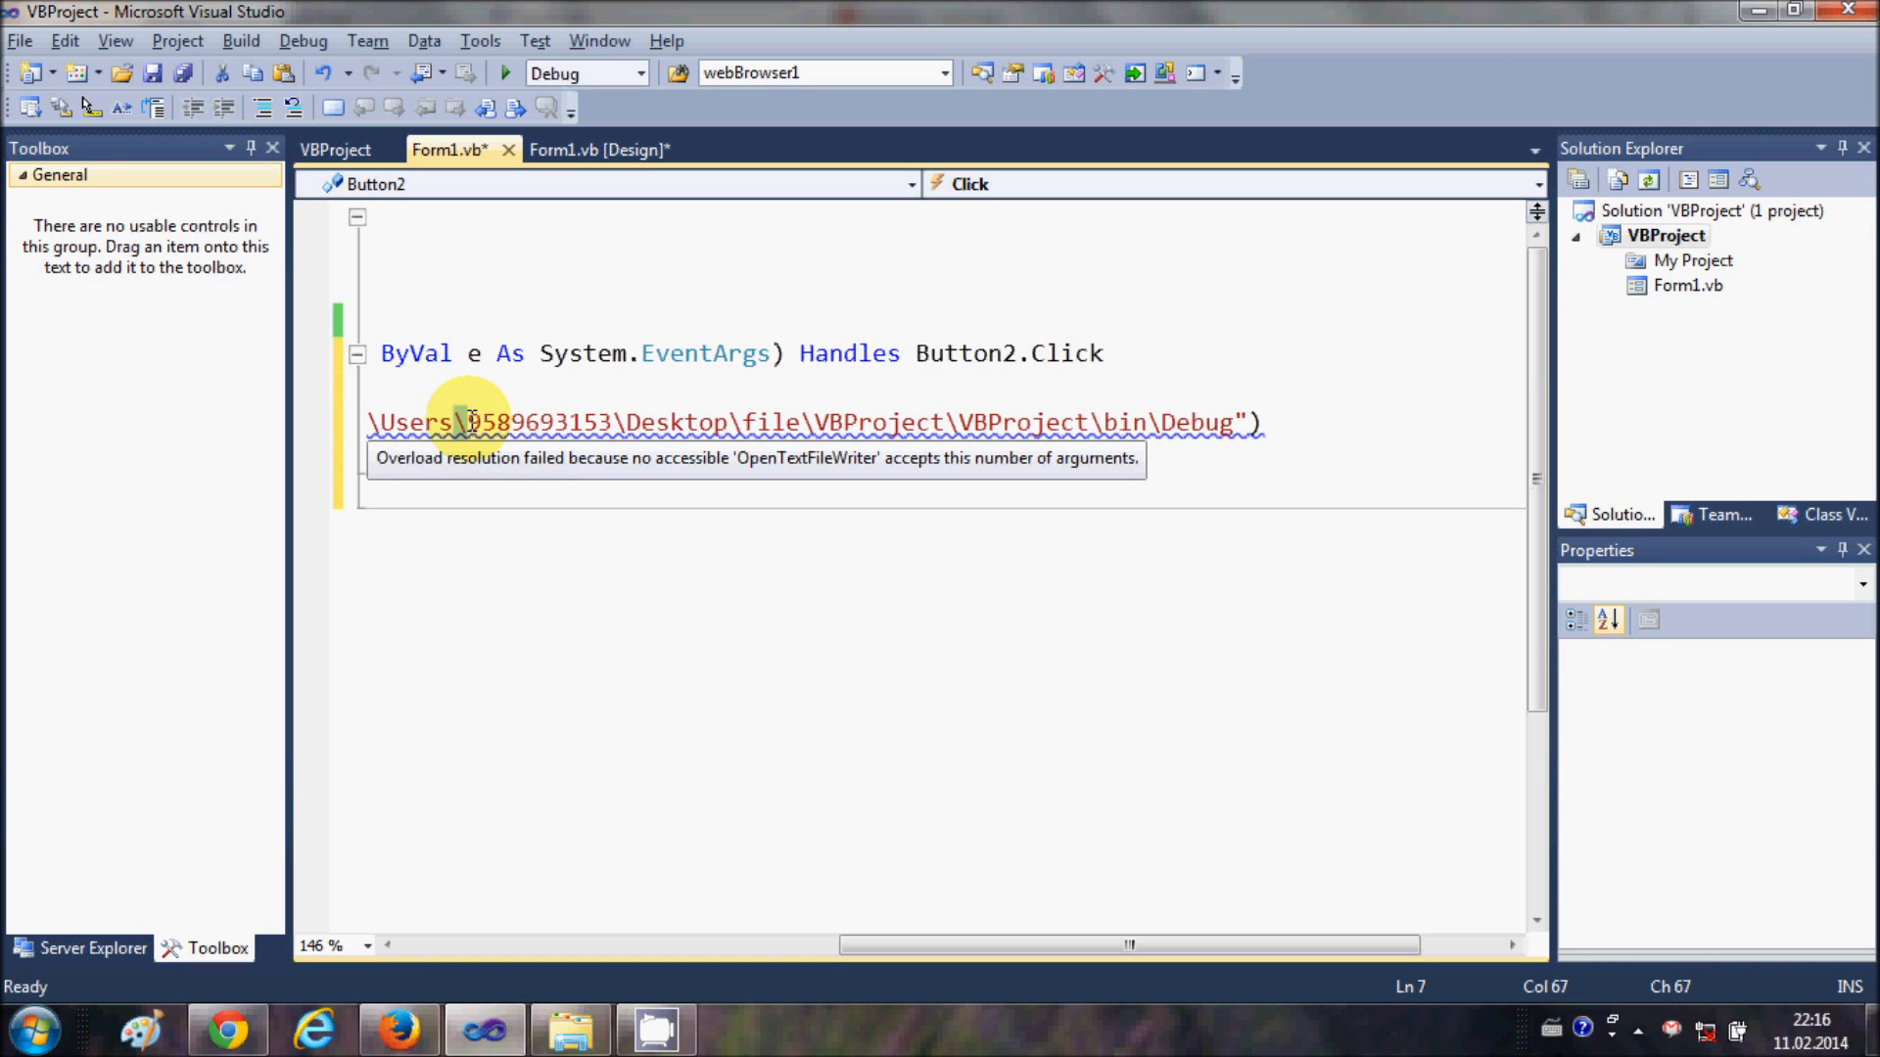
mouse_move(491, 407)
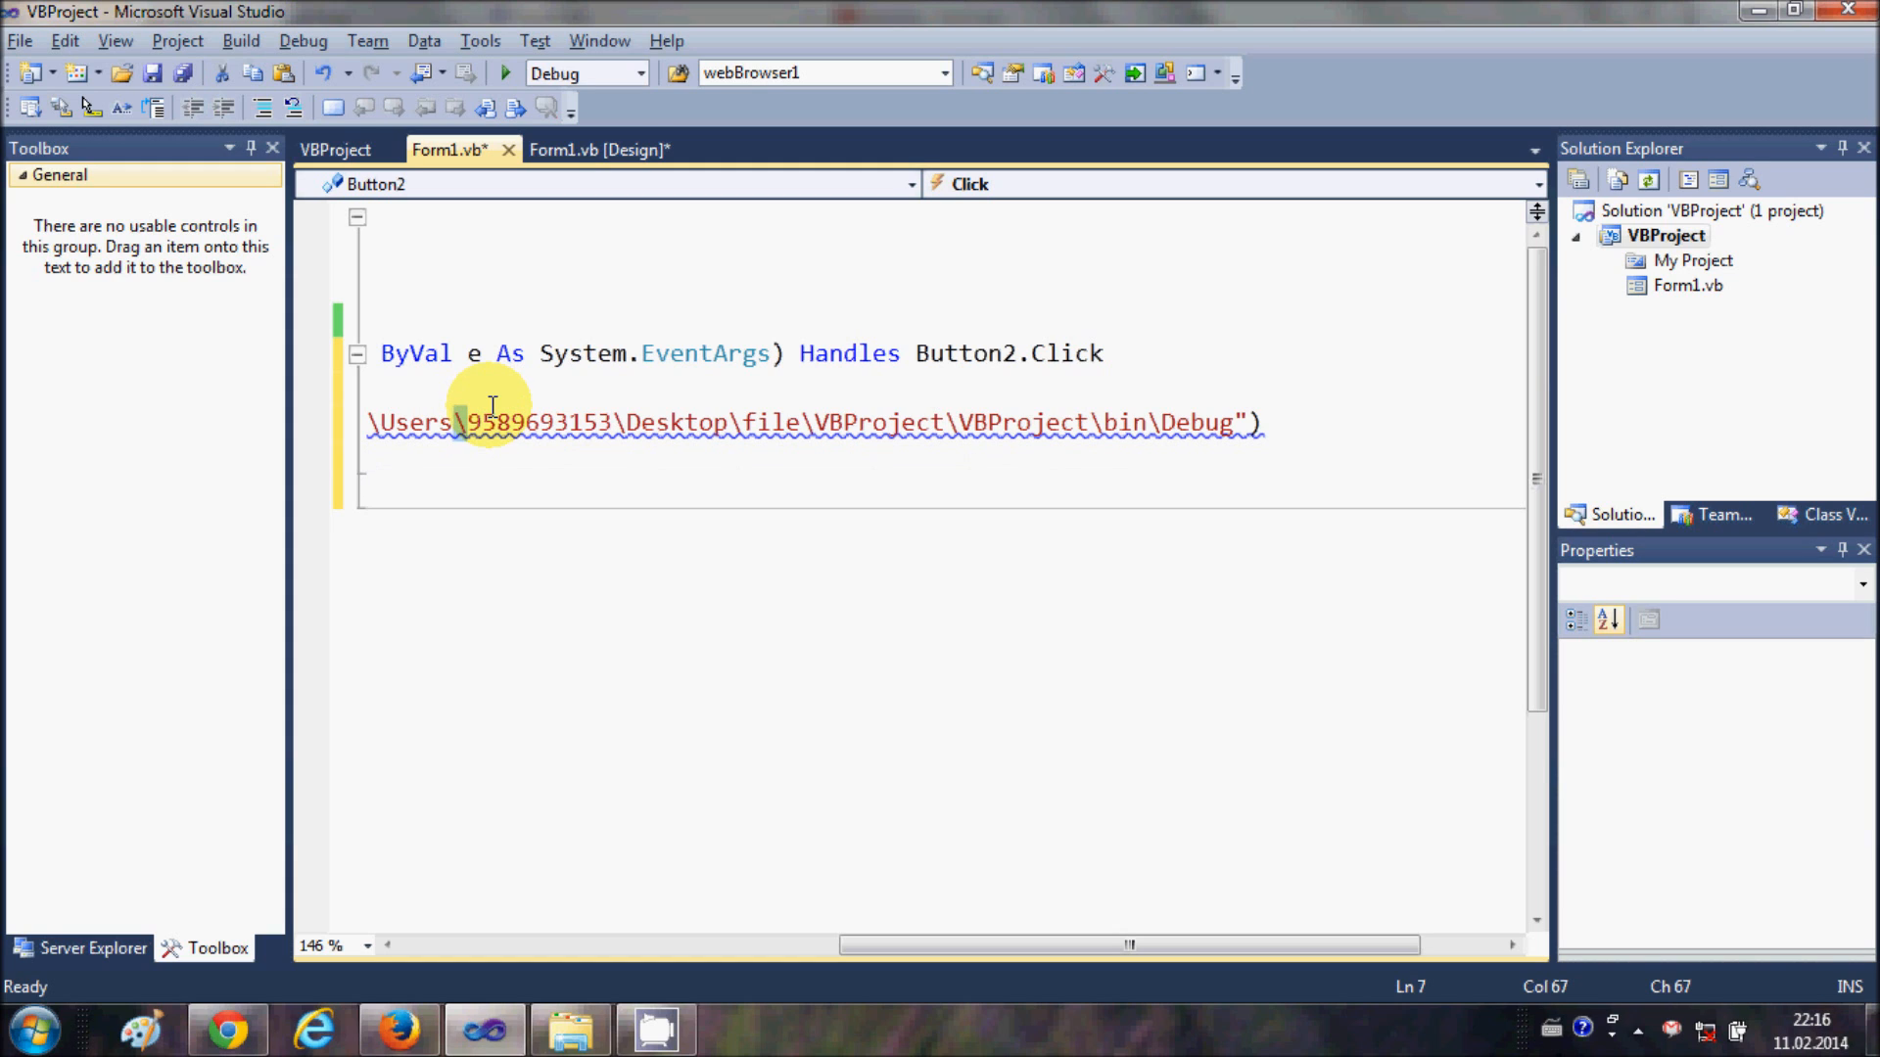
type("(\"C:")
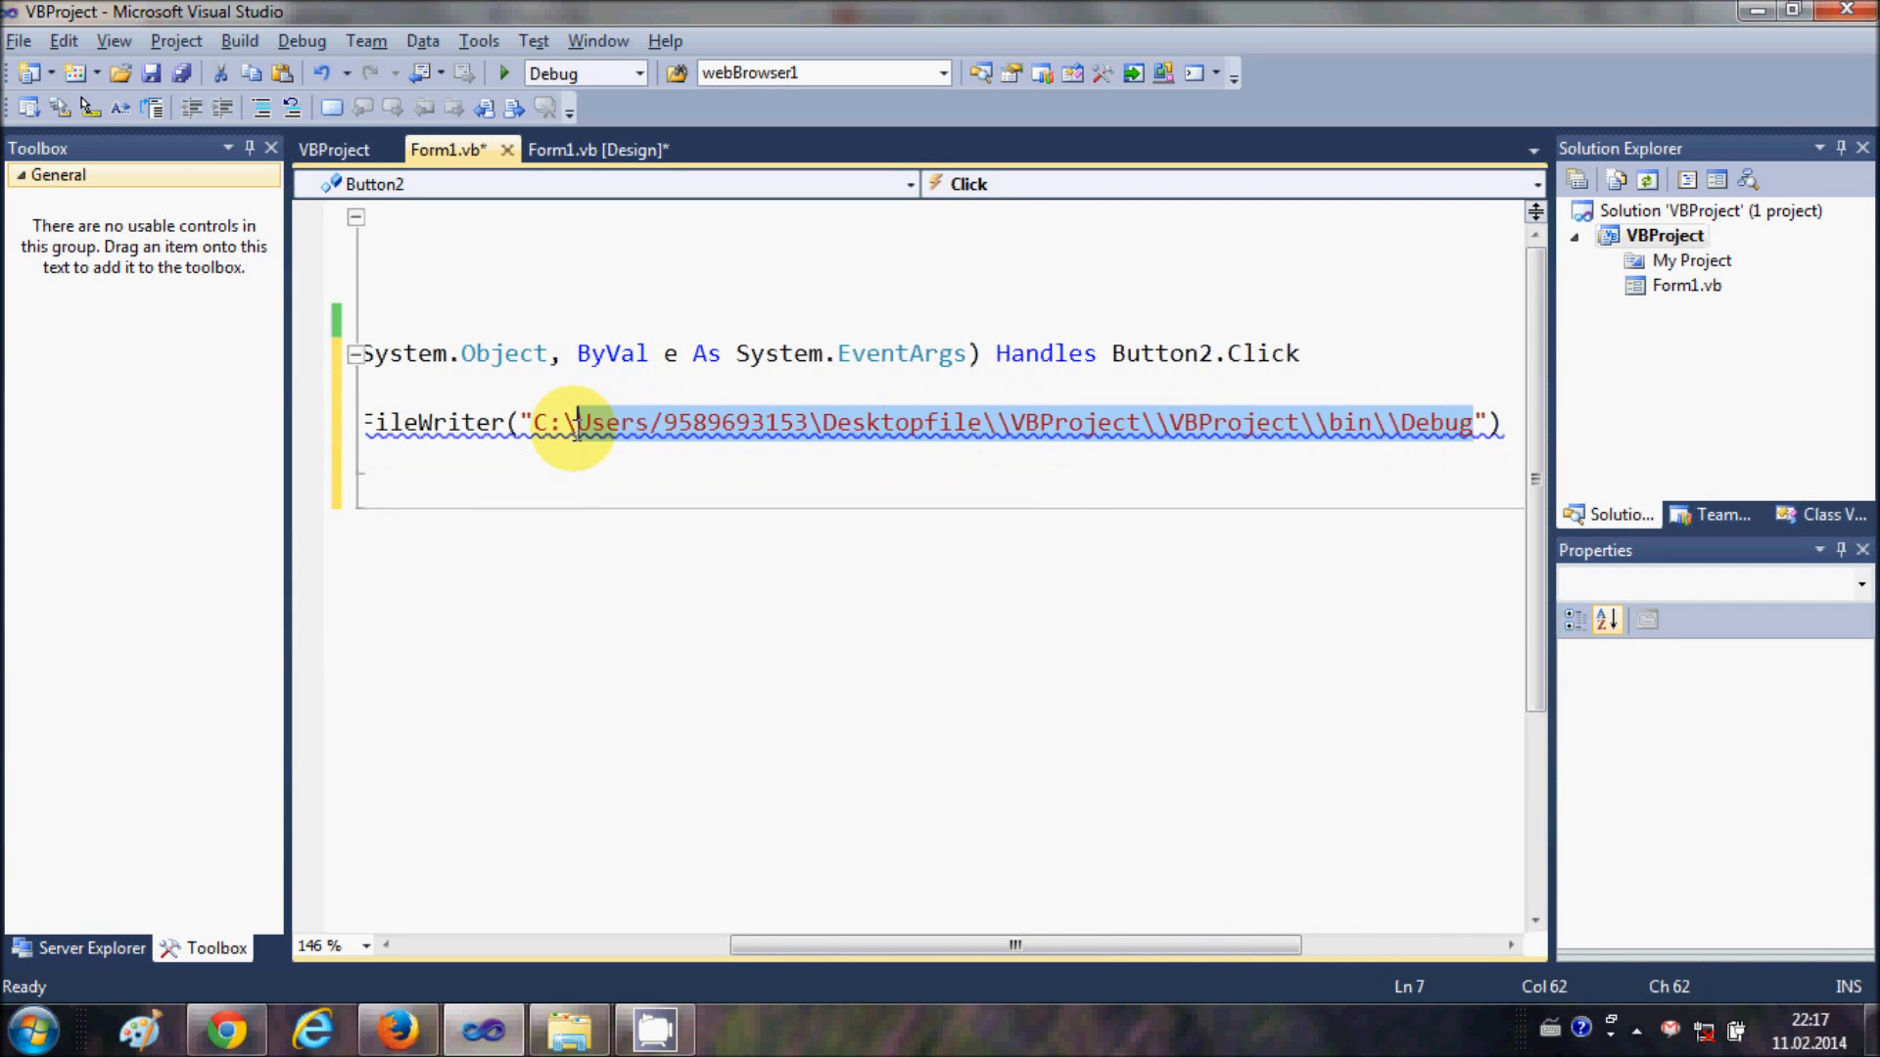
Replace the folder path with "TEST.txt", True so the file opens for appending.
key("Delete")
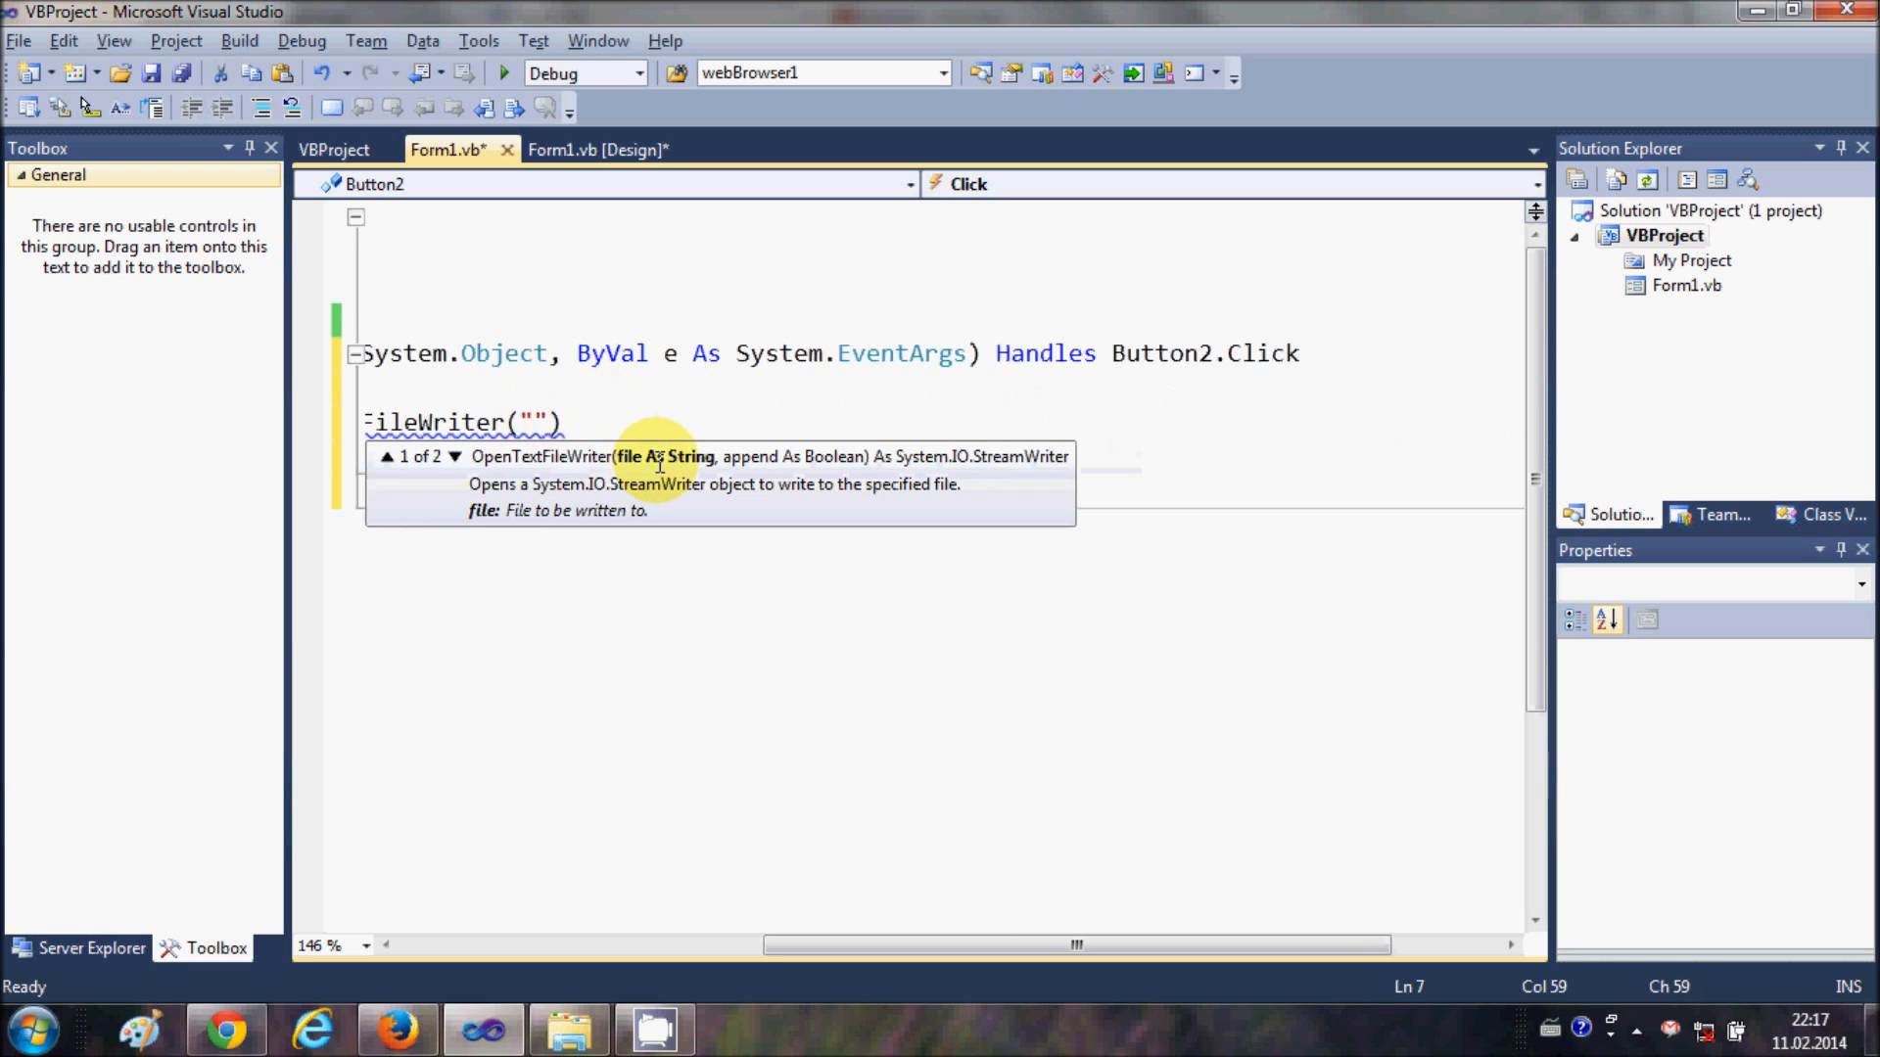
mouse_move(889, 941)
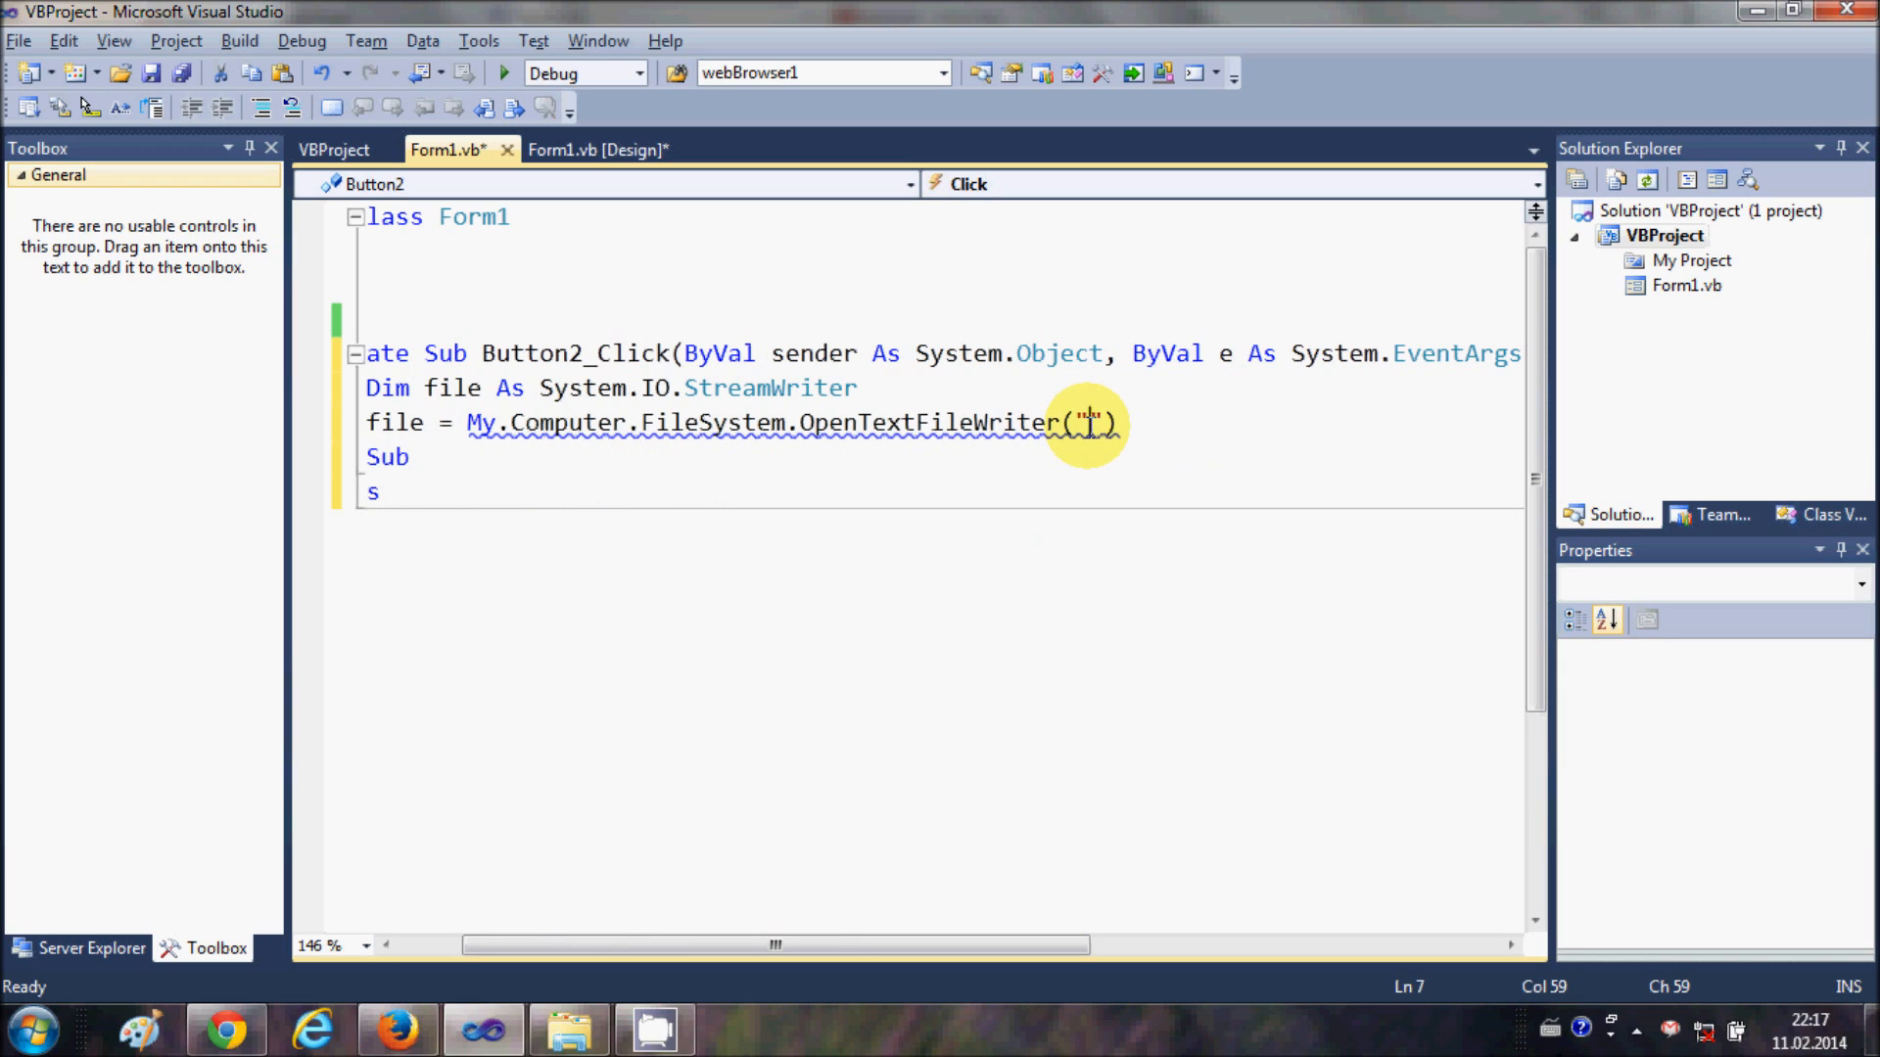
type("TE")
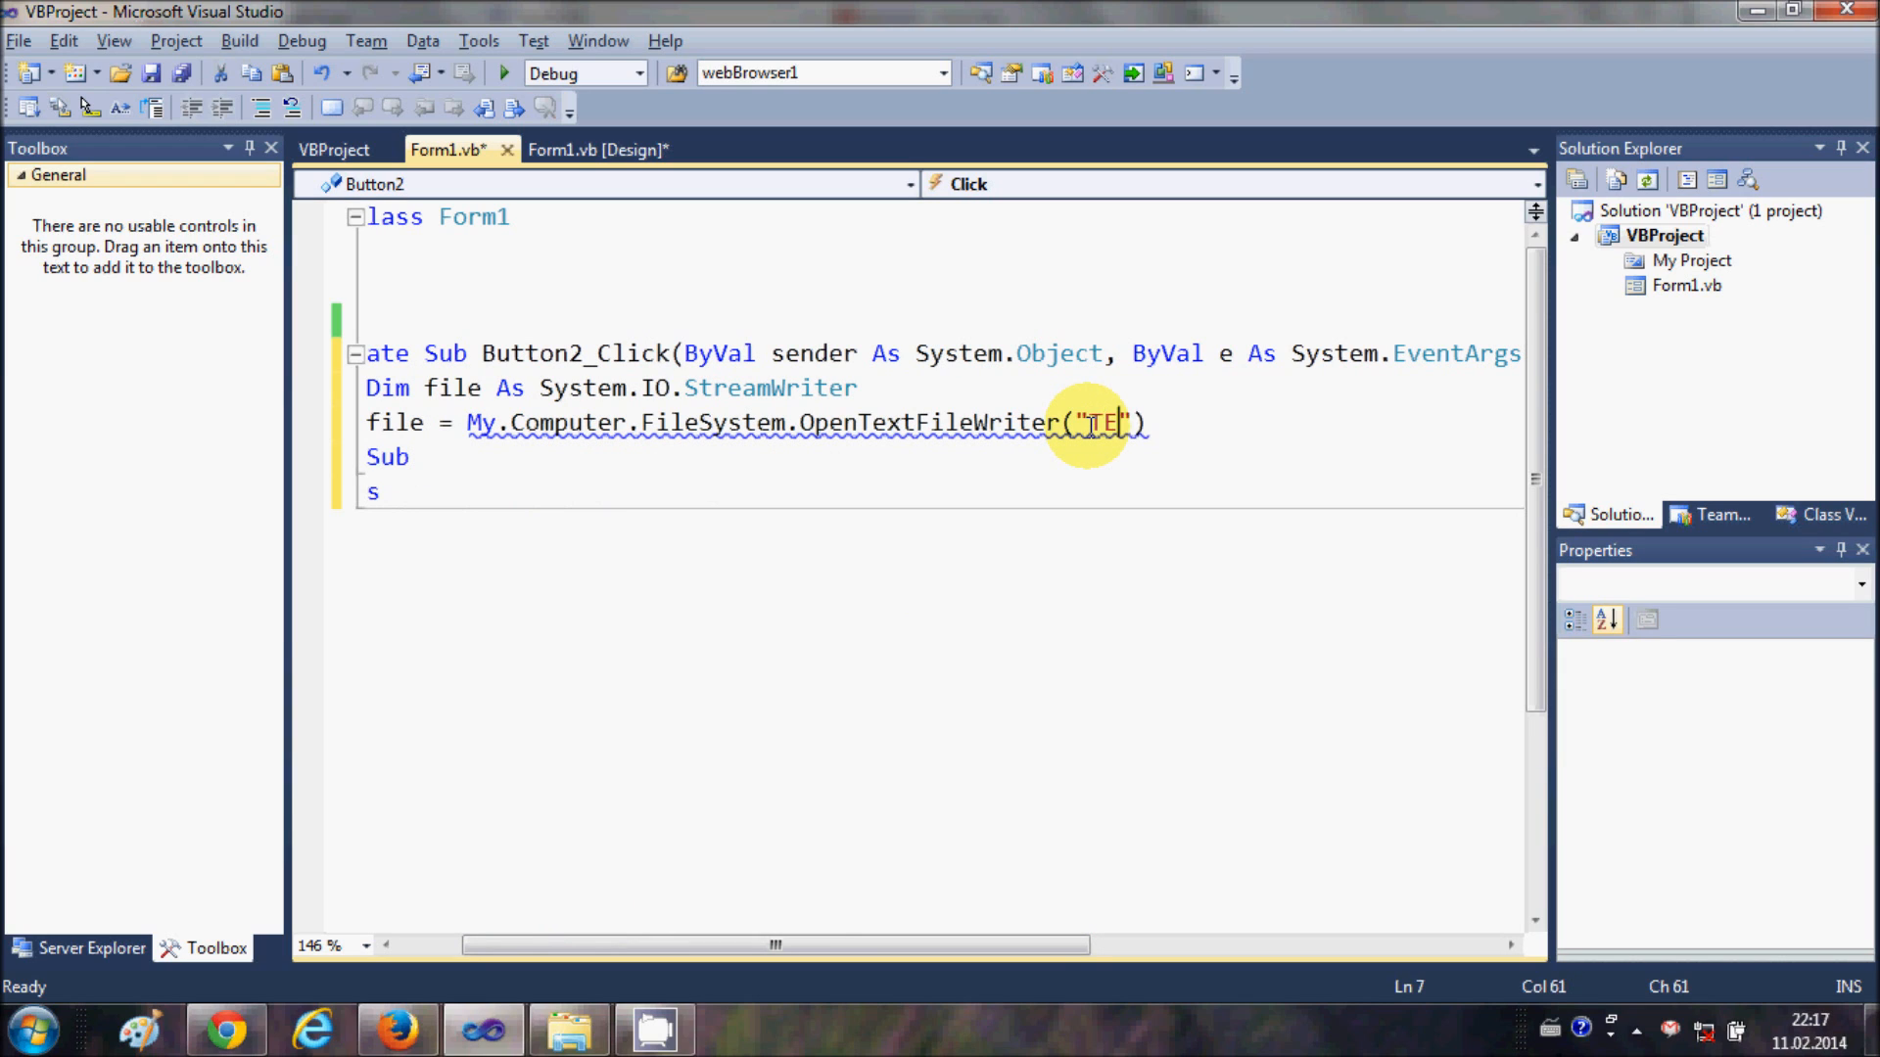
type("ST")
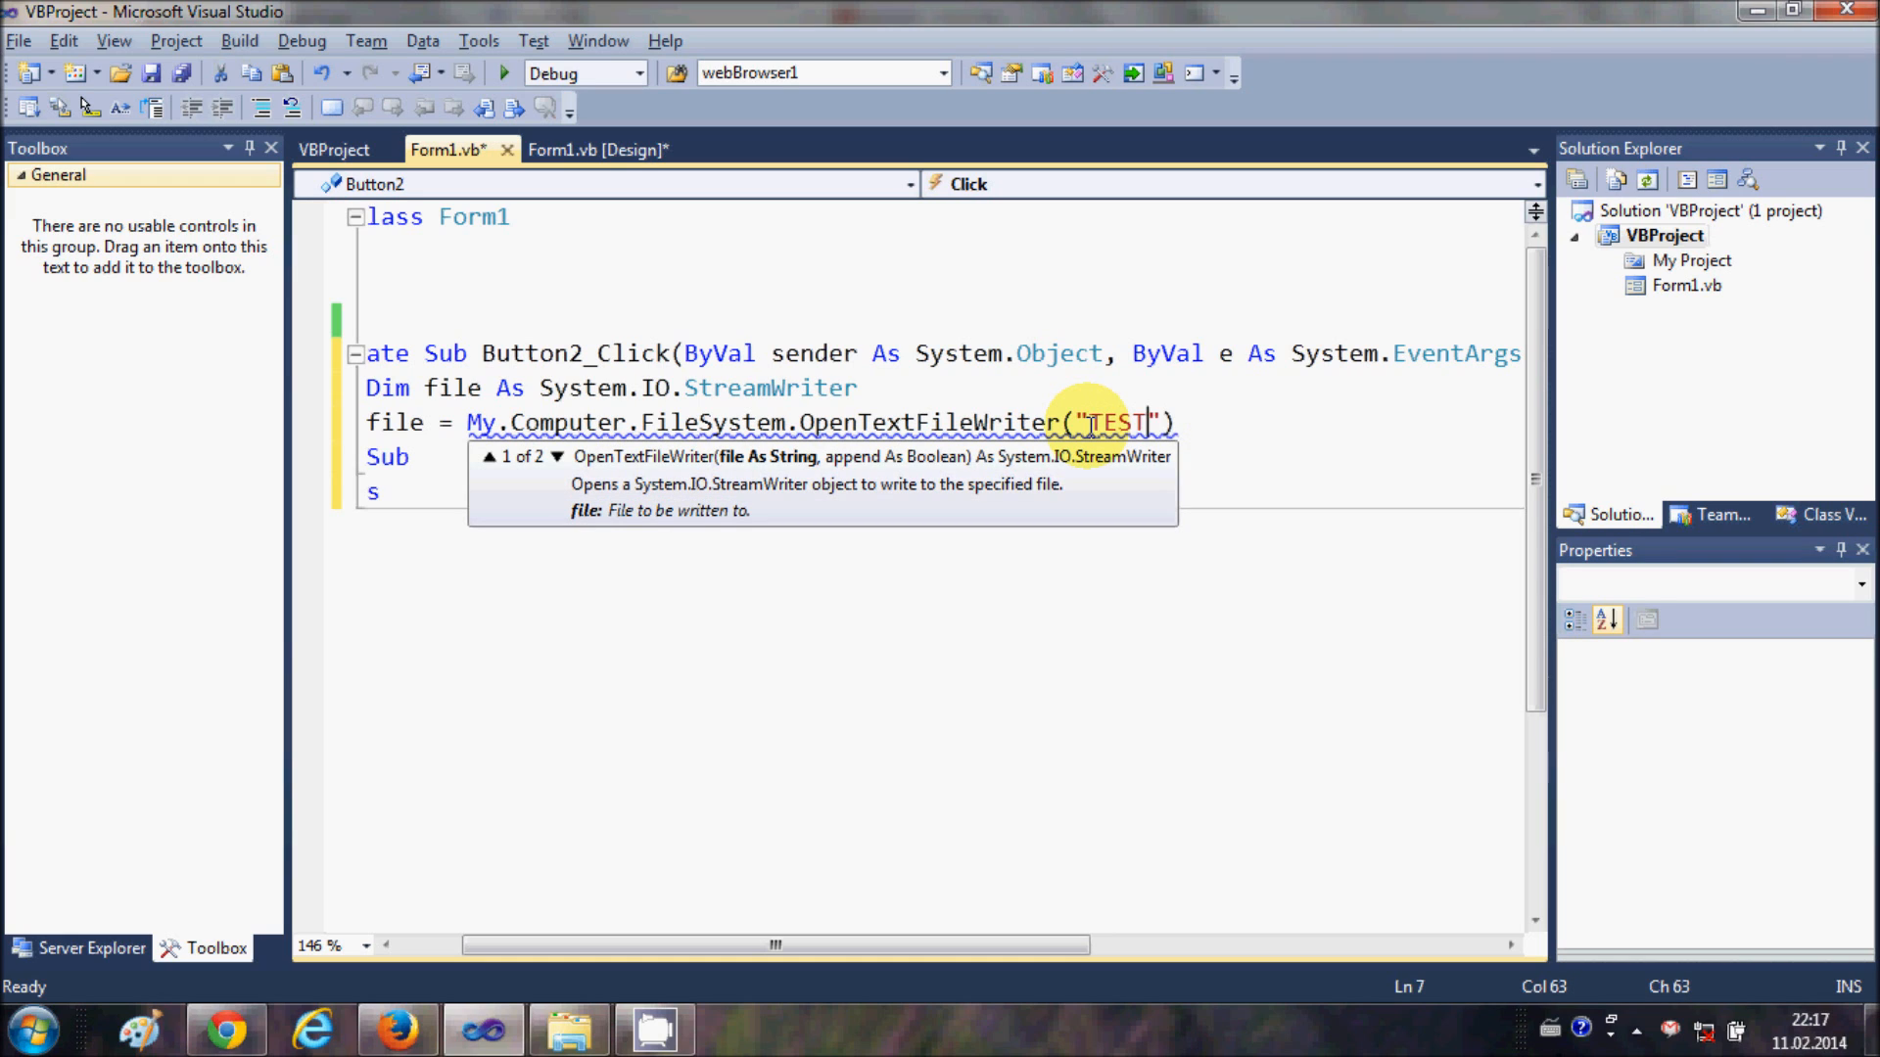
type(".txt")
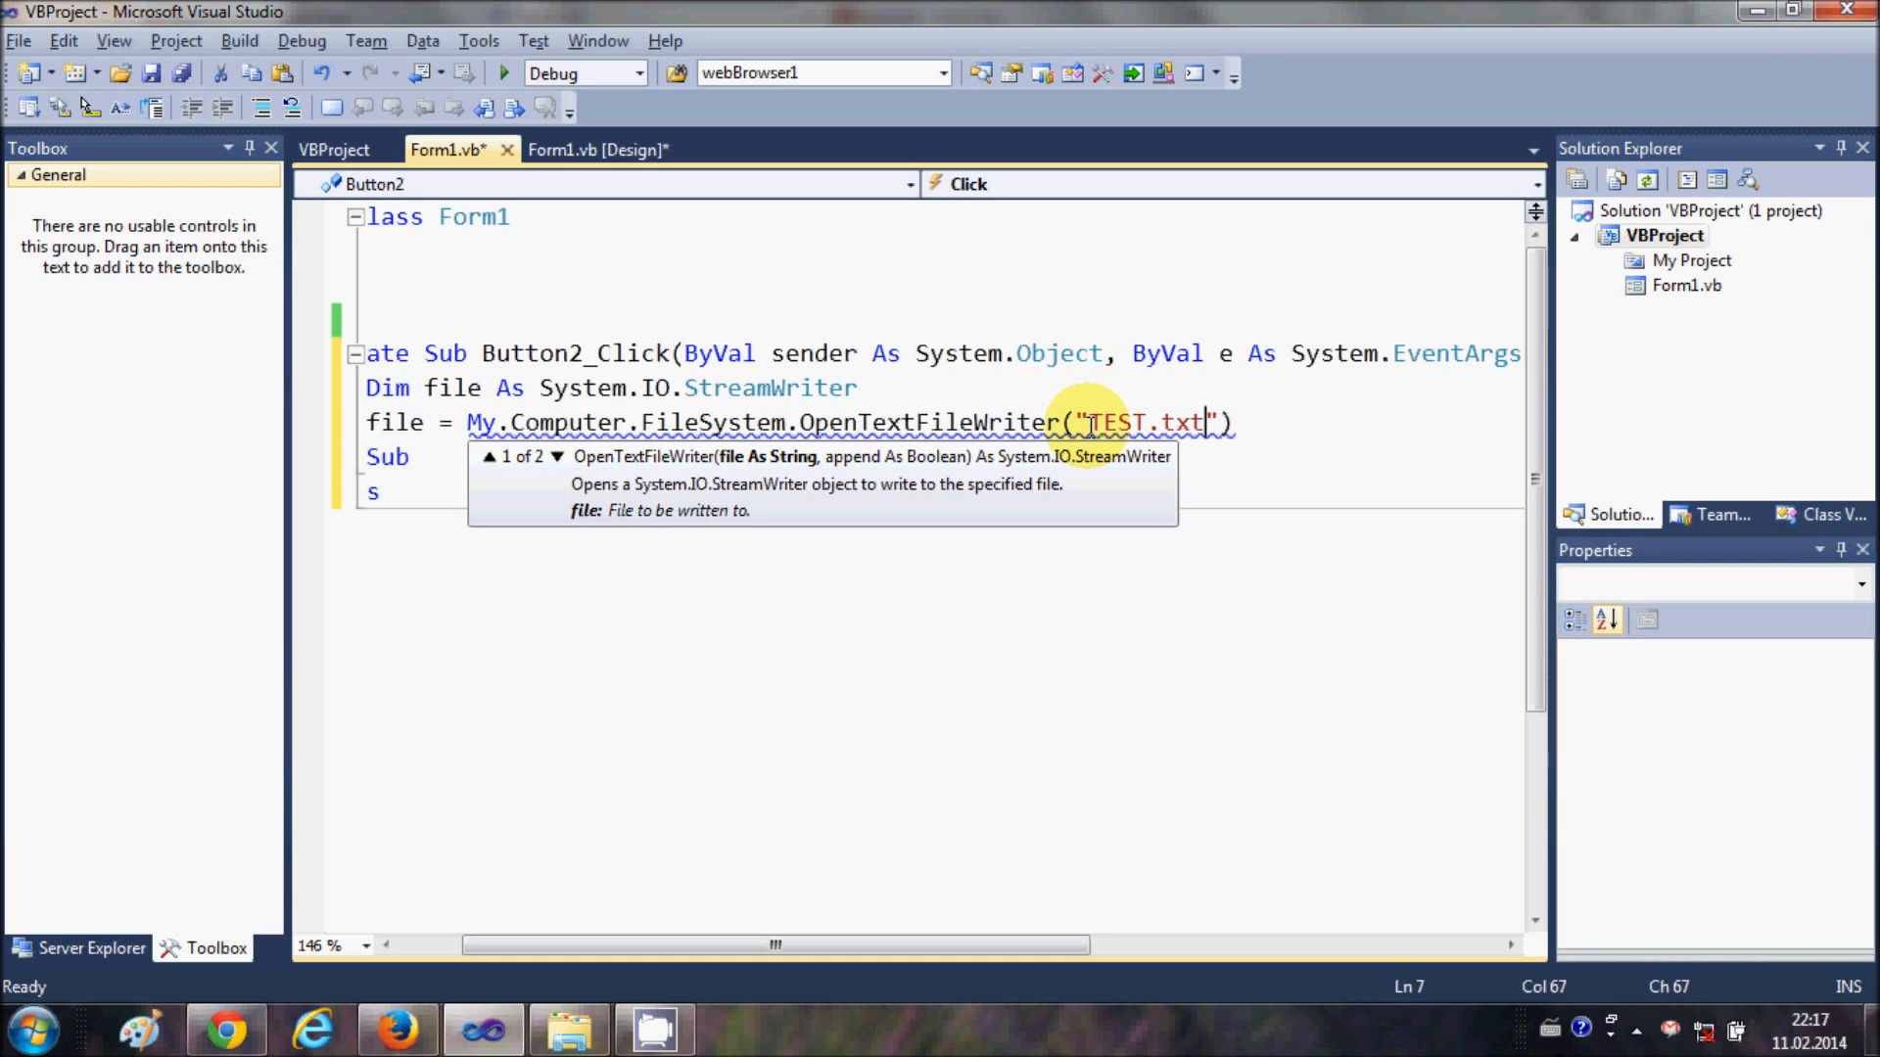
type(",")
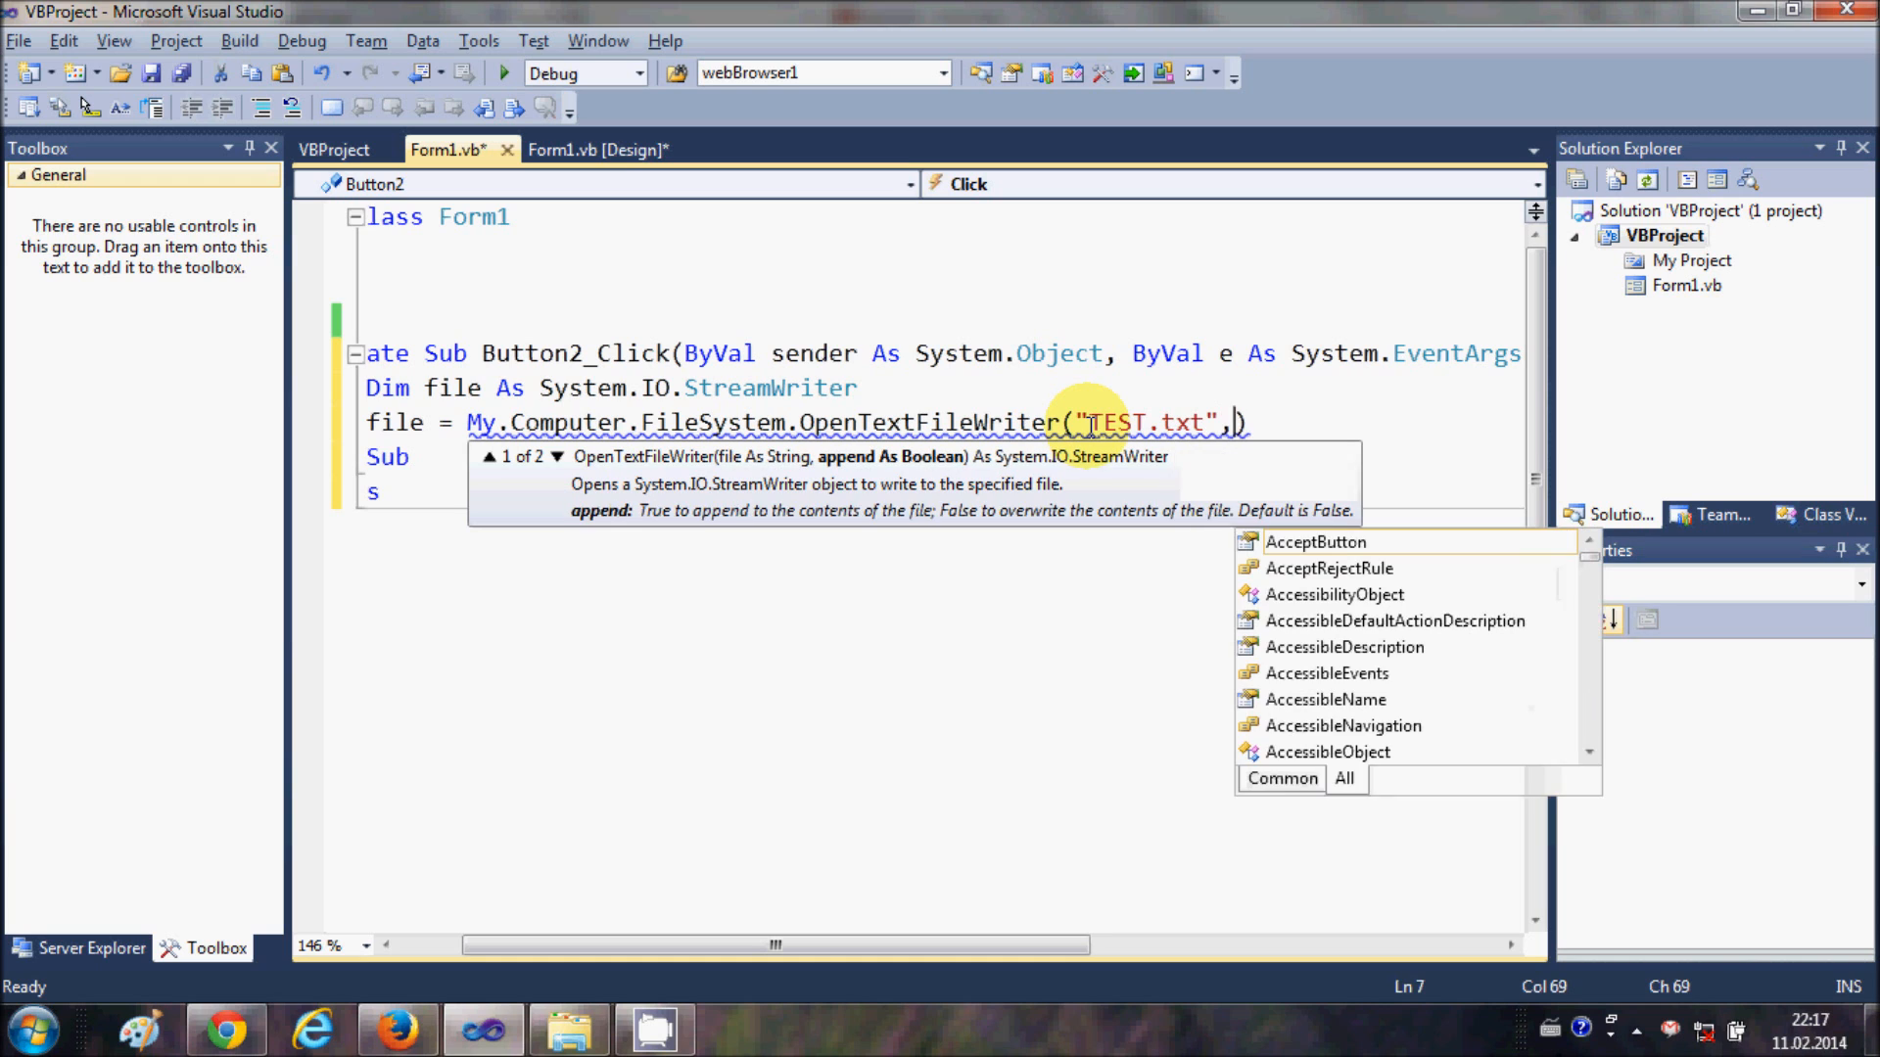
type("tr")
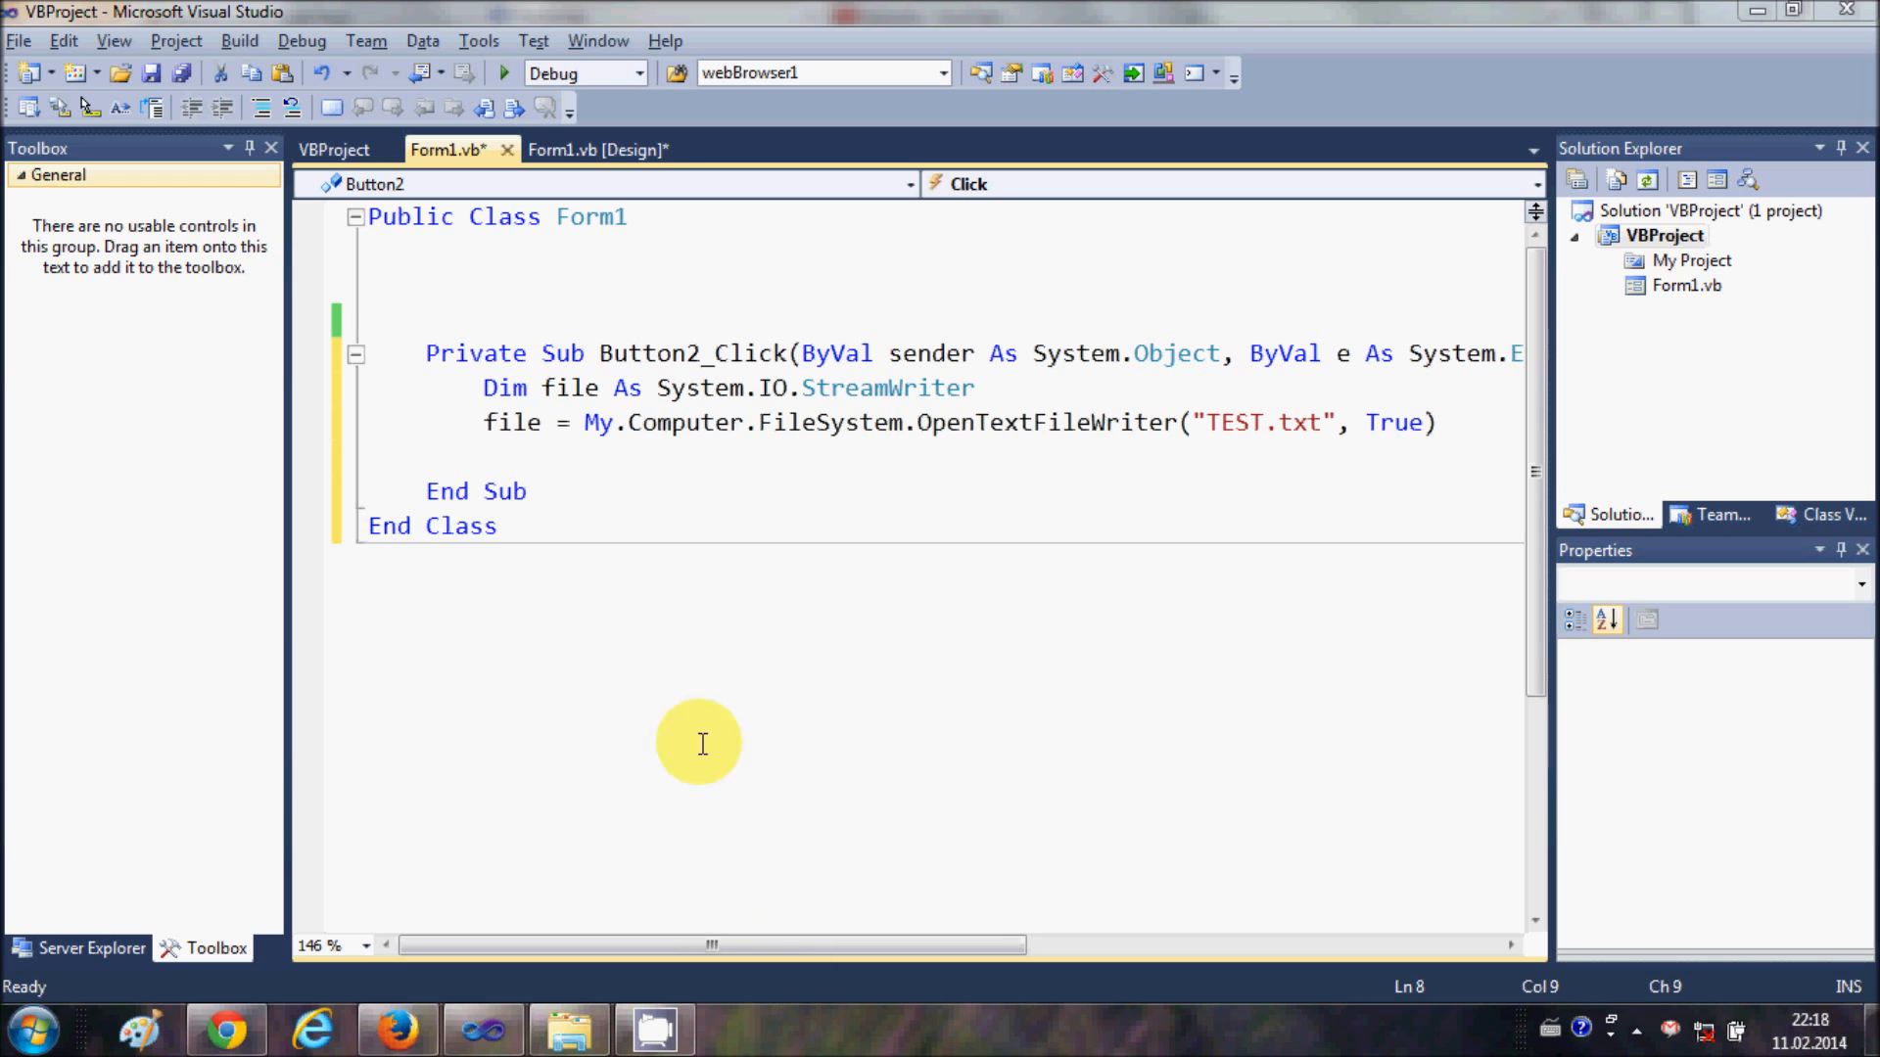
Add file.WriteLine("this is my youtube tutorial") to the handler.
type("fil")
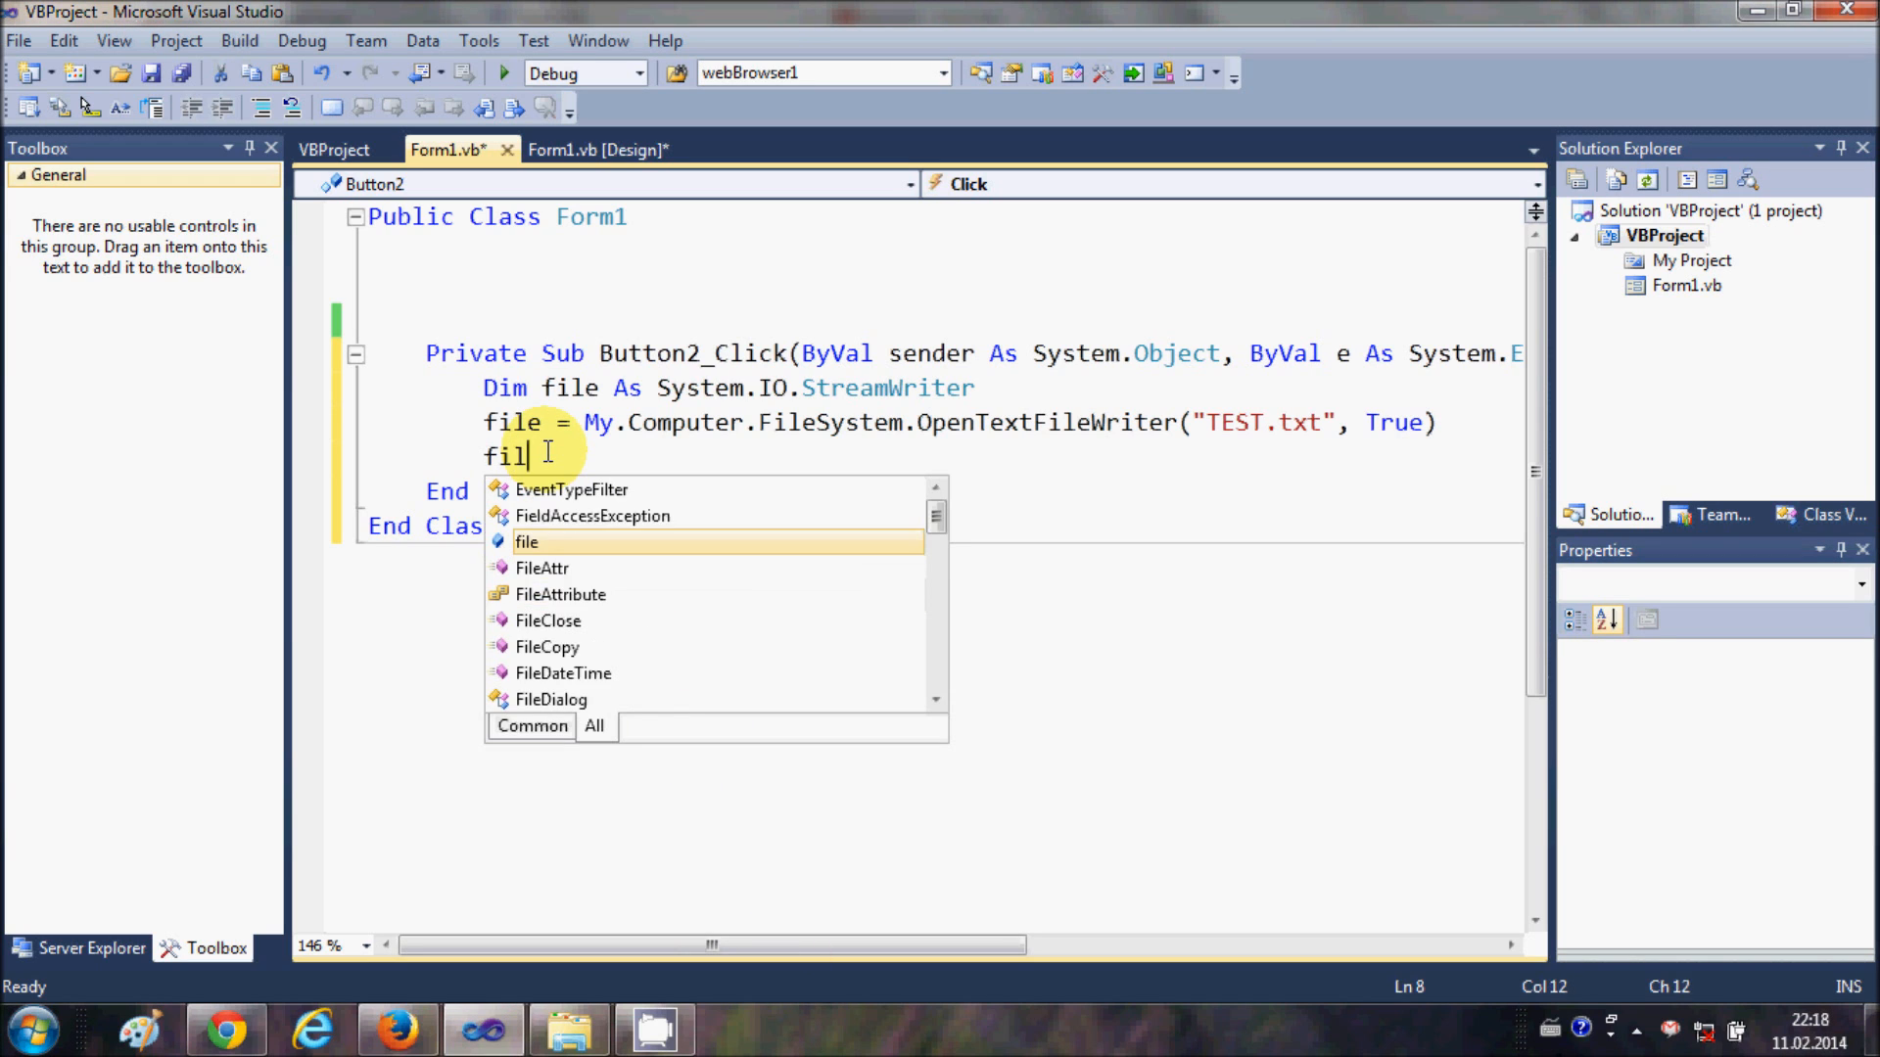
type(".w")
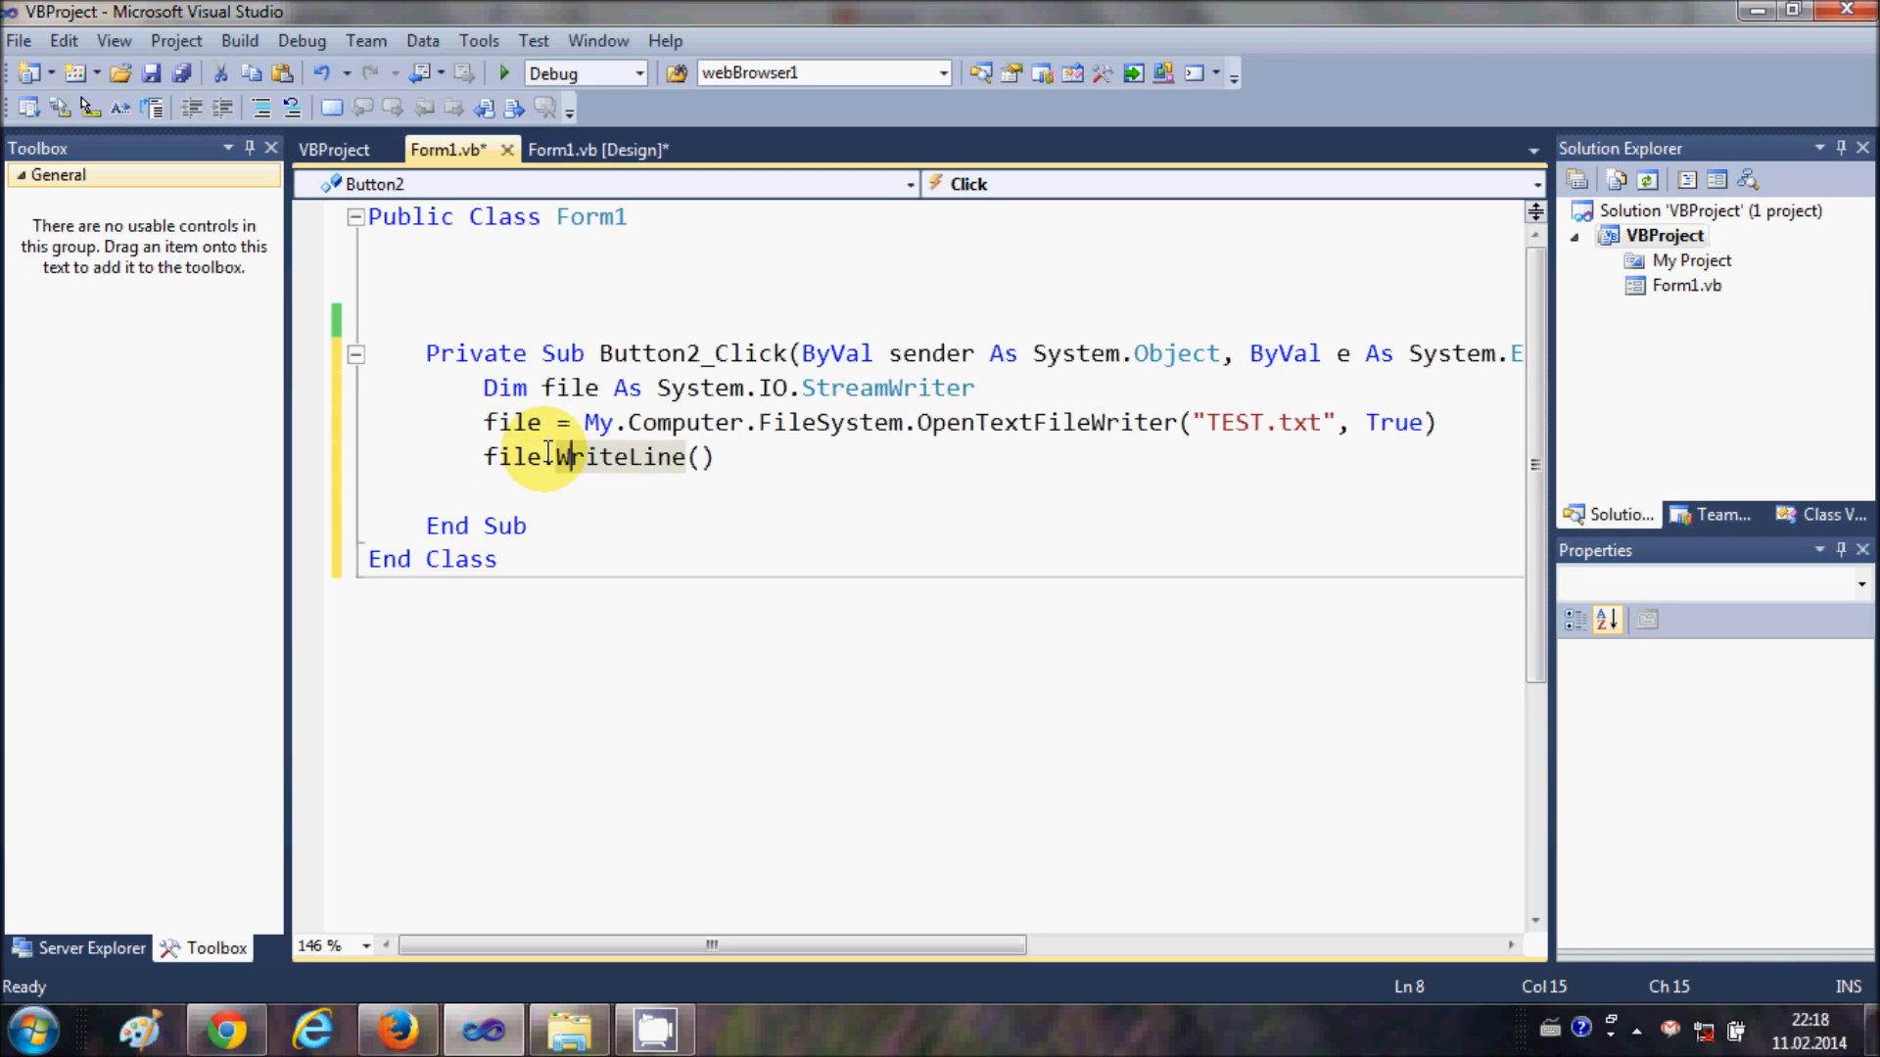
double_click(620, 457)
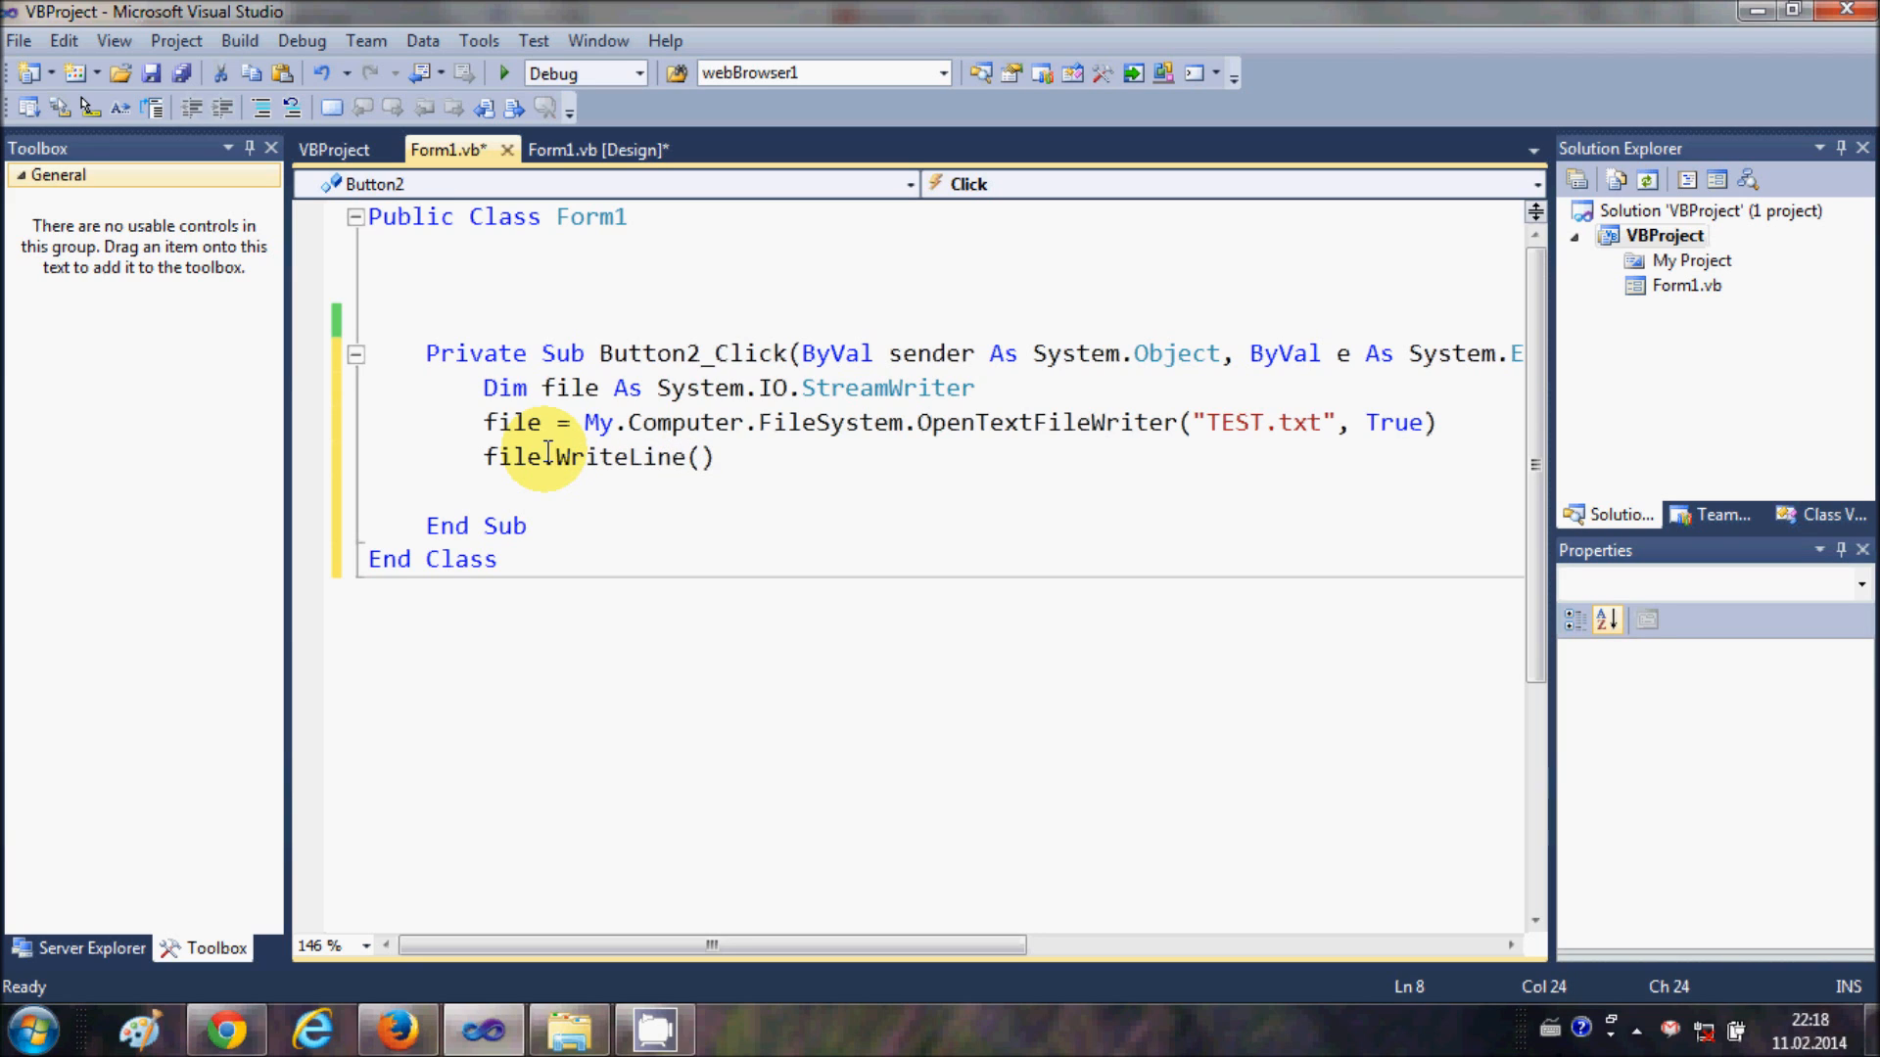
type("\"")
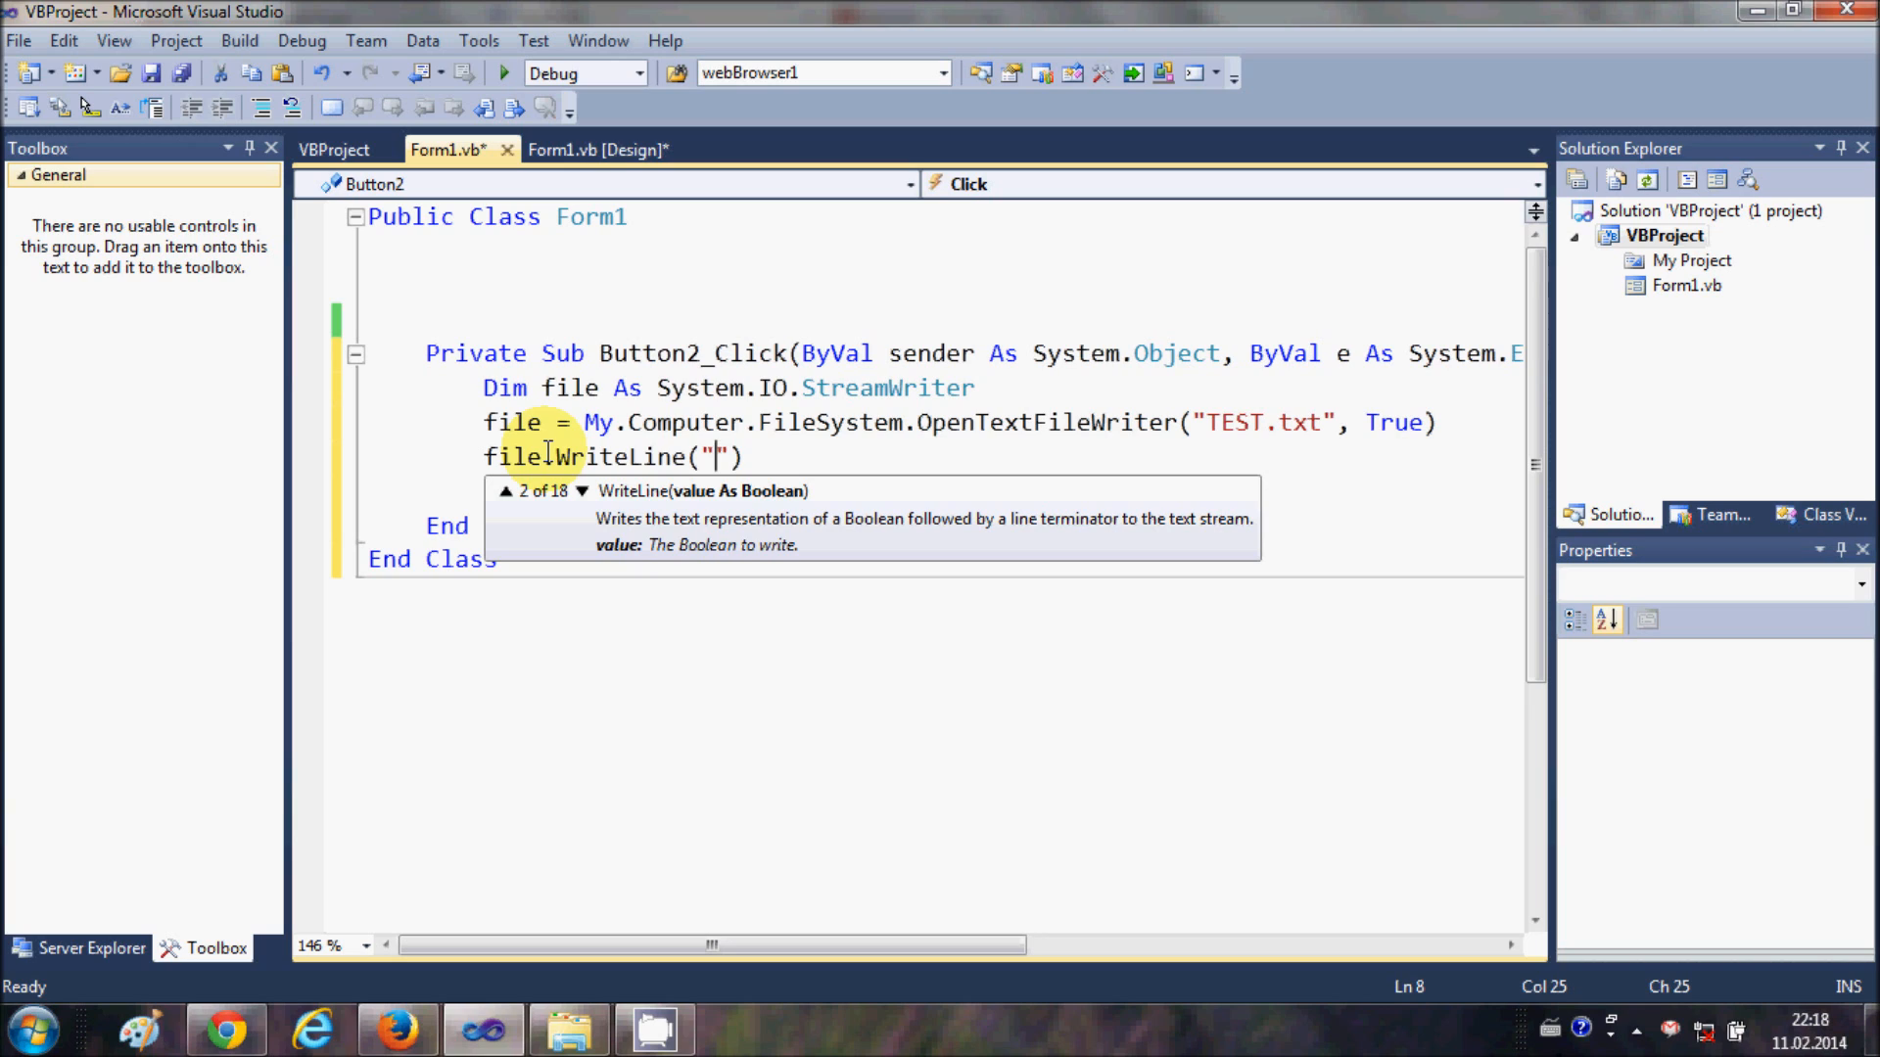
type("this")
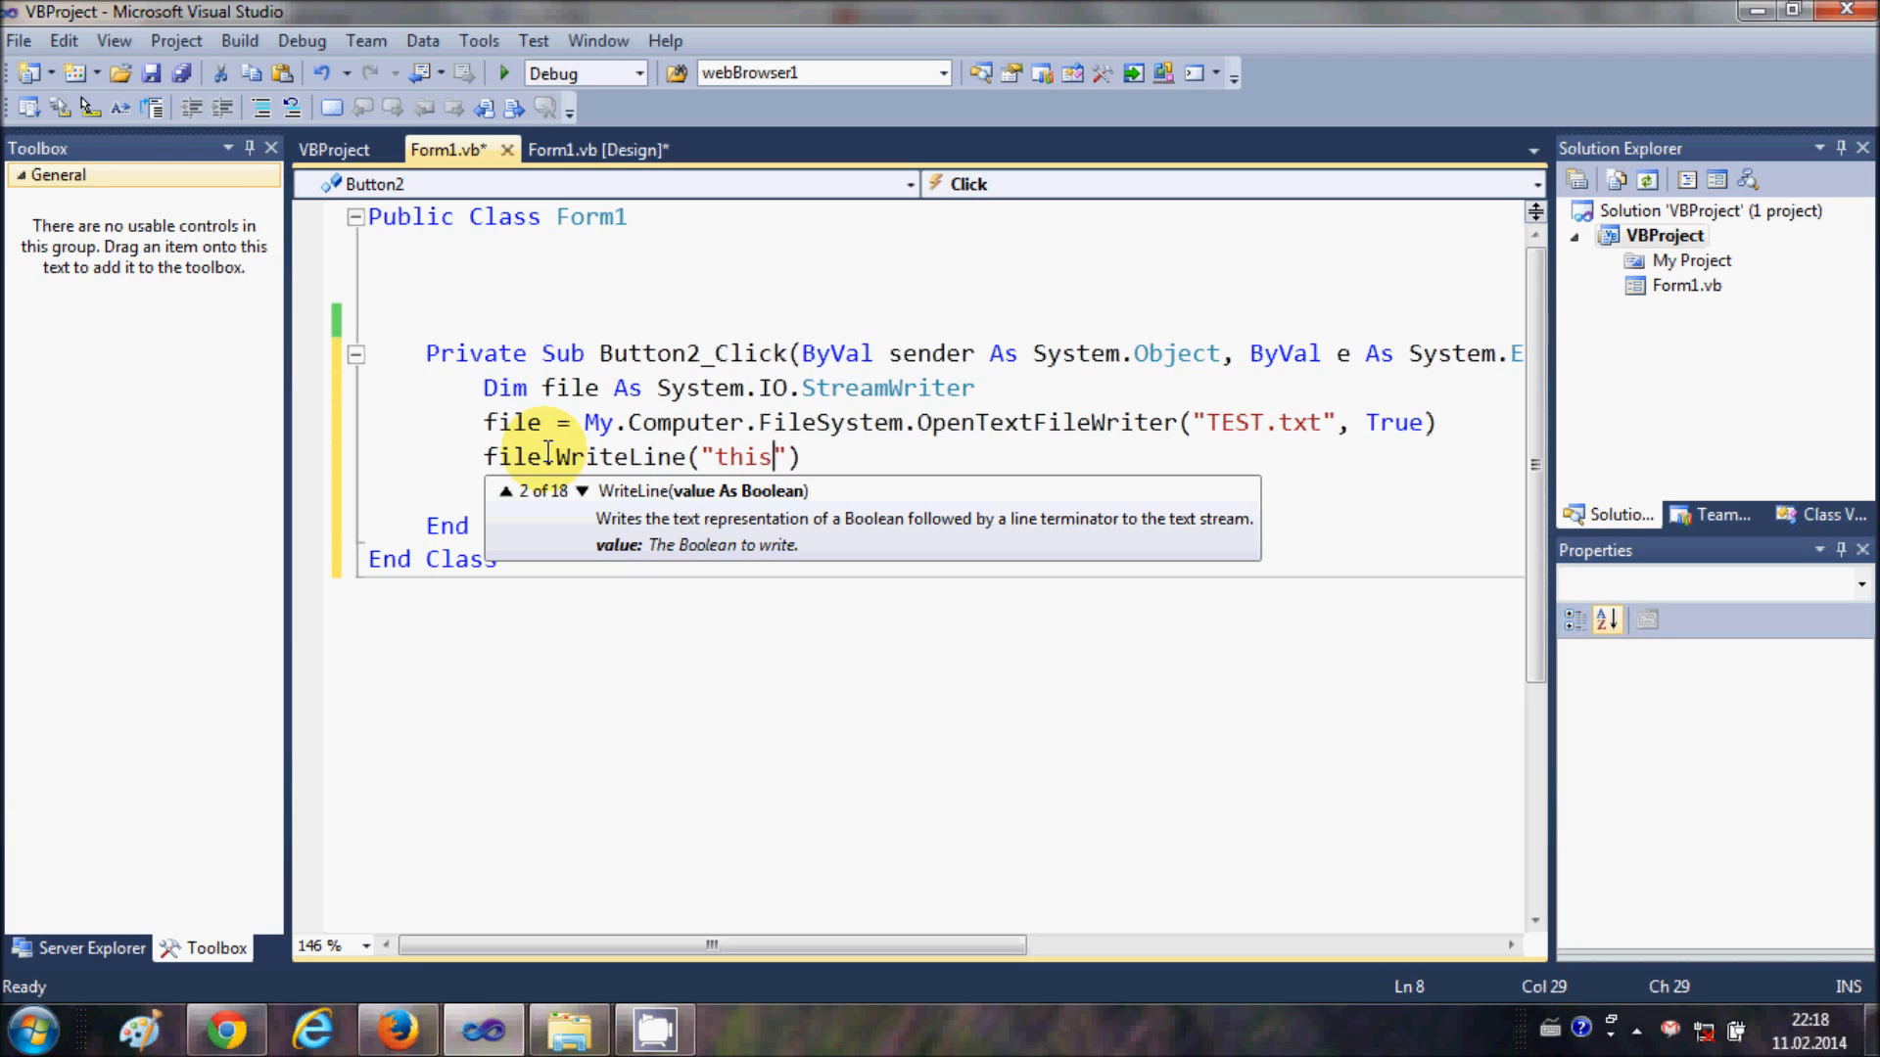
type("is my")
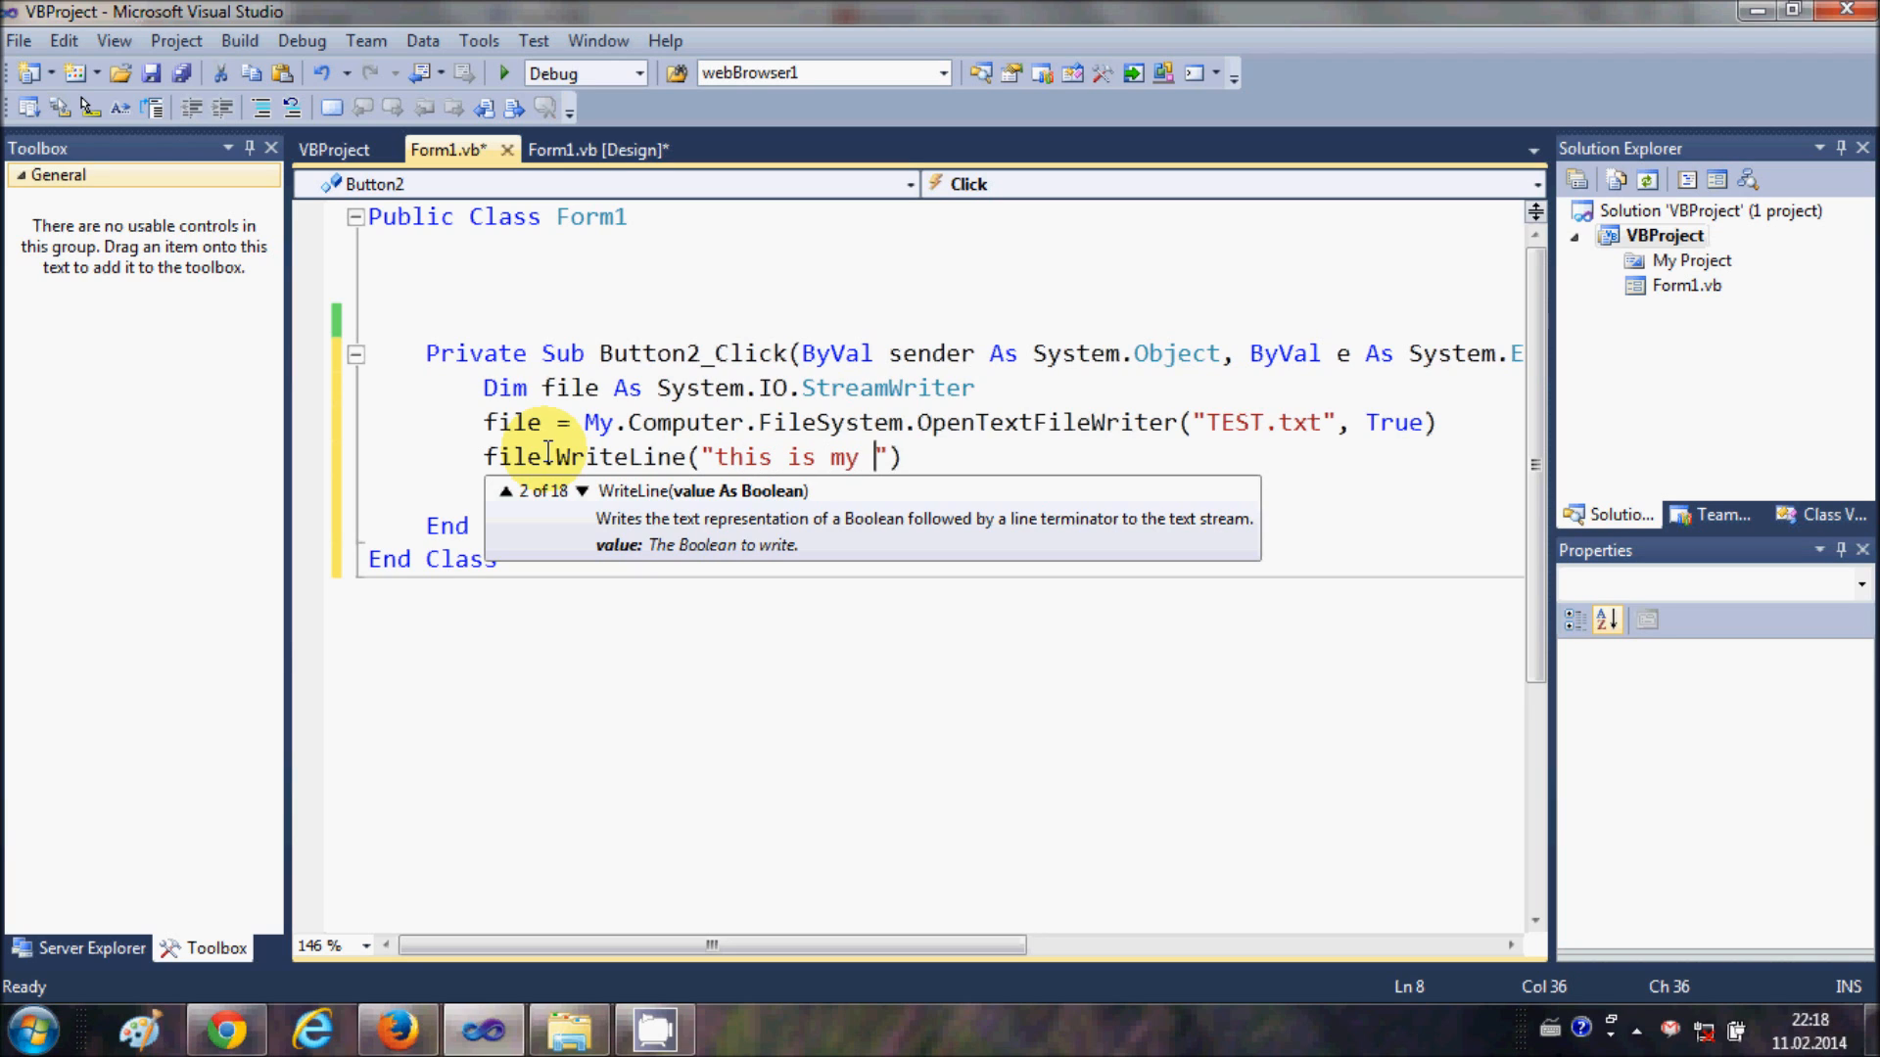
type("youtube tu")
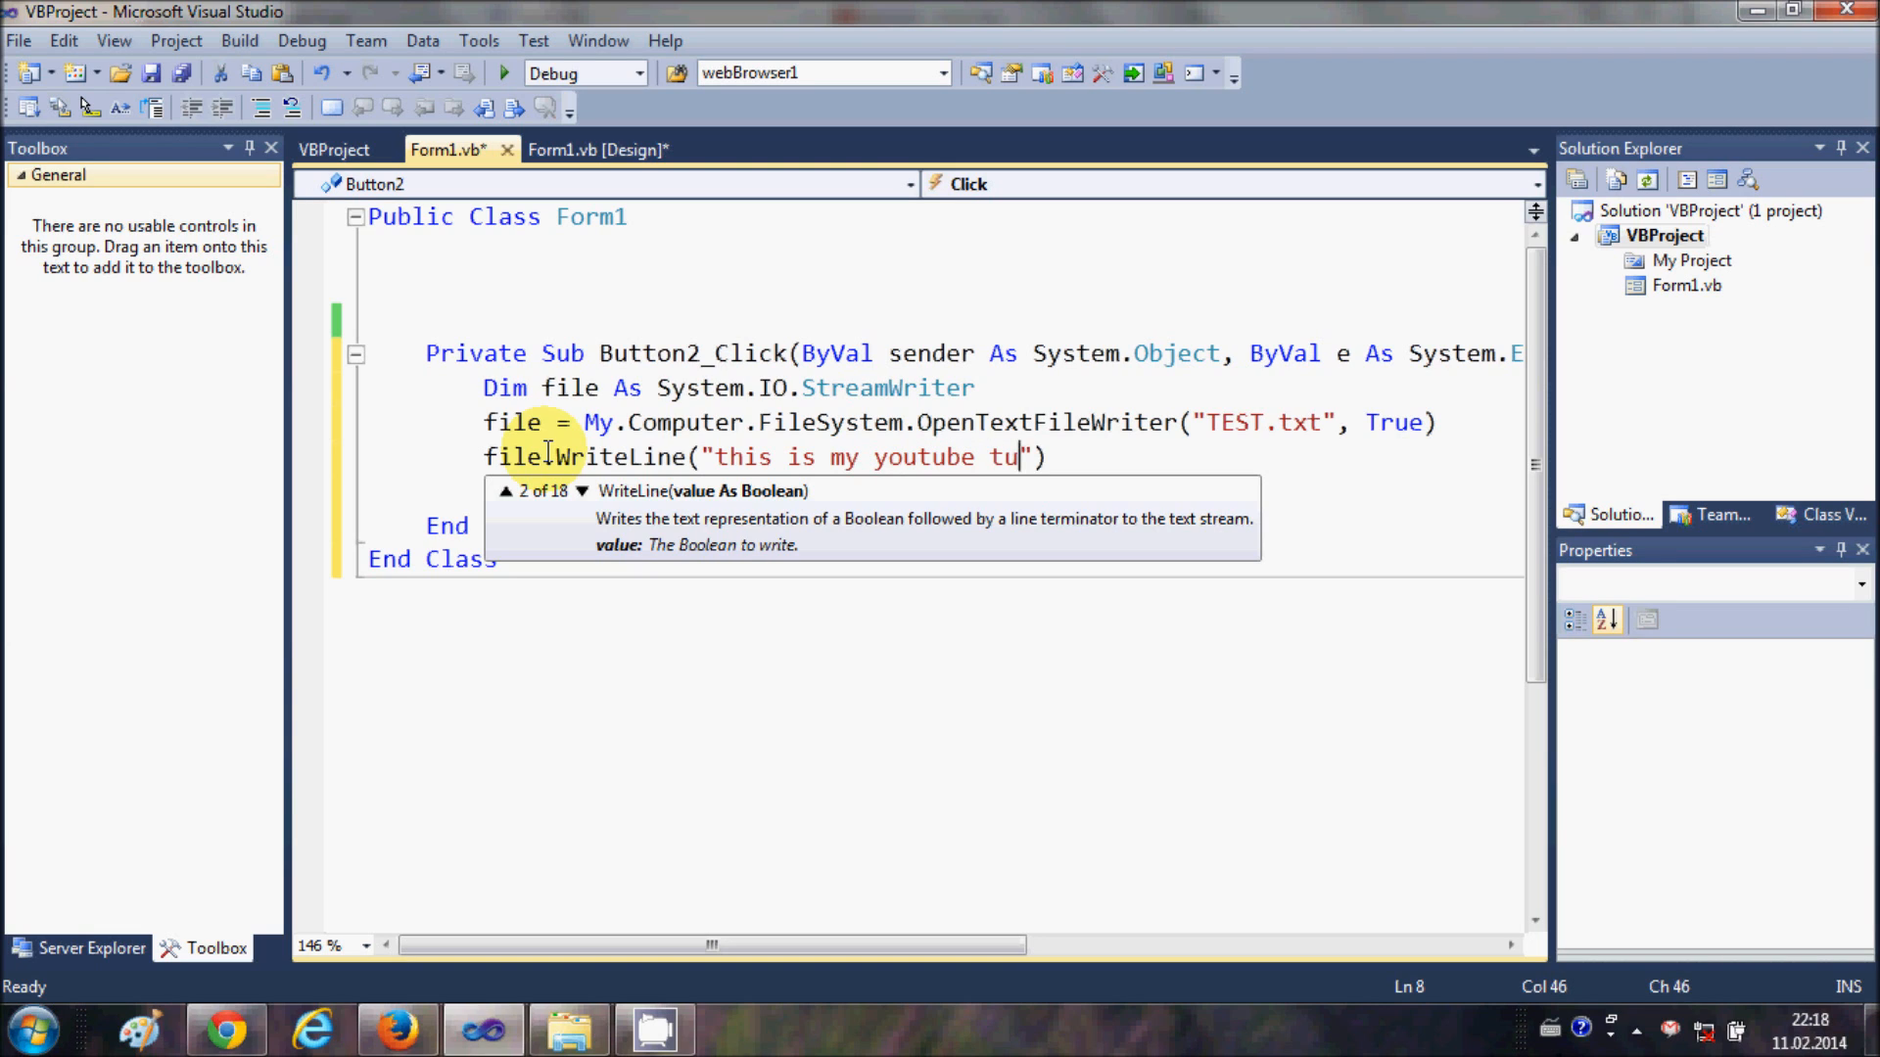
type("torial")
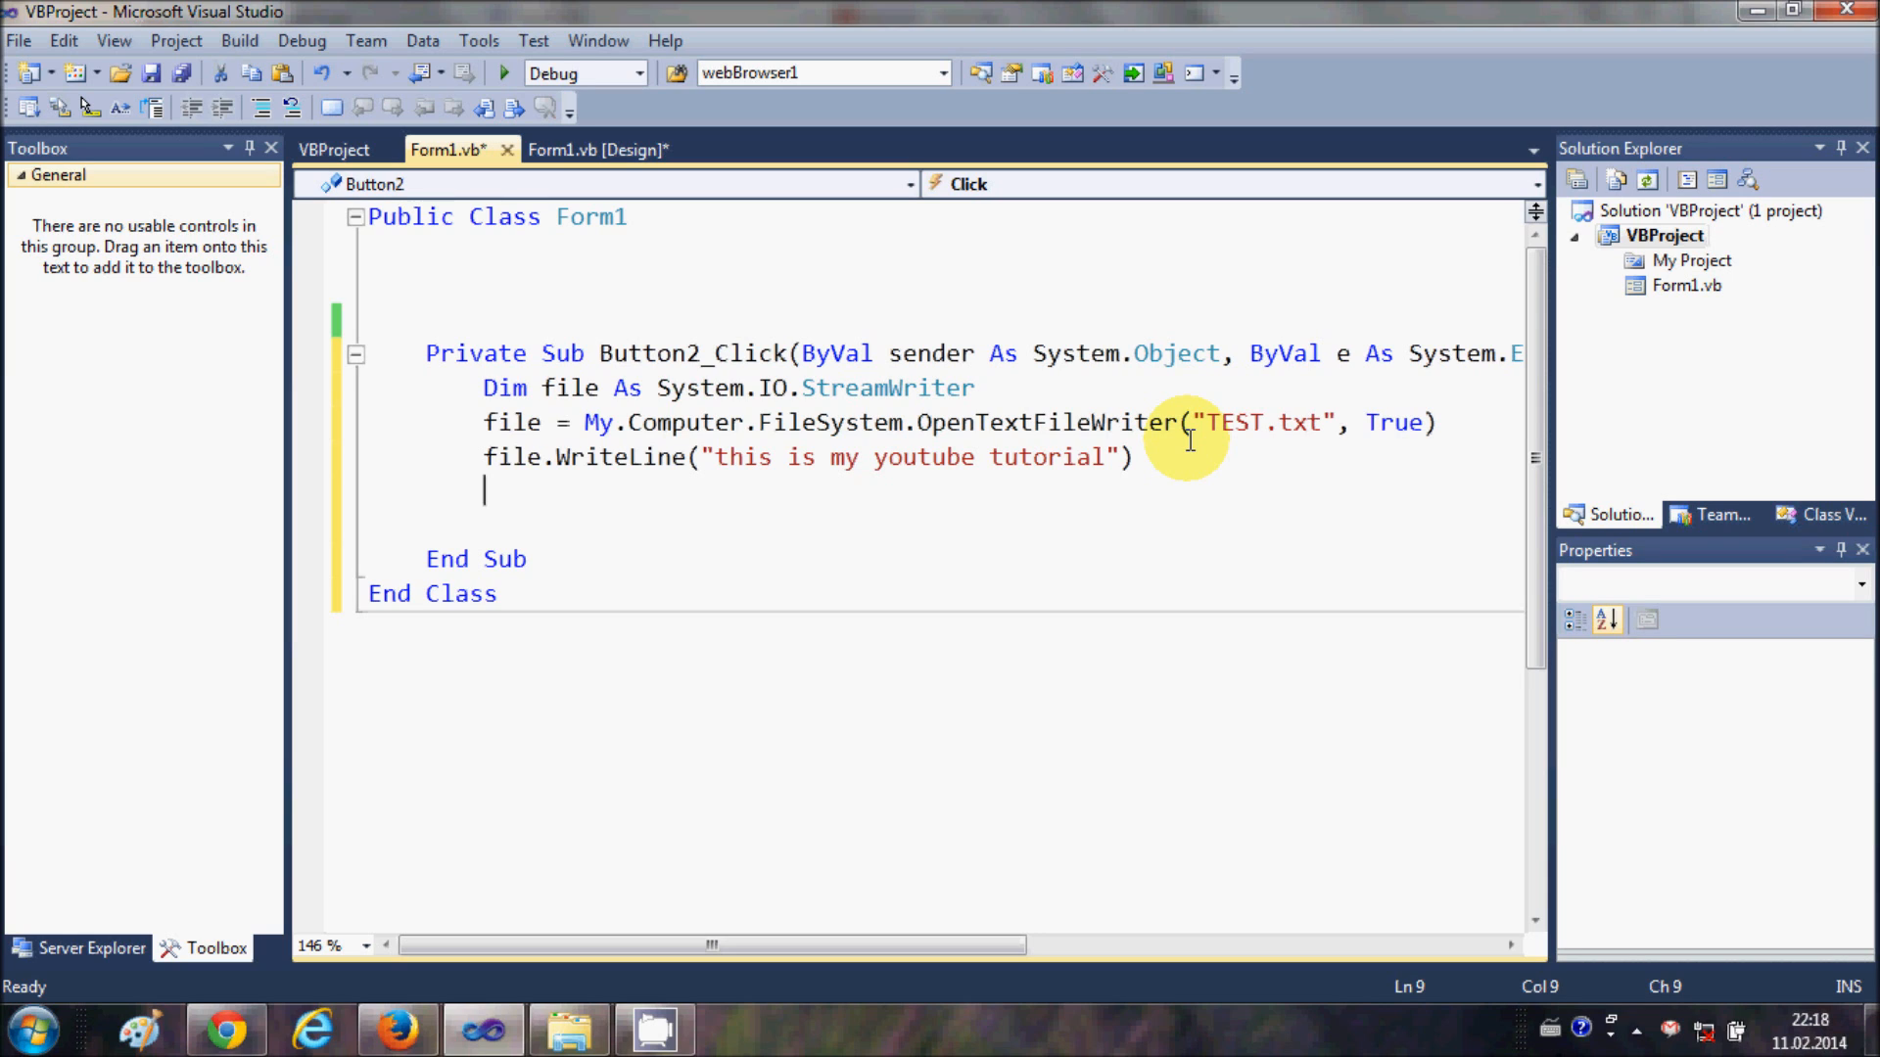
Add file.Close() below the WriteLine call.
type("file")
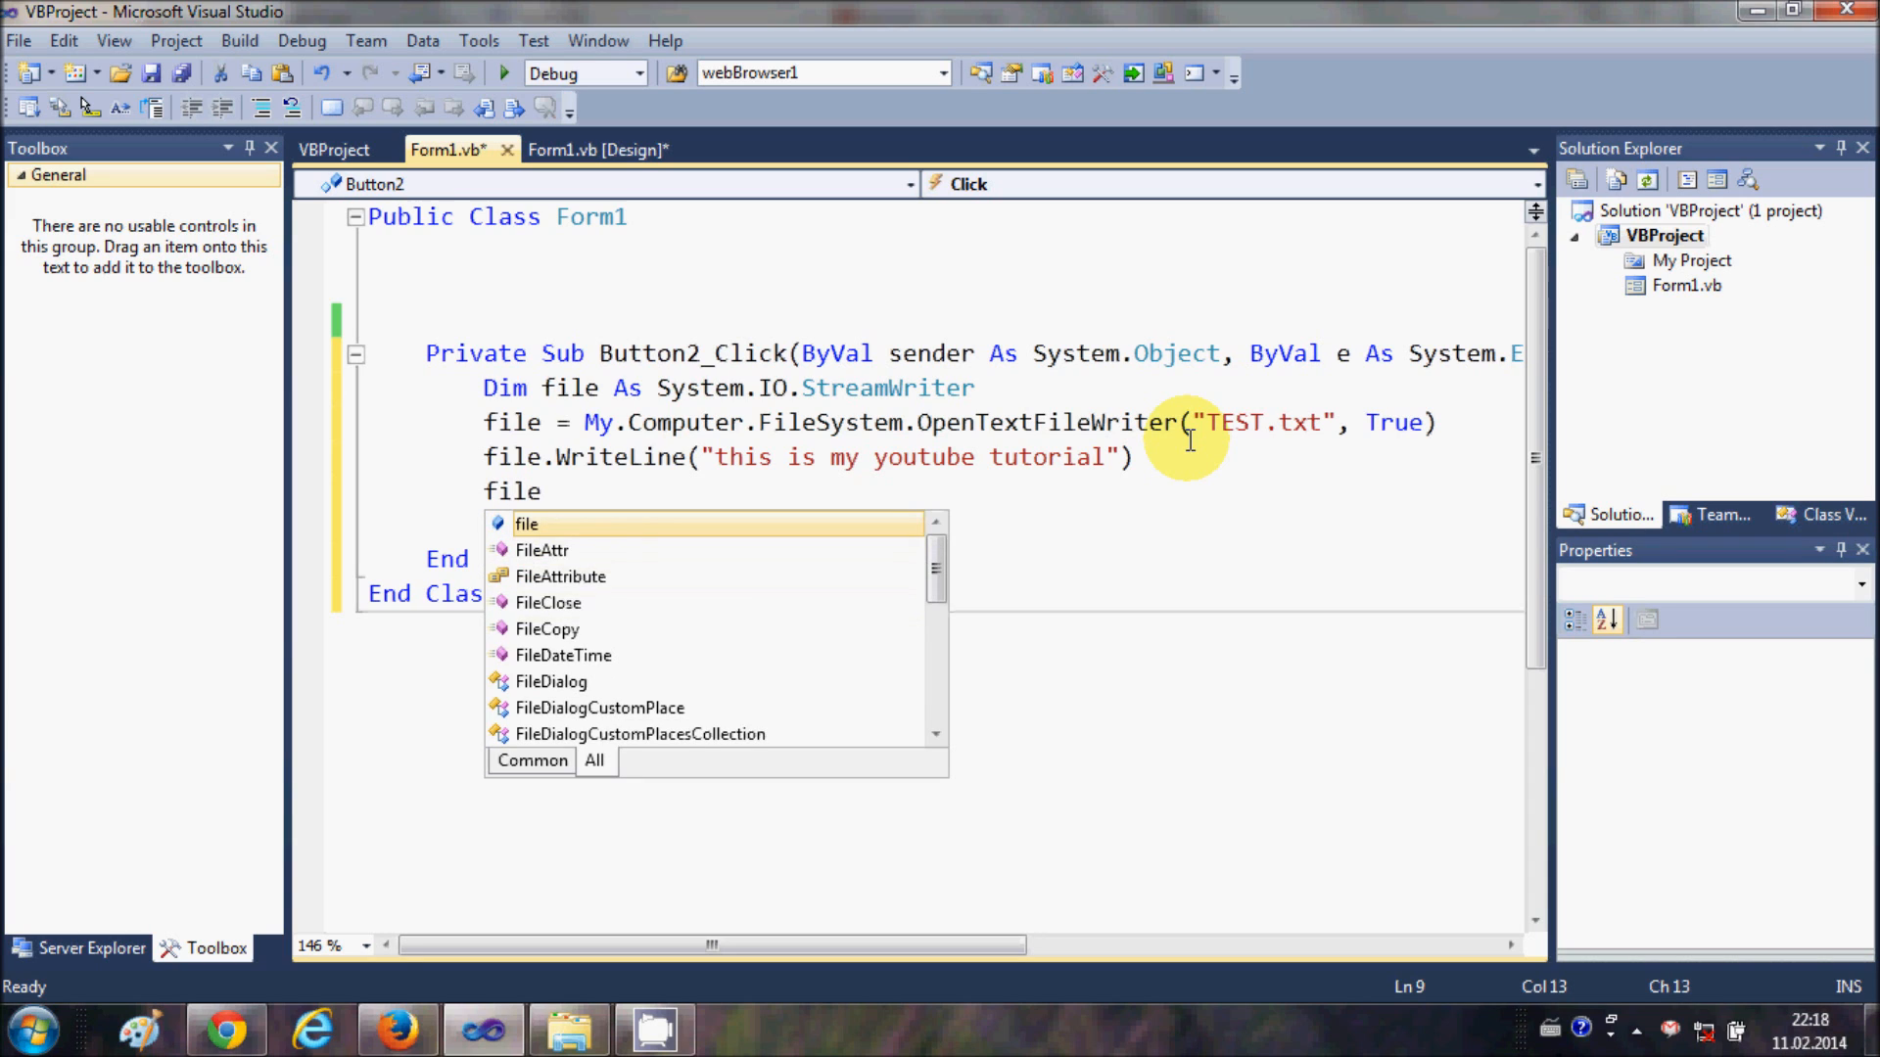
type(".")
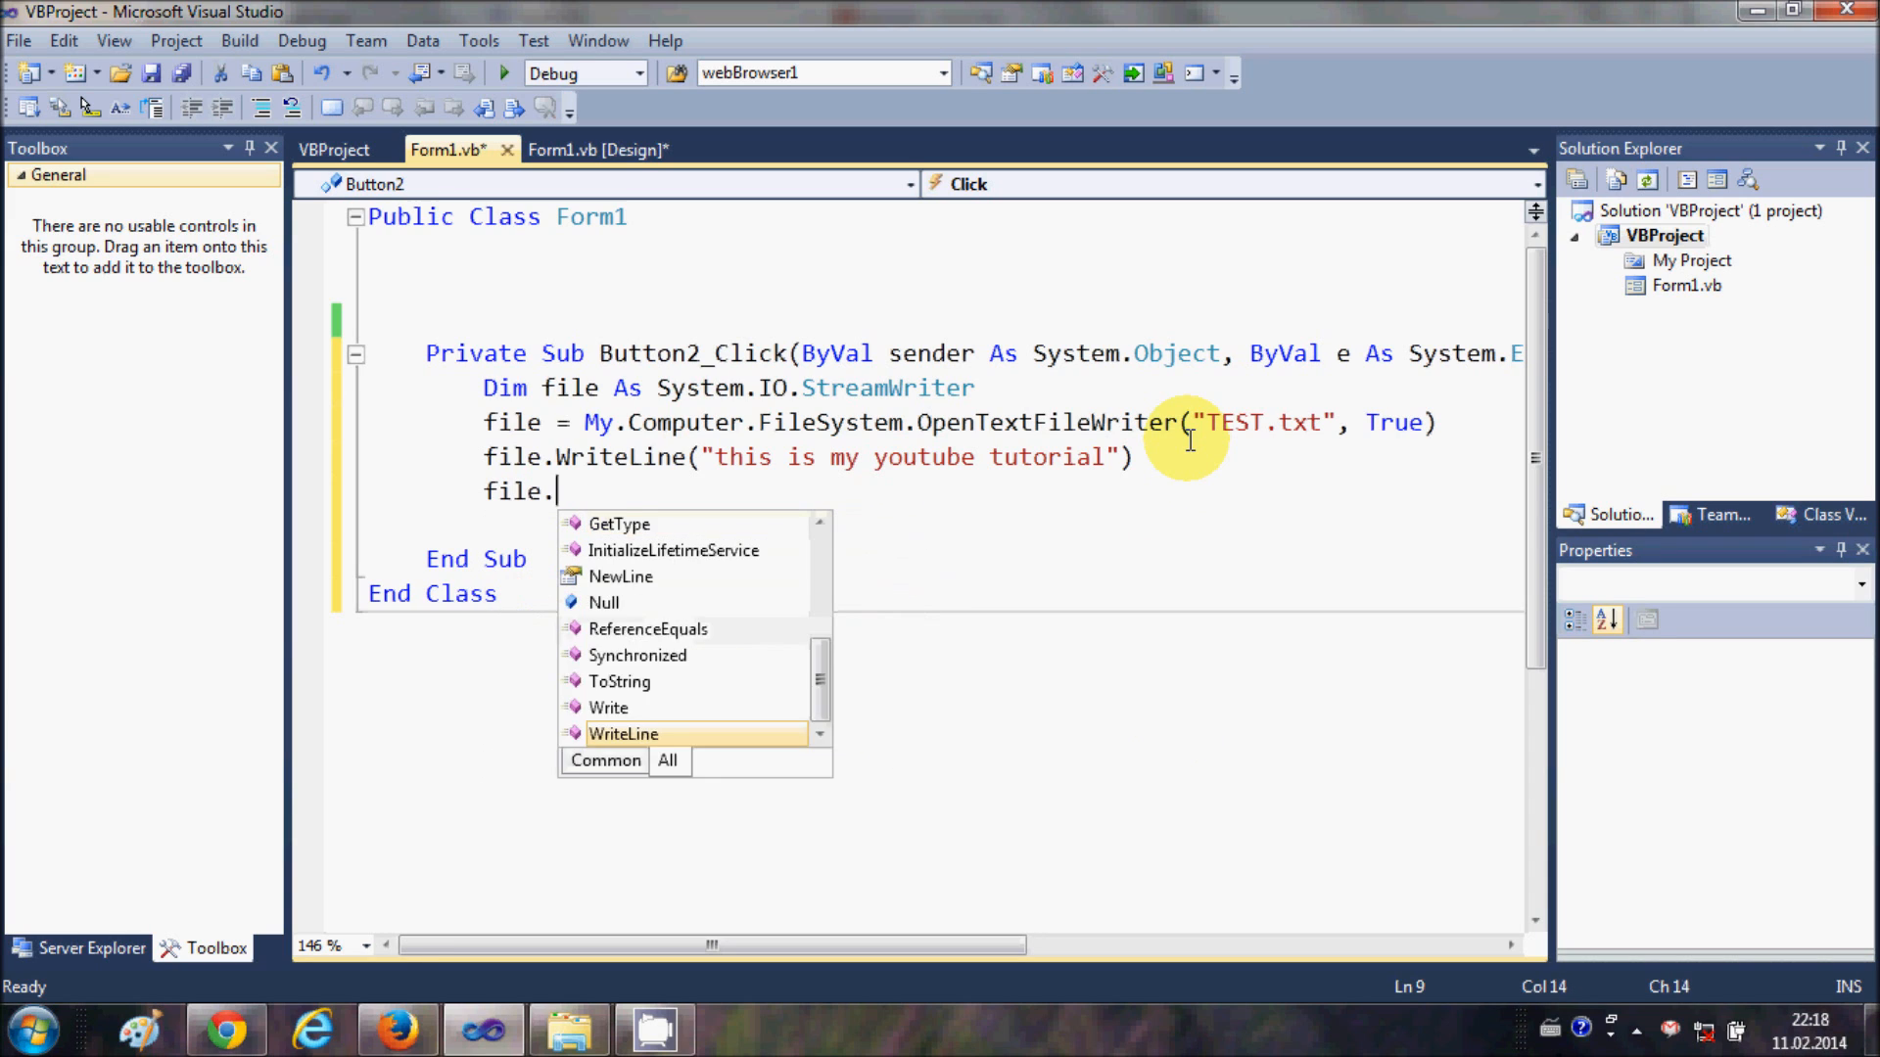
type("Close()")
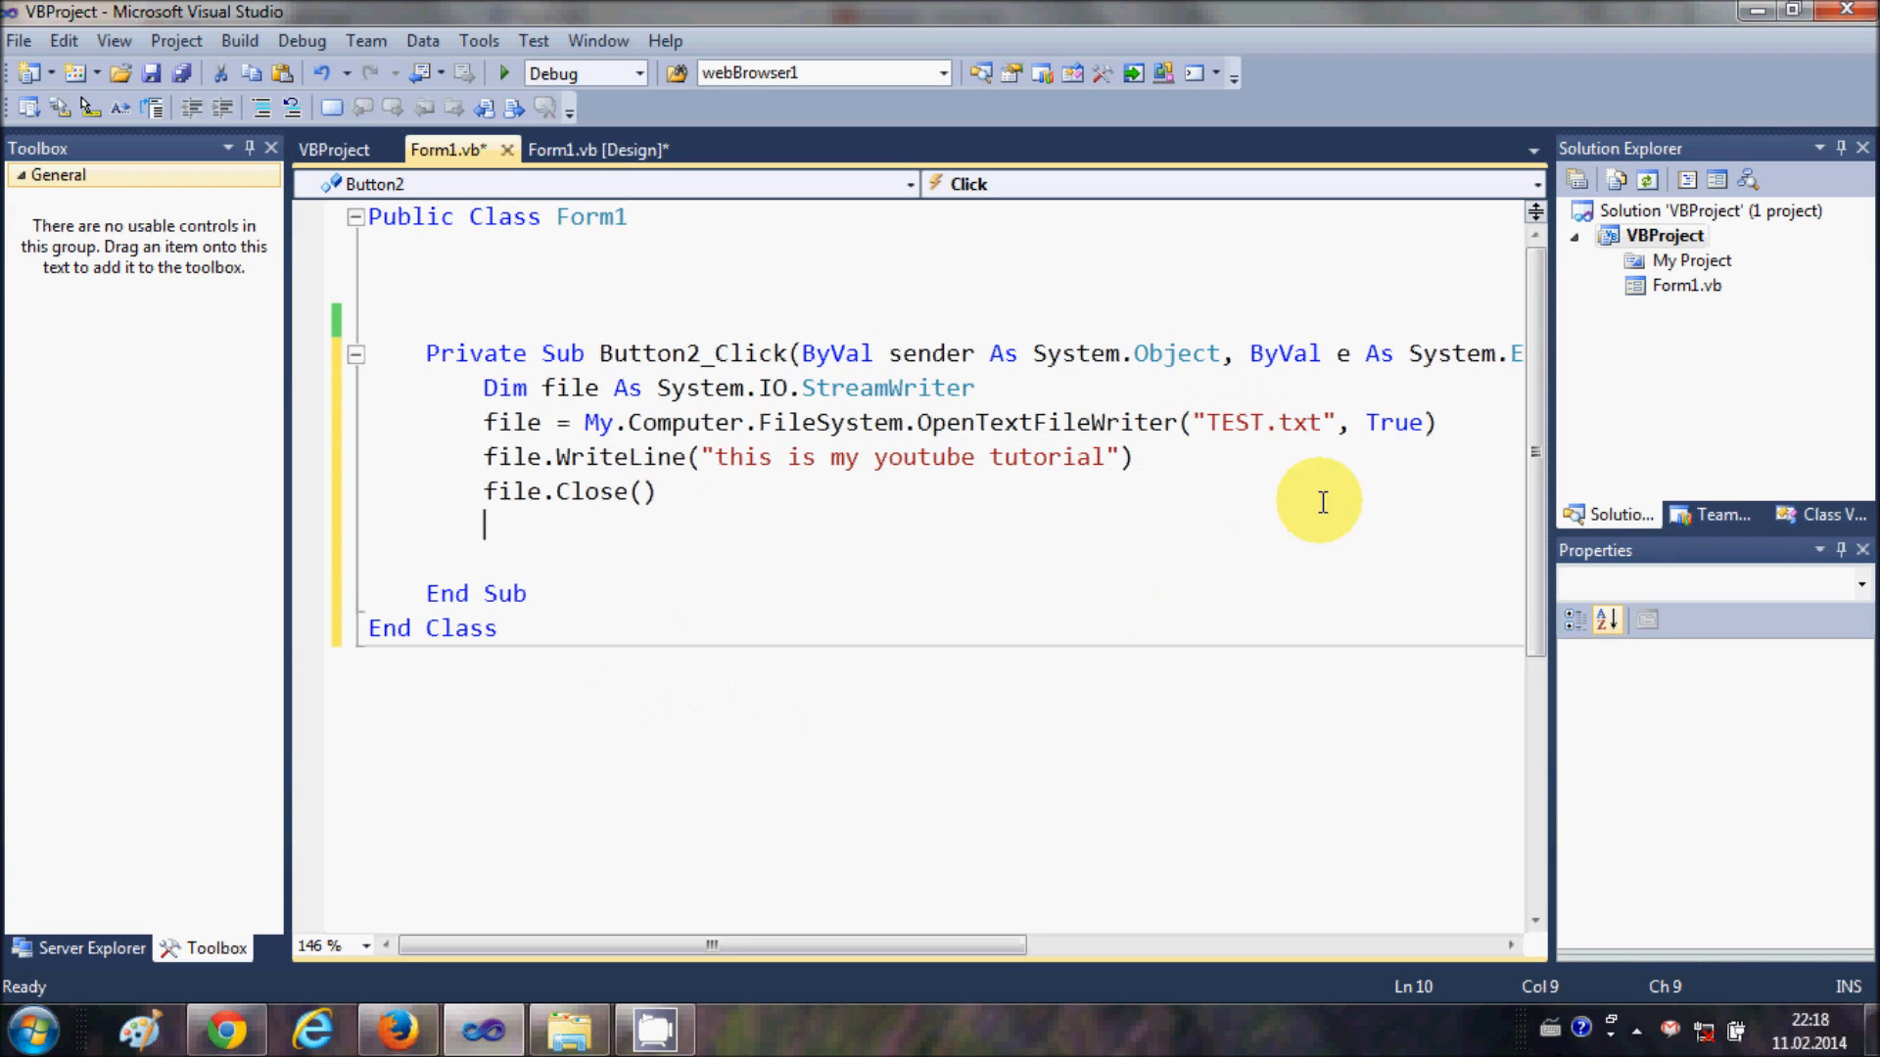
mouse_move(1510, 282)
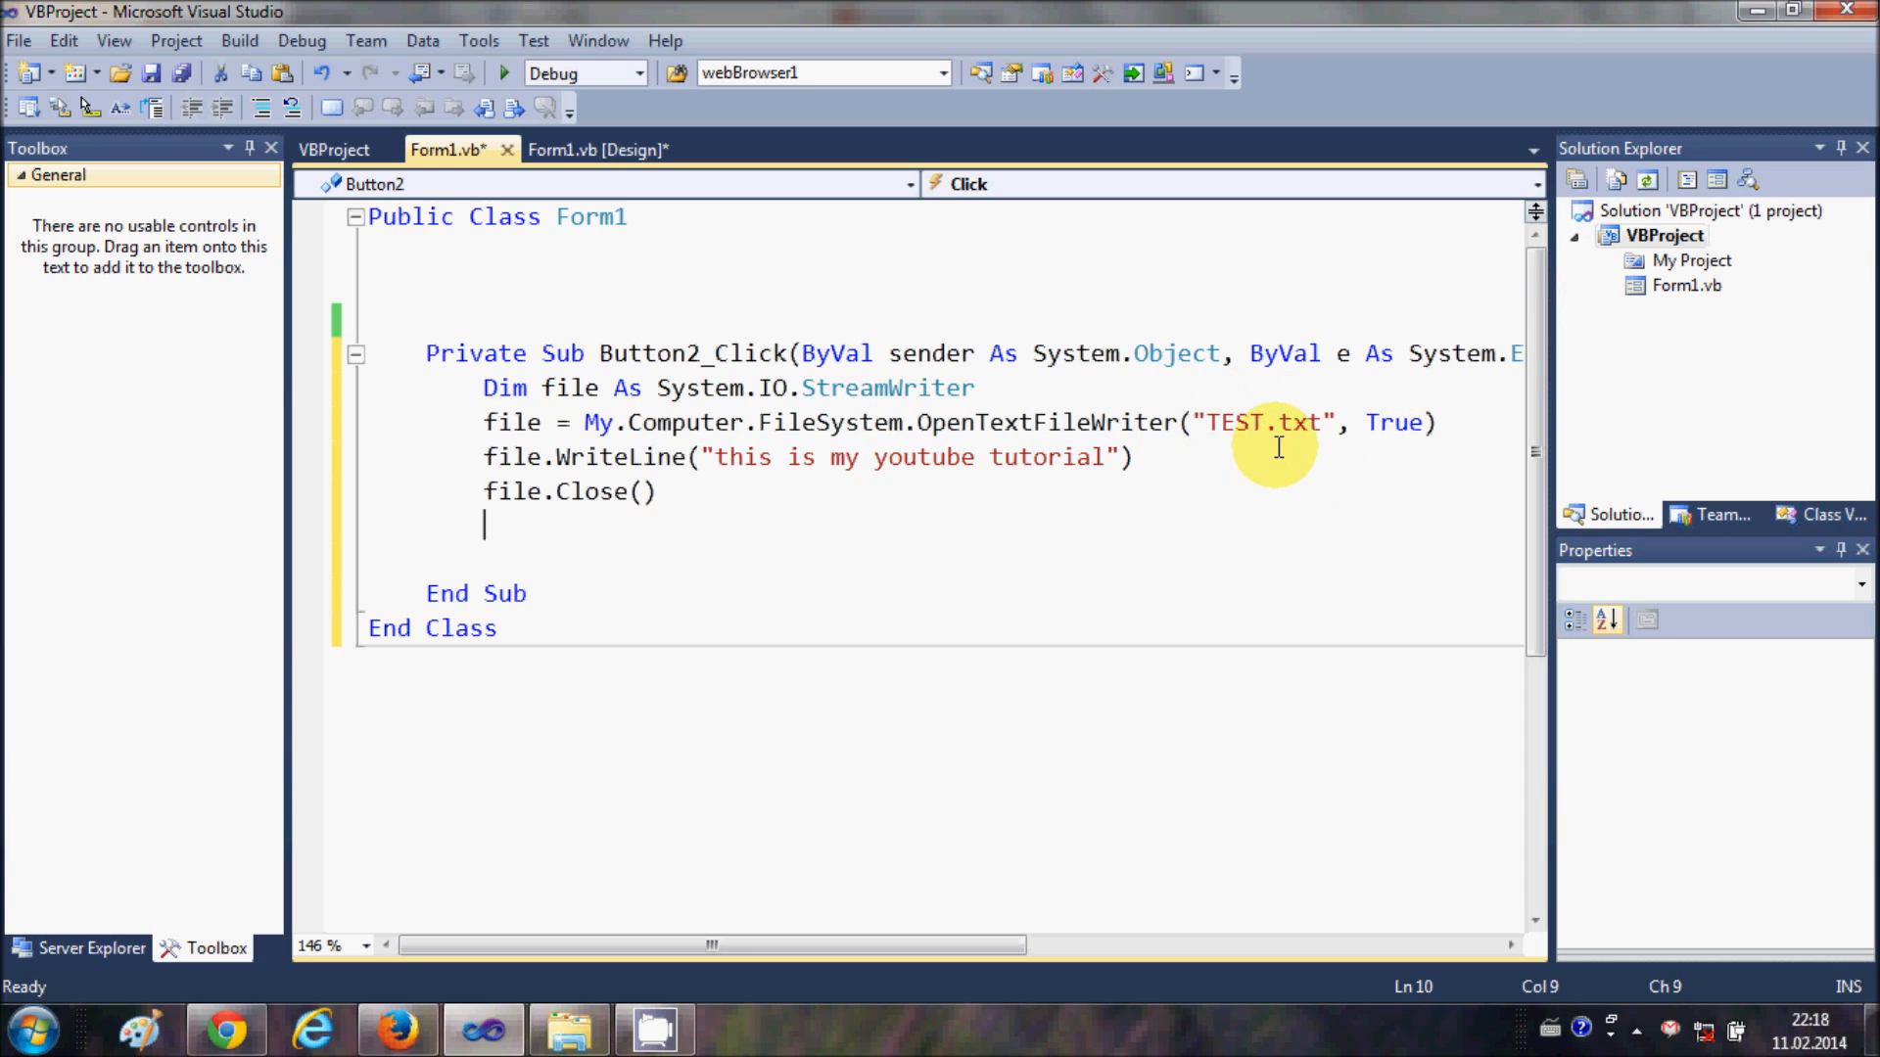
mouse_move(1387, 398)
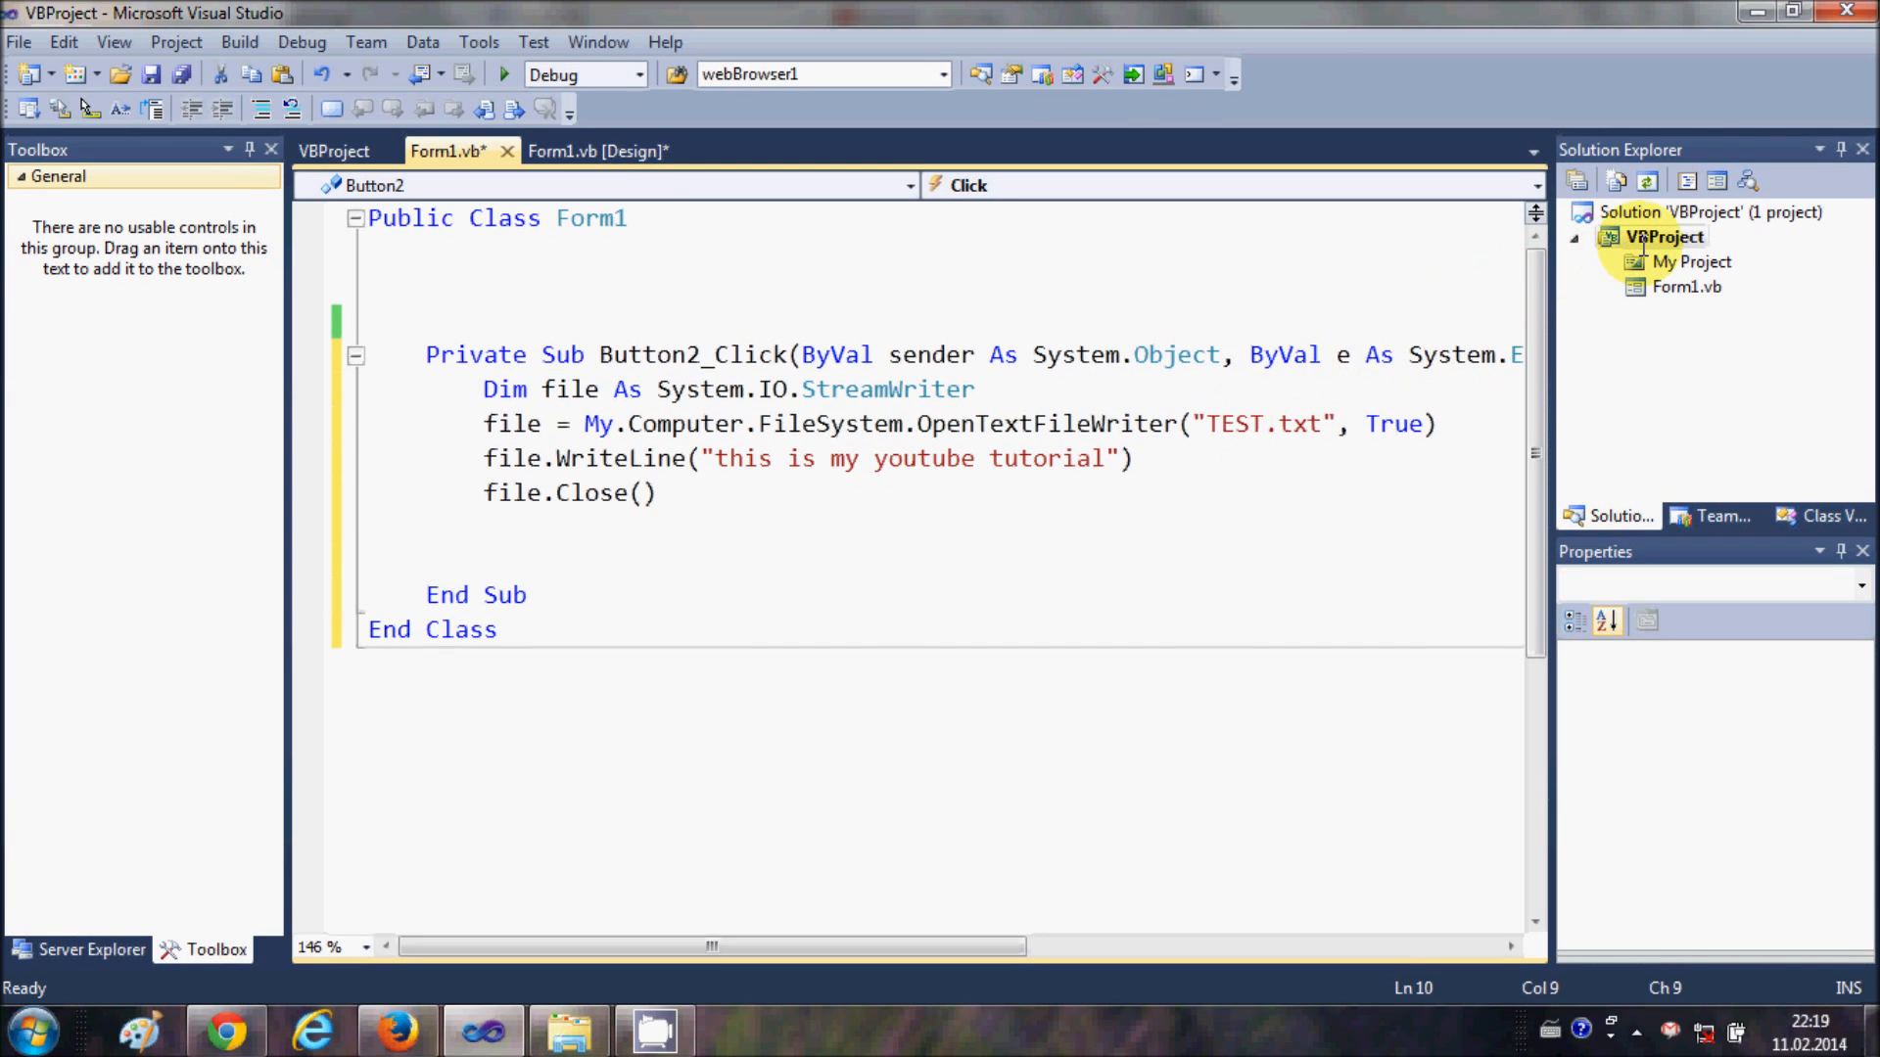
From Solution Explorer, show the VBProject folder in Windows Explorer and navigate into bin\Debug.
right_click(1661, 237)
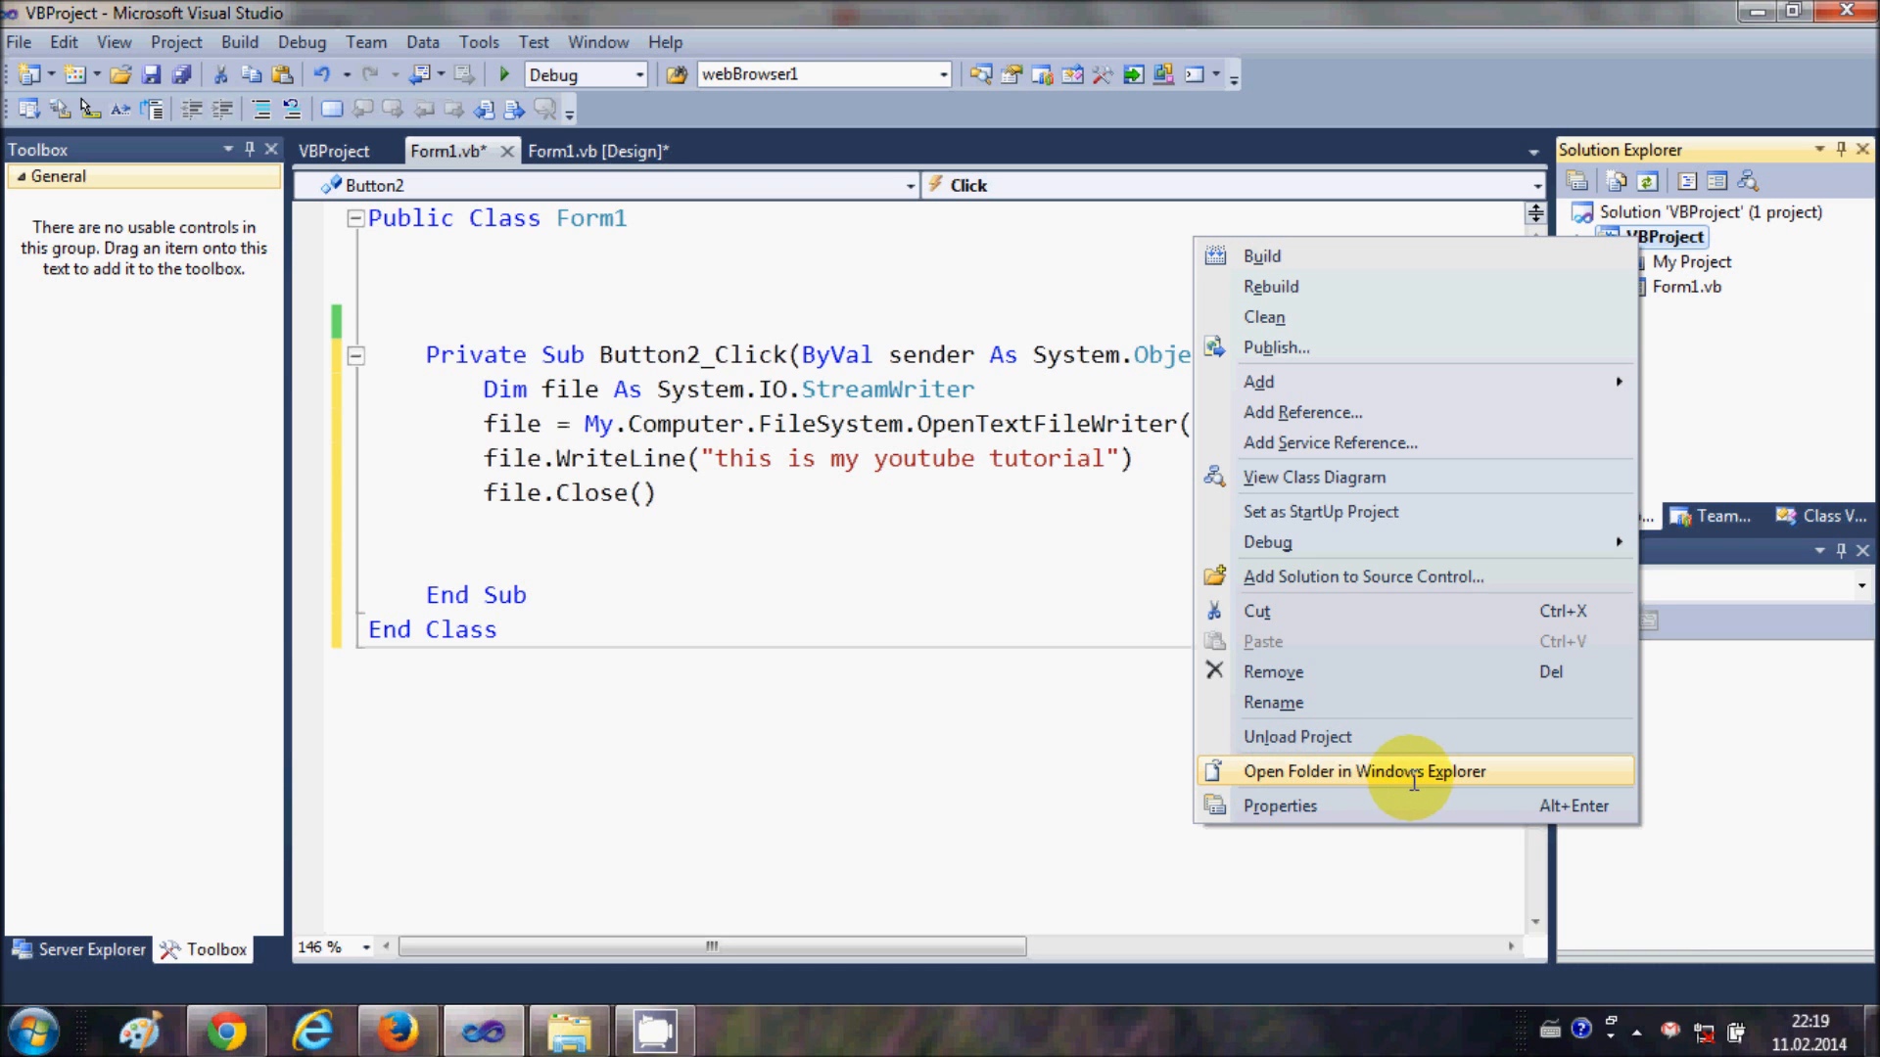
left_click(1361, 772)
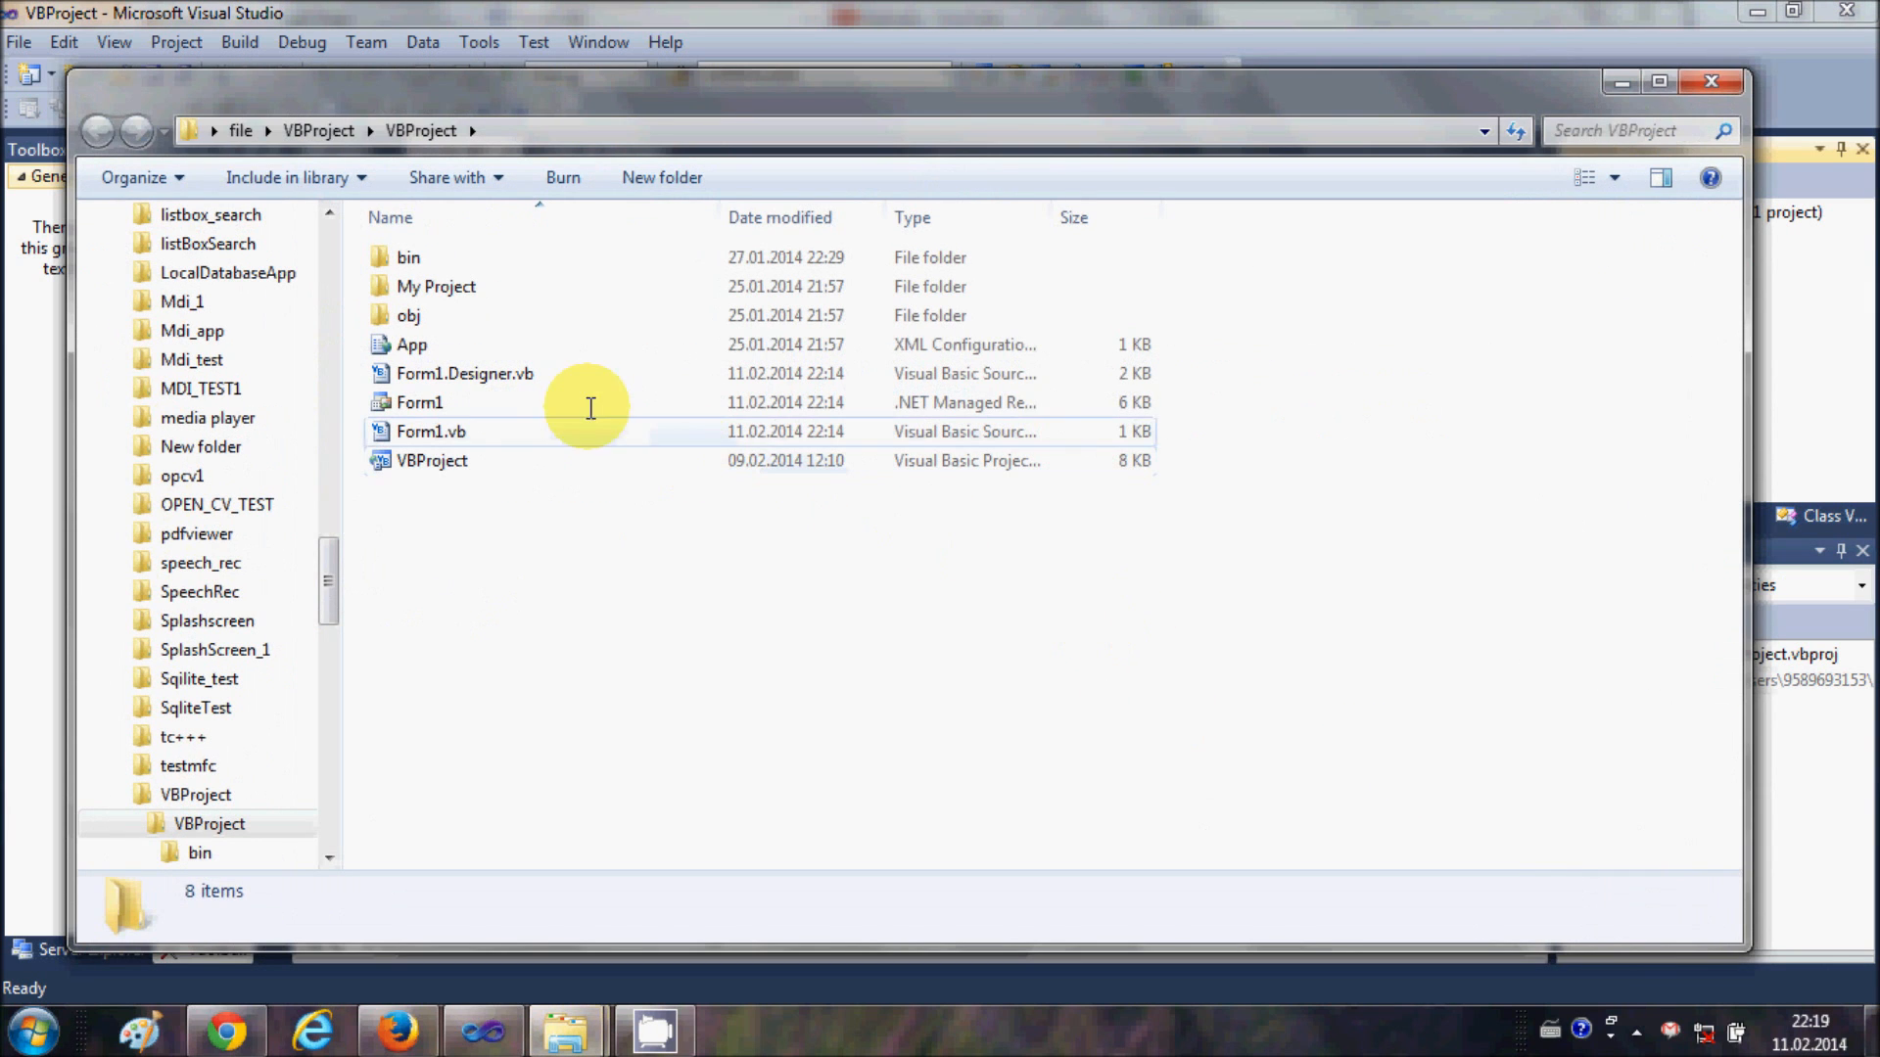
left_click(407, 256)
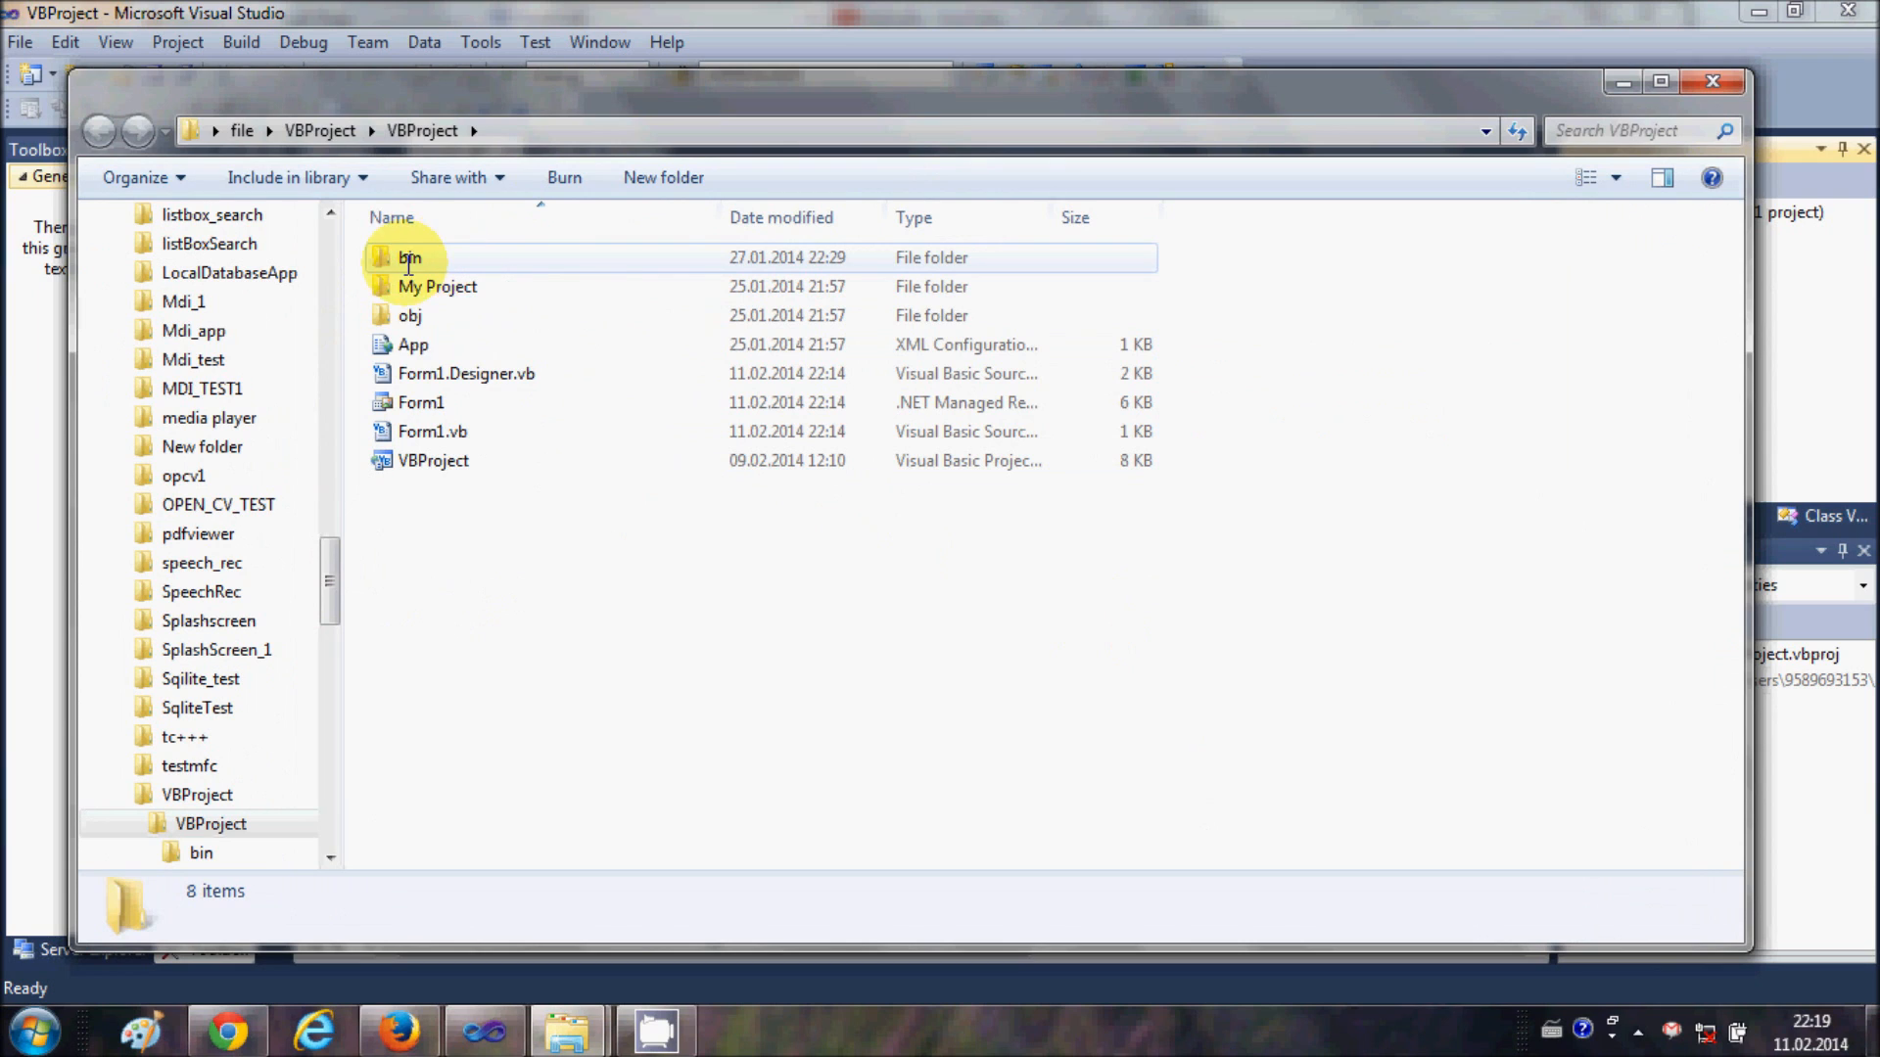
double_click(411, 256)
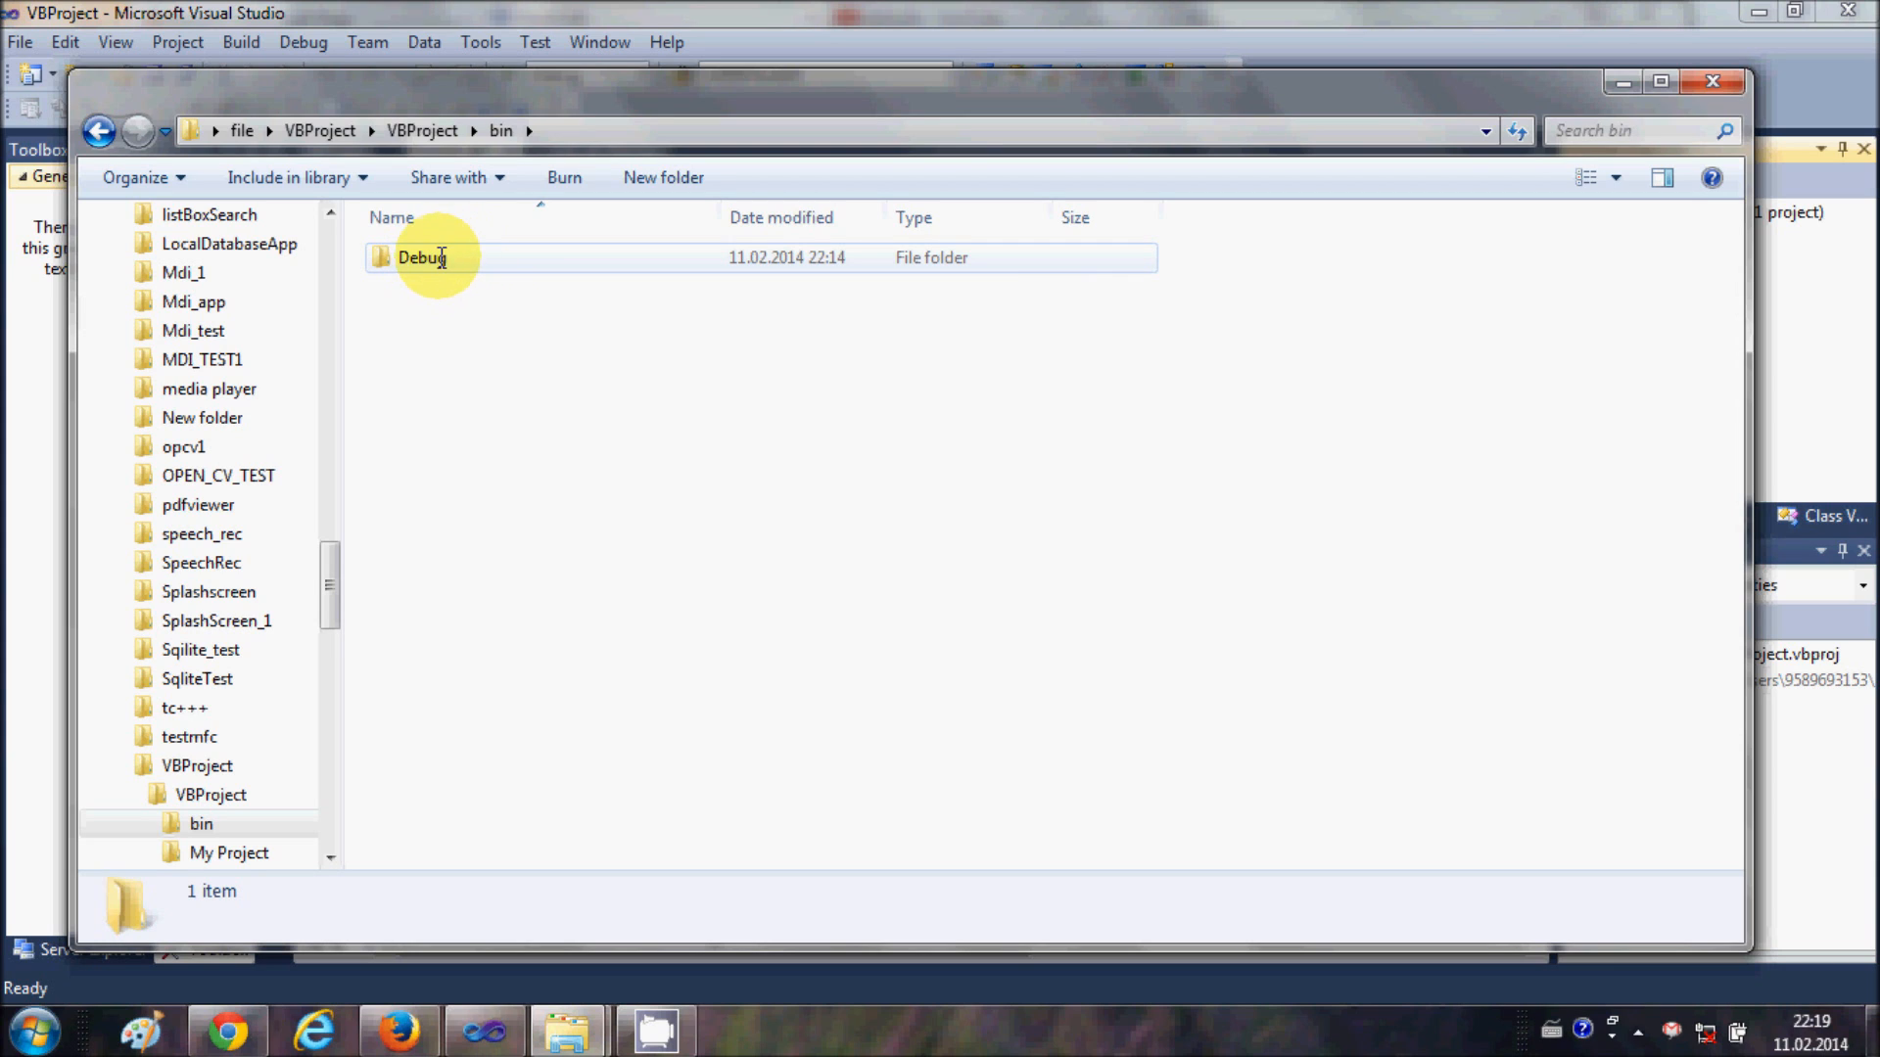
left_click(422, 256)
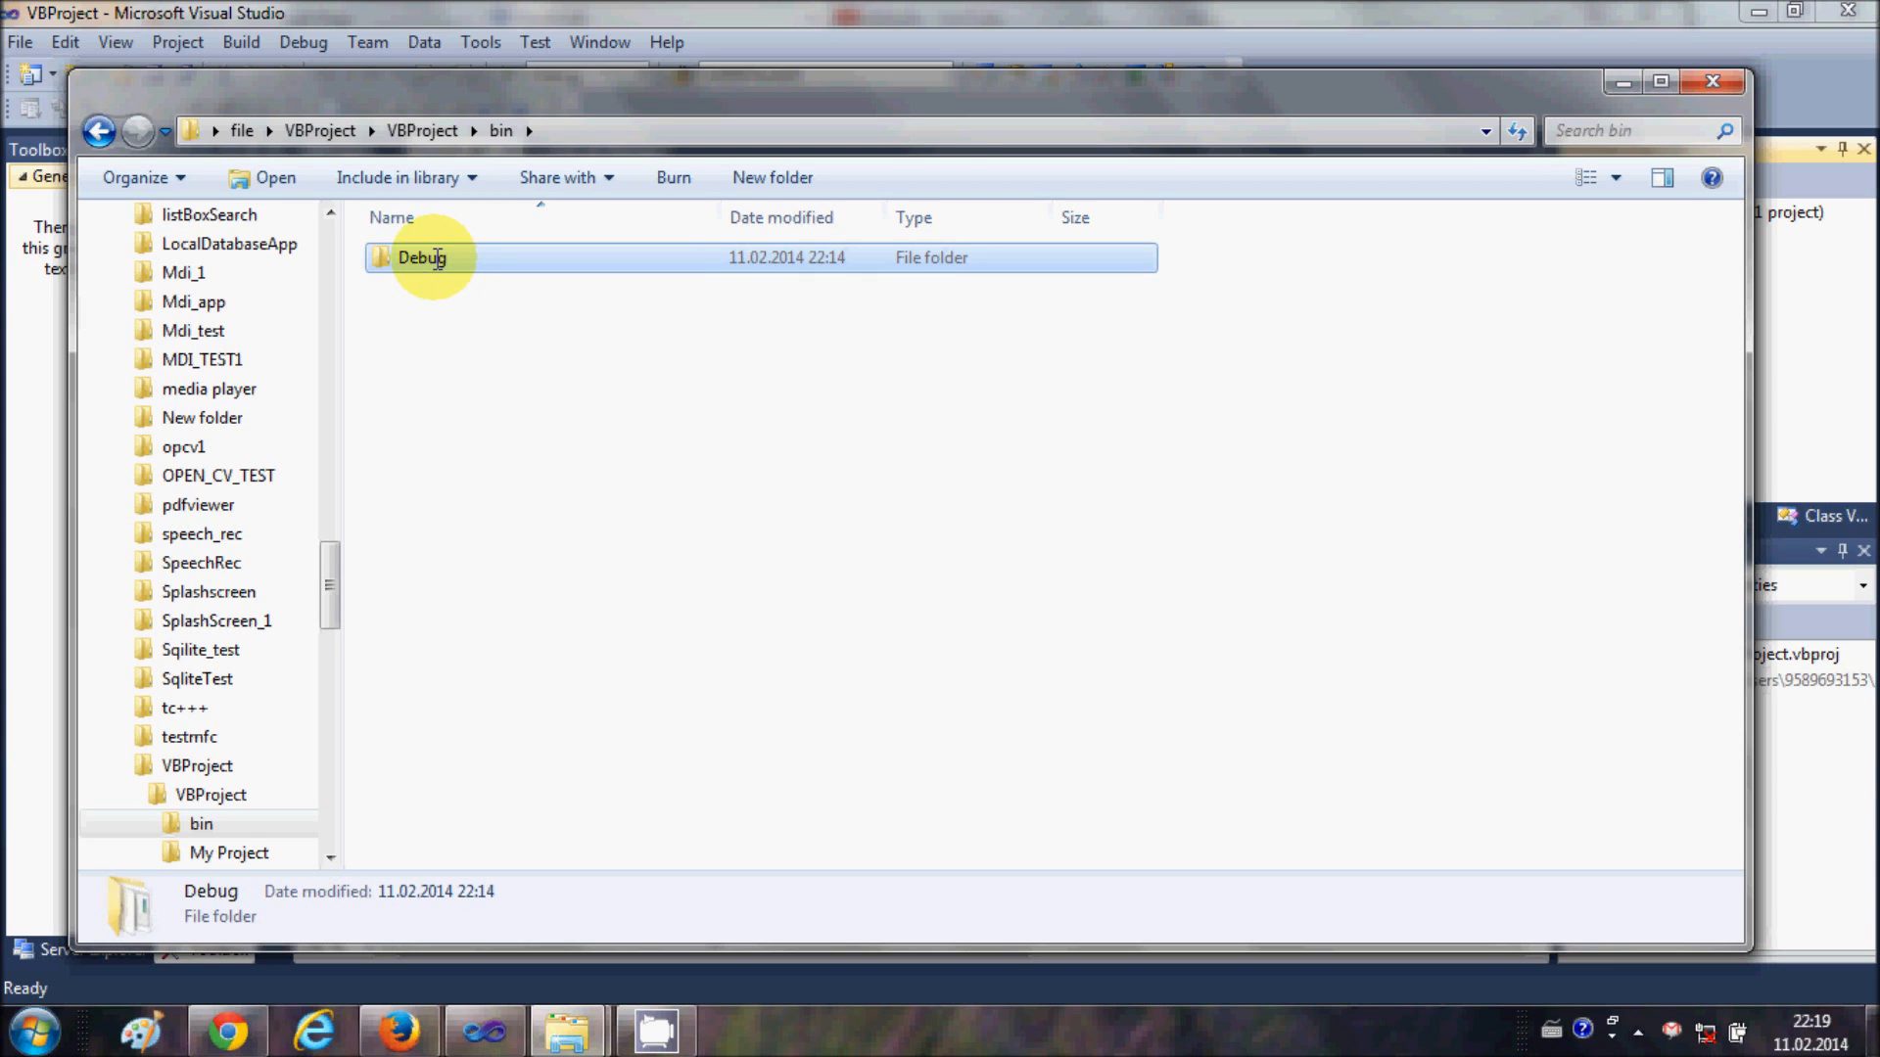
double_click(421, 257)
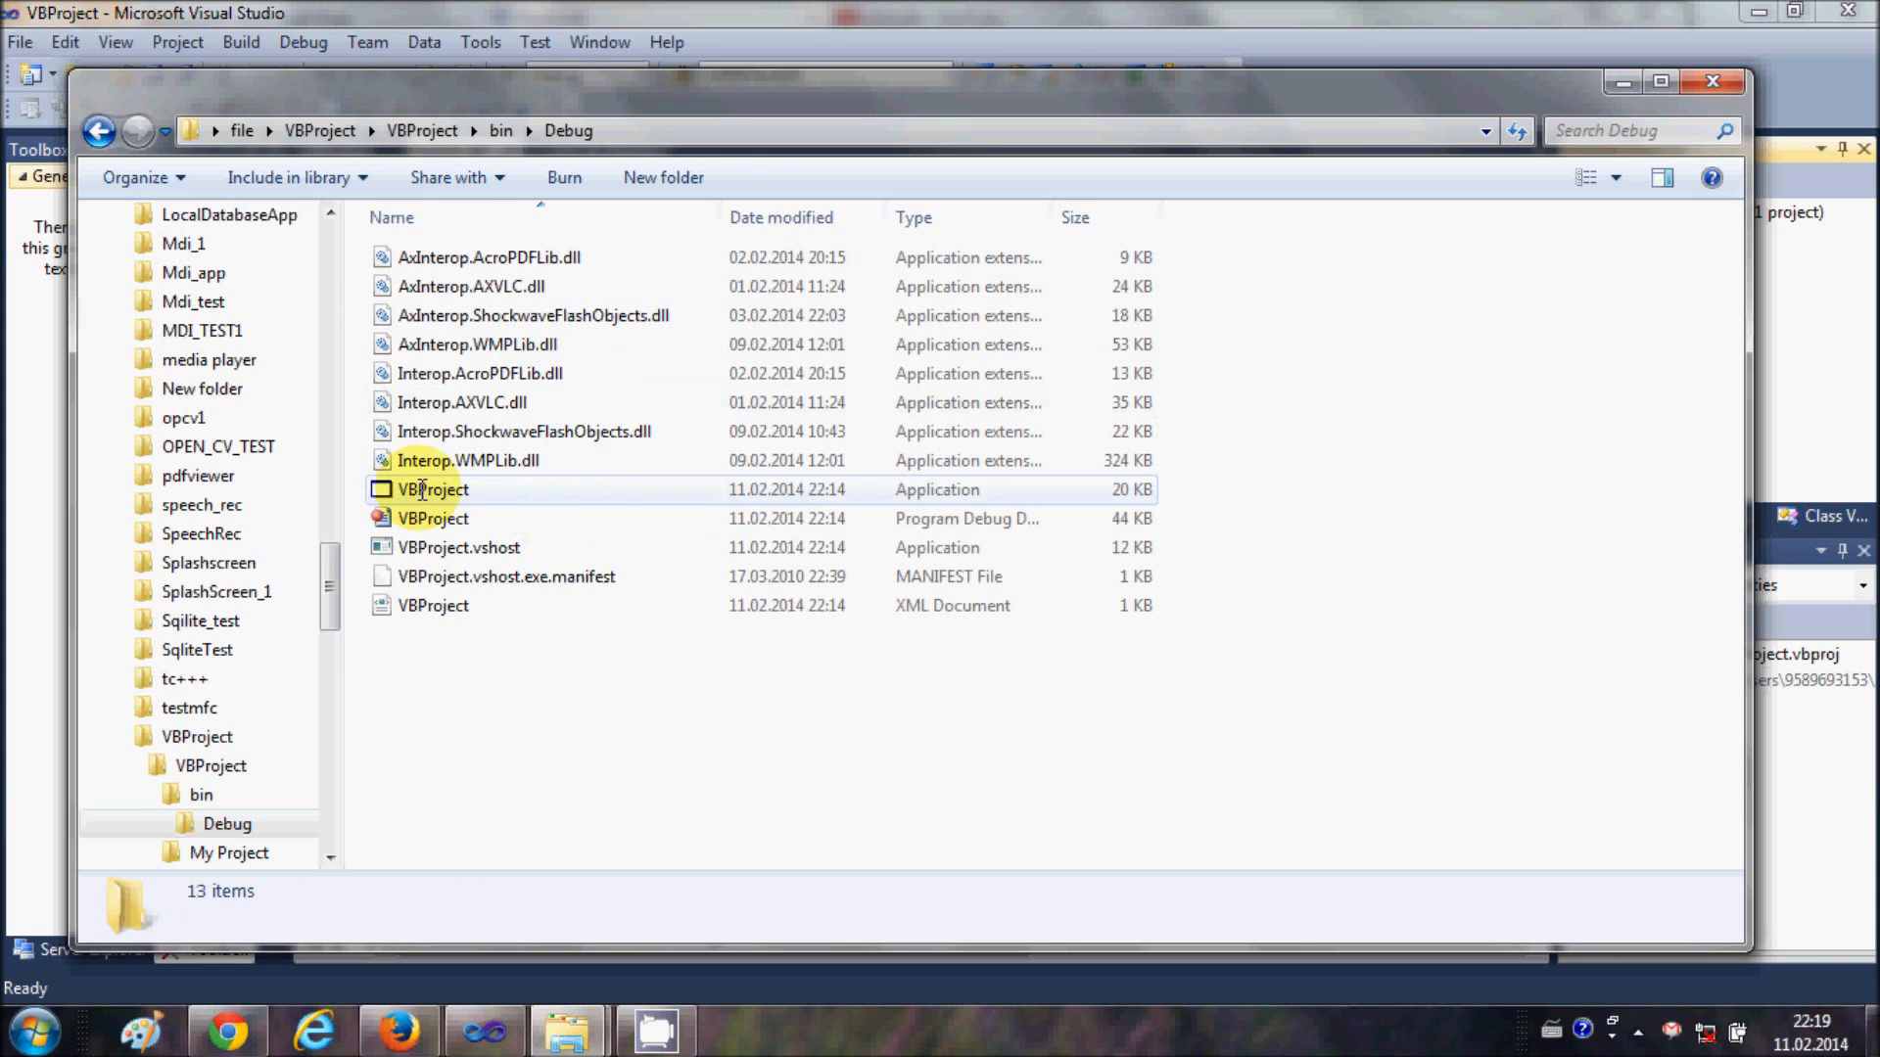
mouse_move(509, 497)
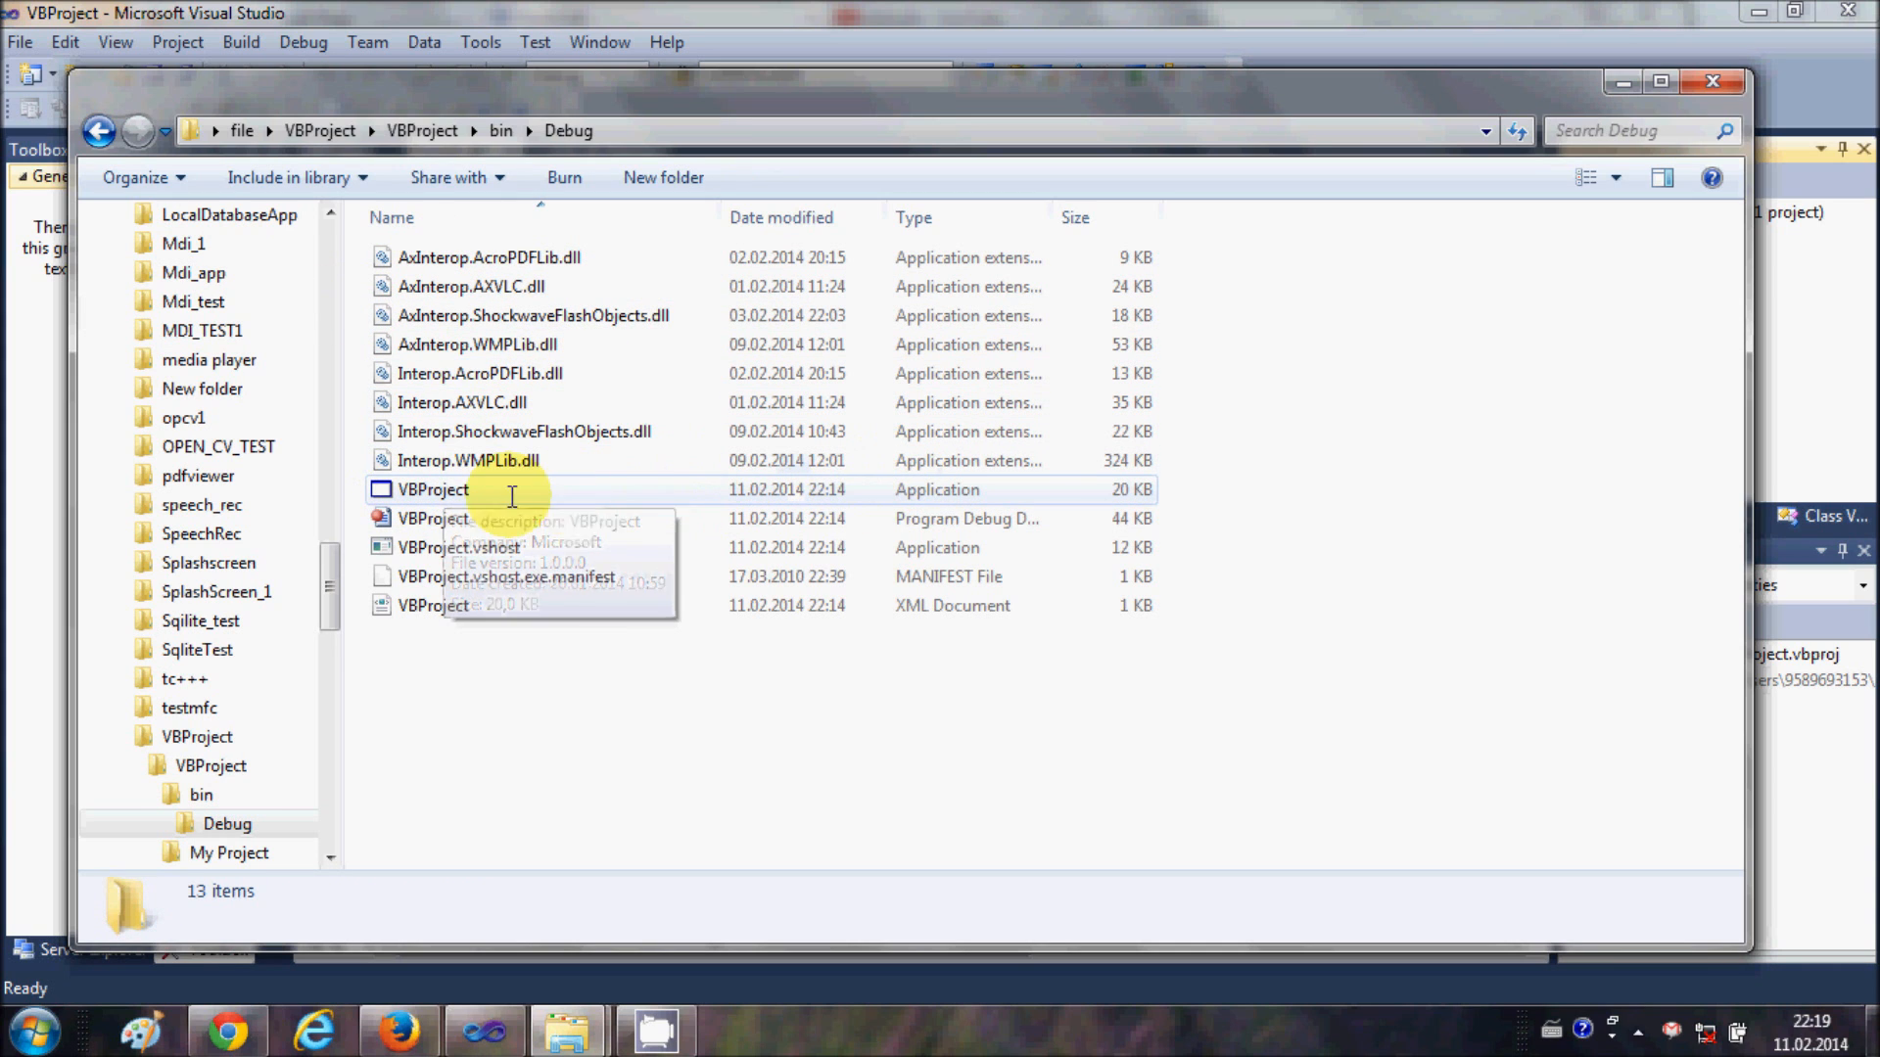
Launch the compiled VBProject.exe from the Debug folder.
double_click(430, 490)
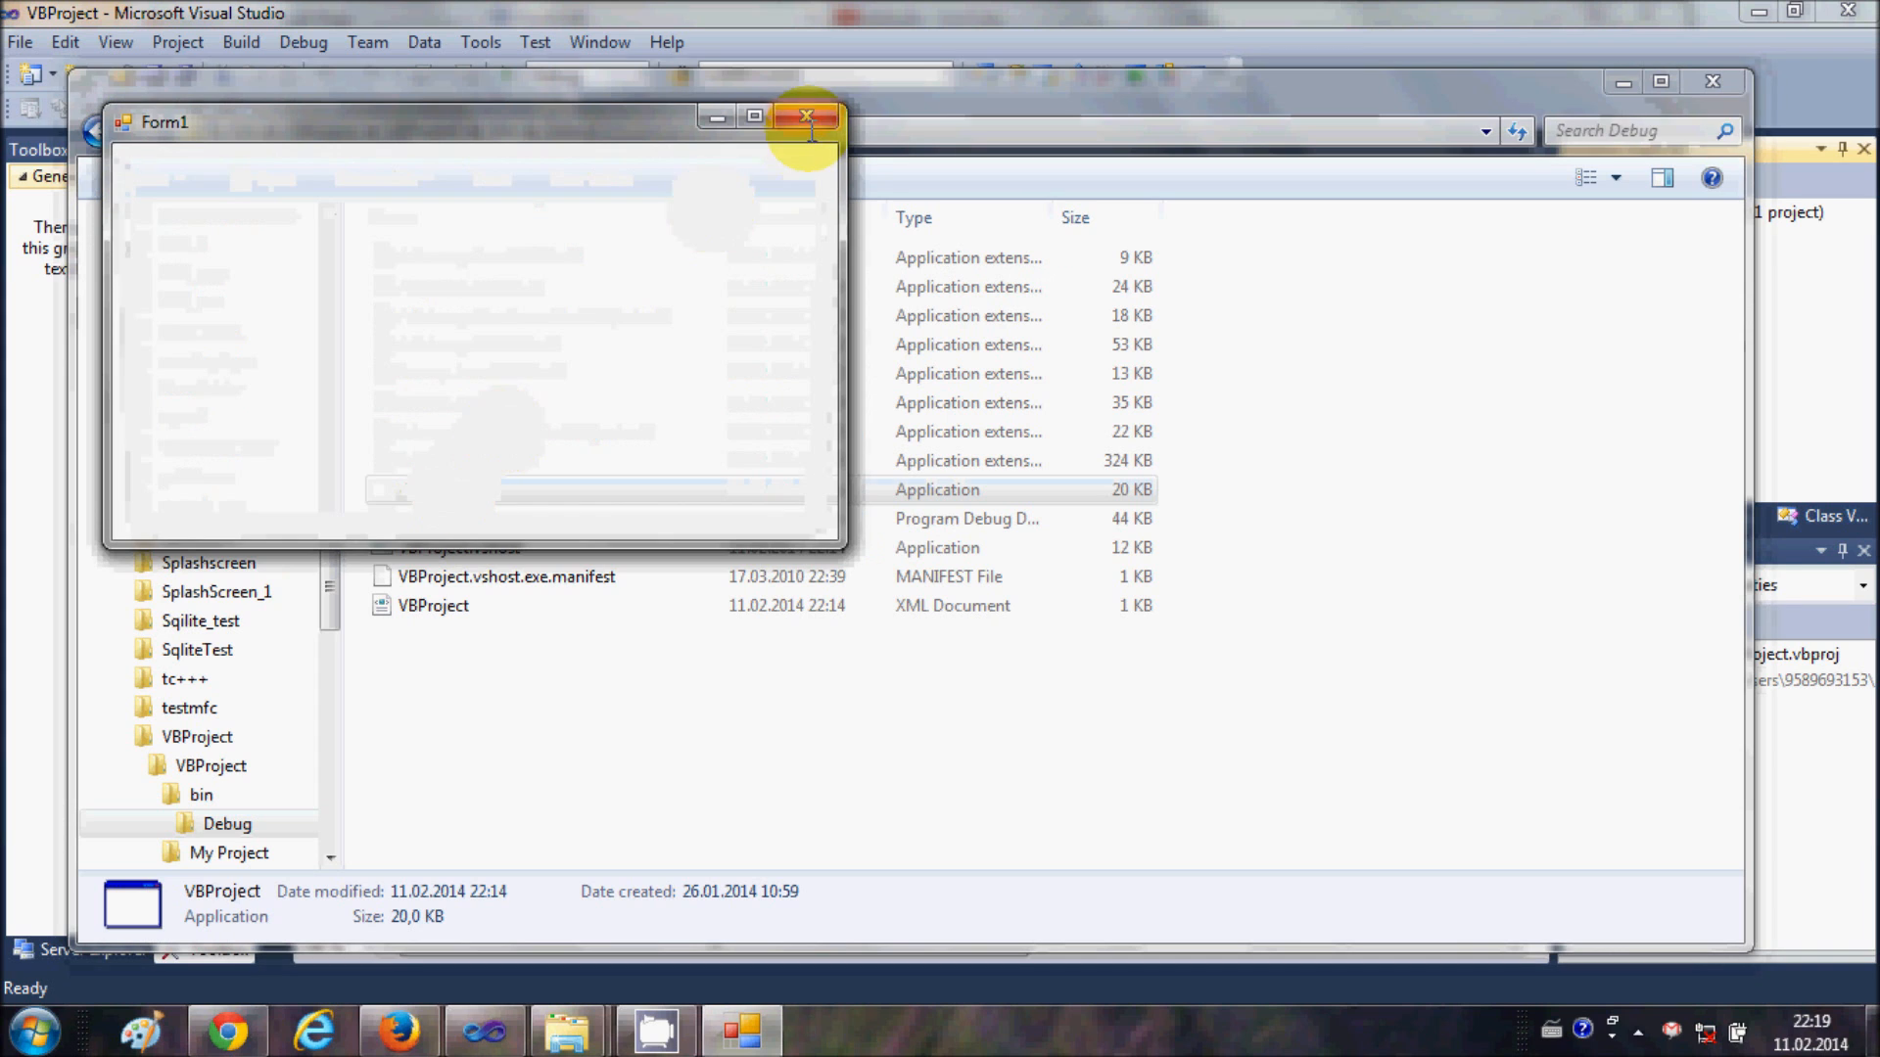
Run the rebuilt VBProject.exe, hit CREATE TXT FILE, and select the new TEST.txt.
left_click(805, 116)
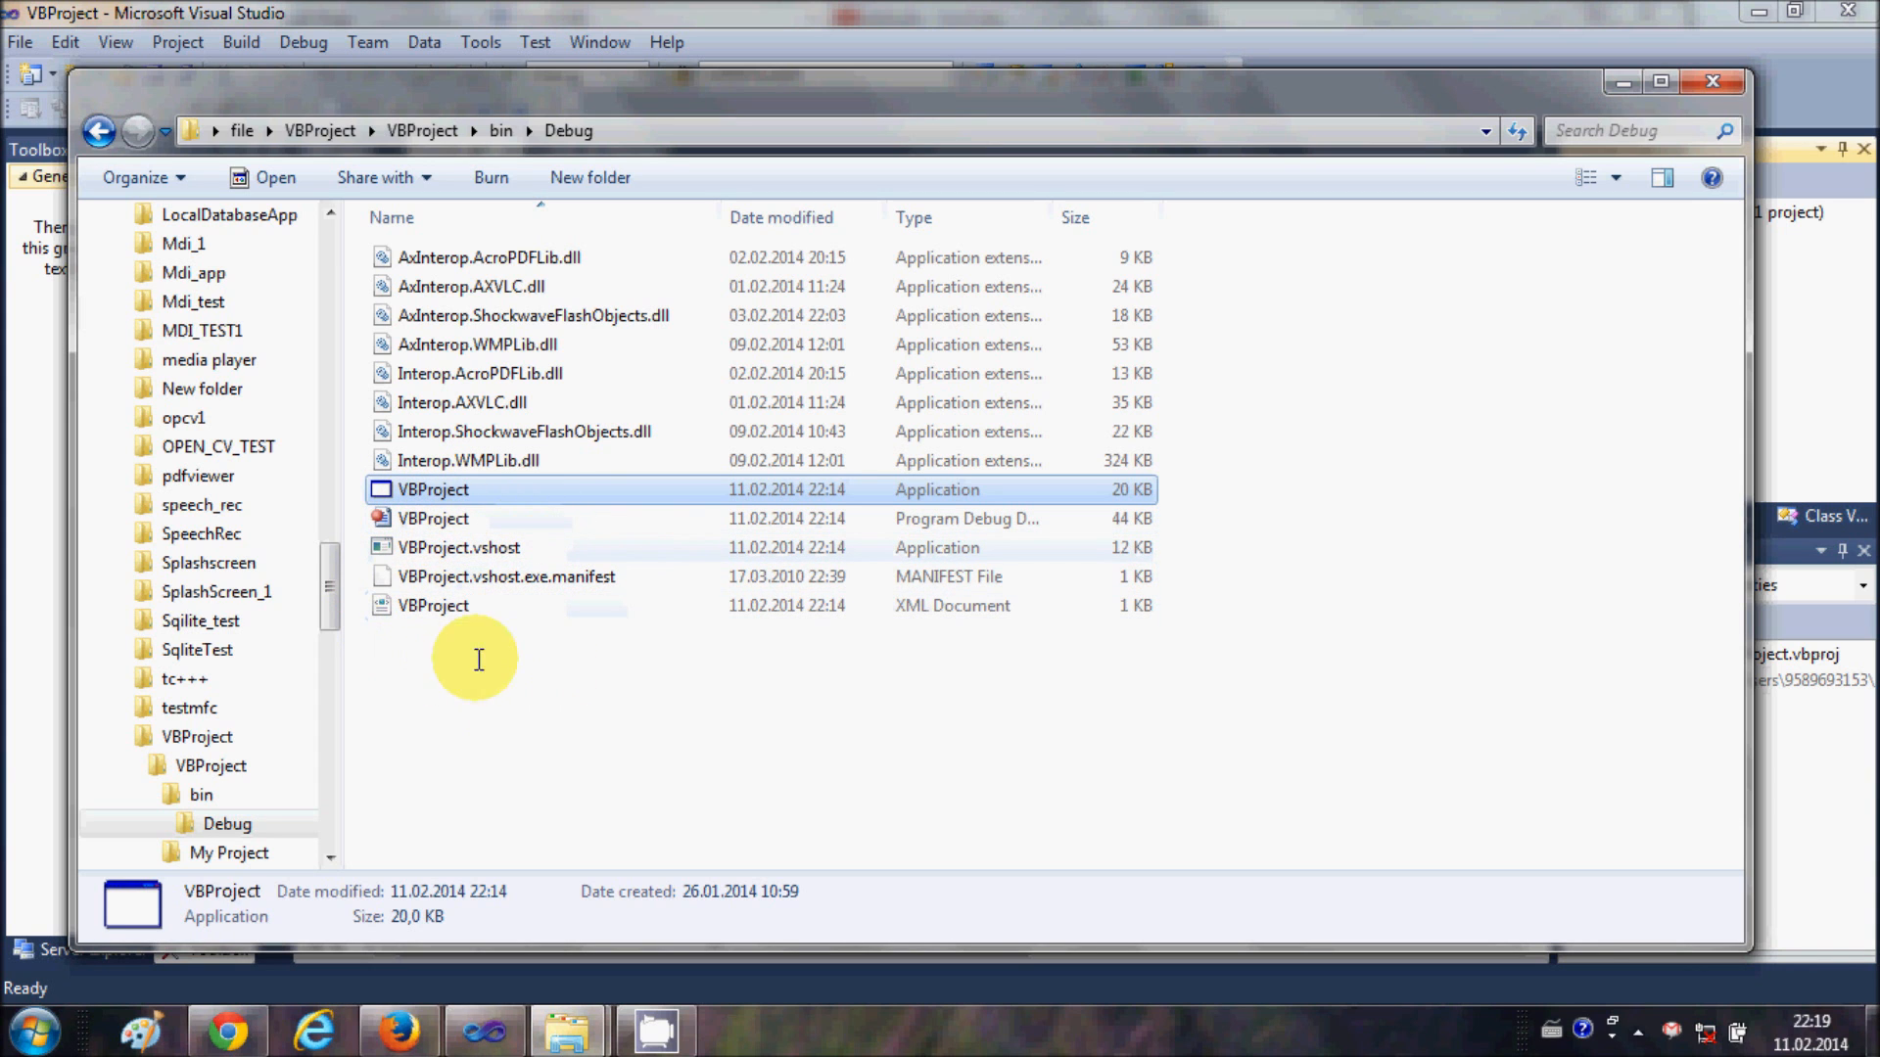
mouse_move(1838, 415)
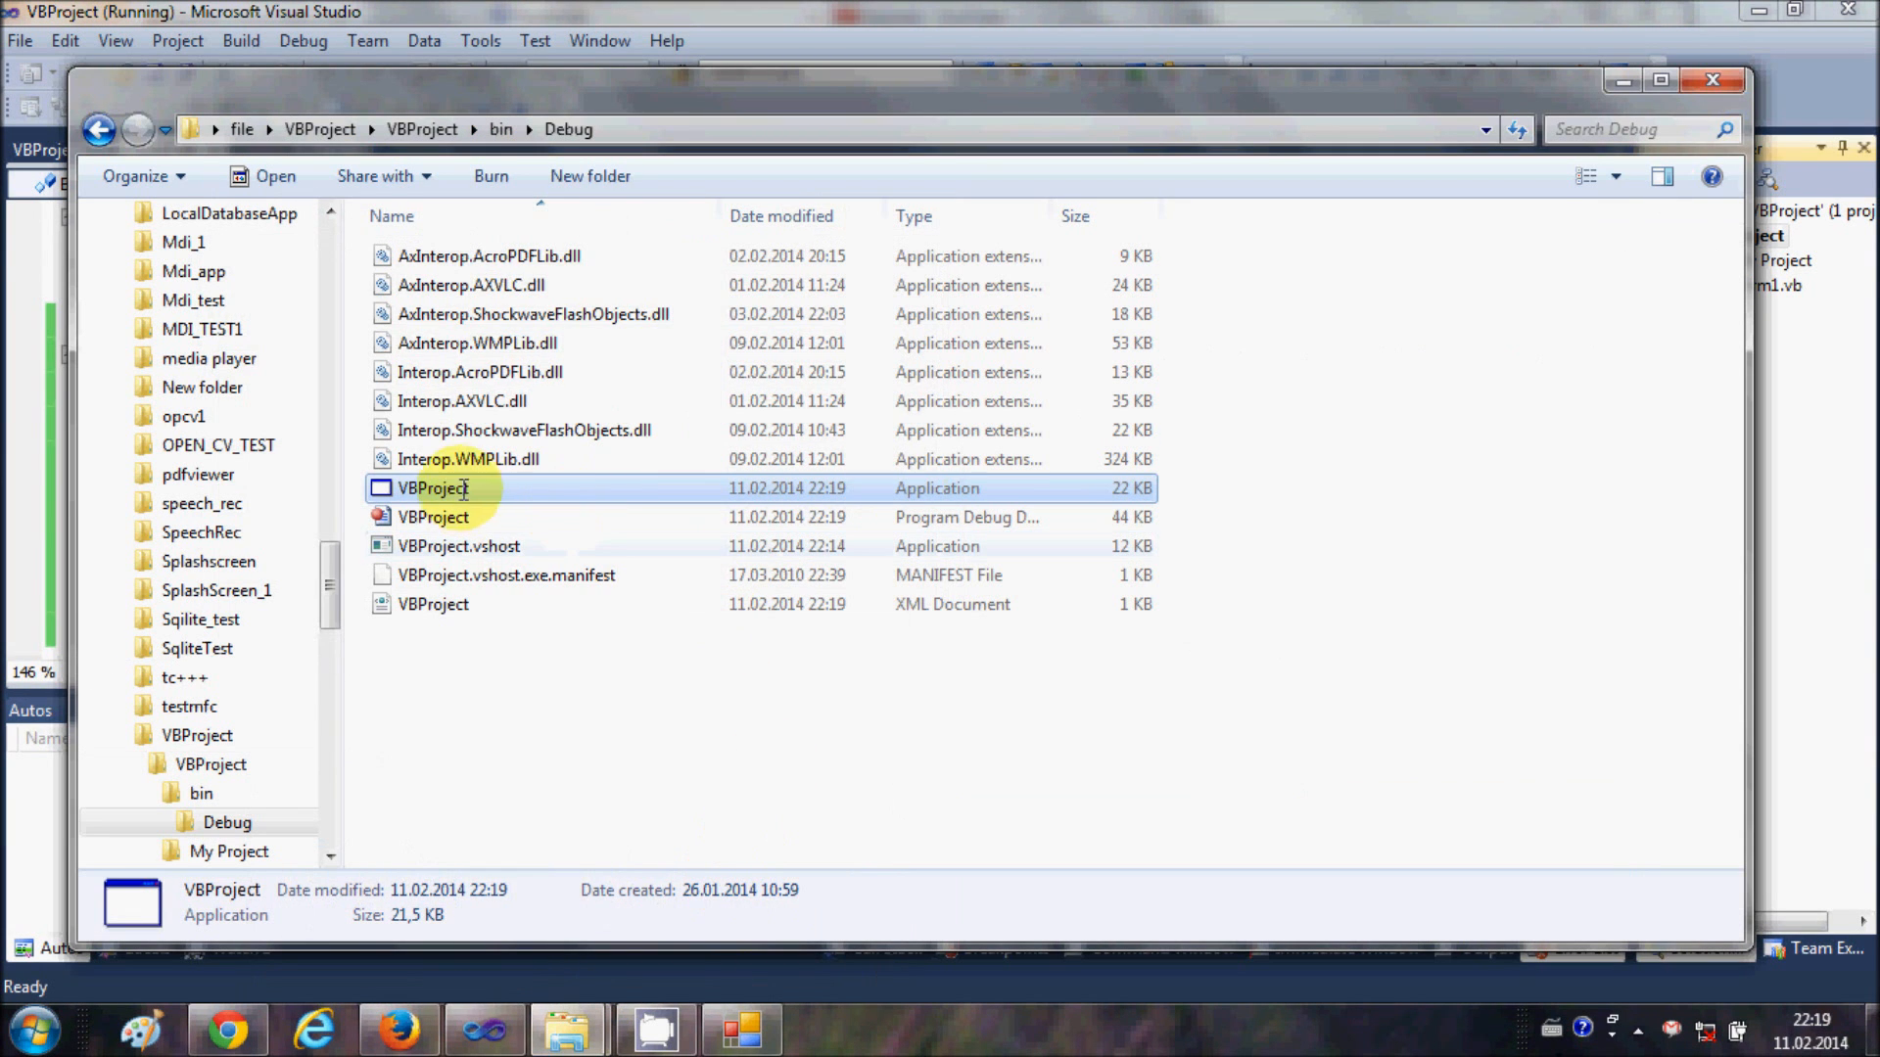
double_click(433, 488)
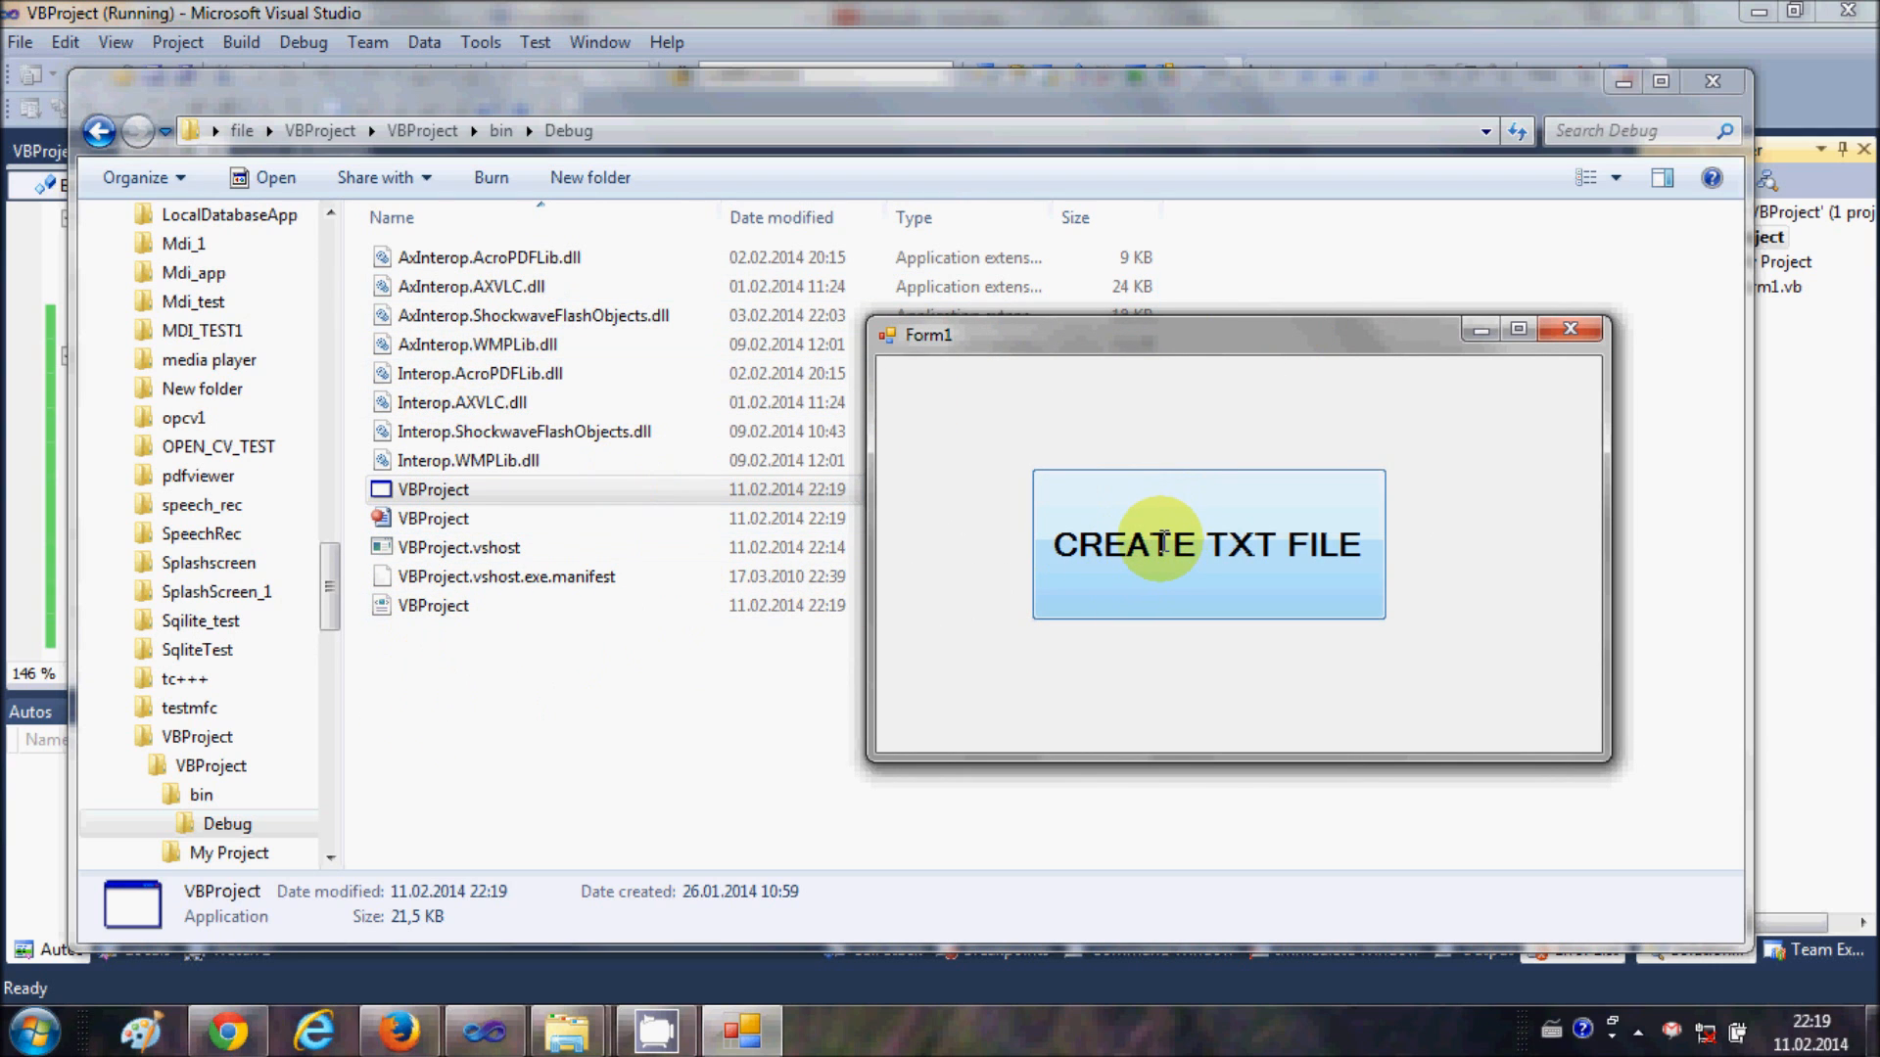
left_click(1206, 542)
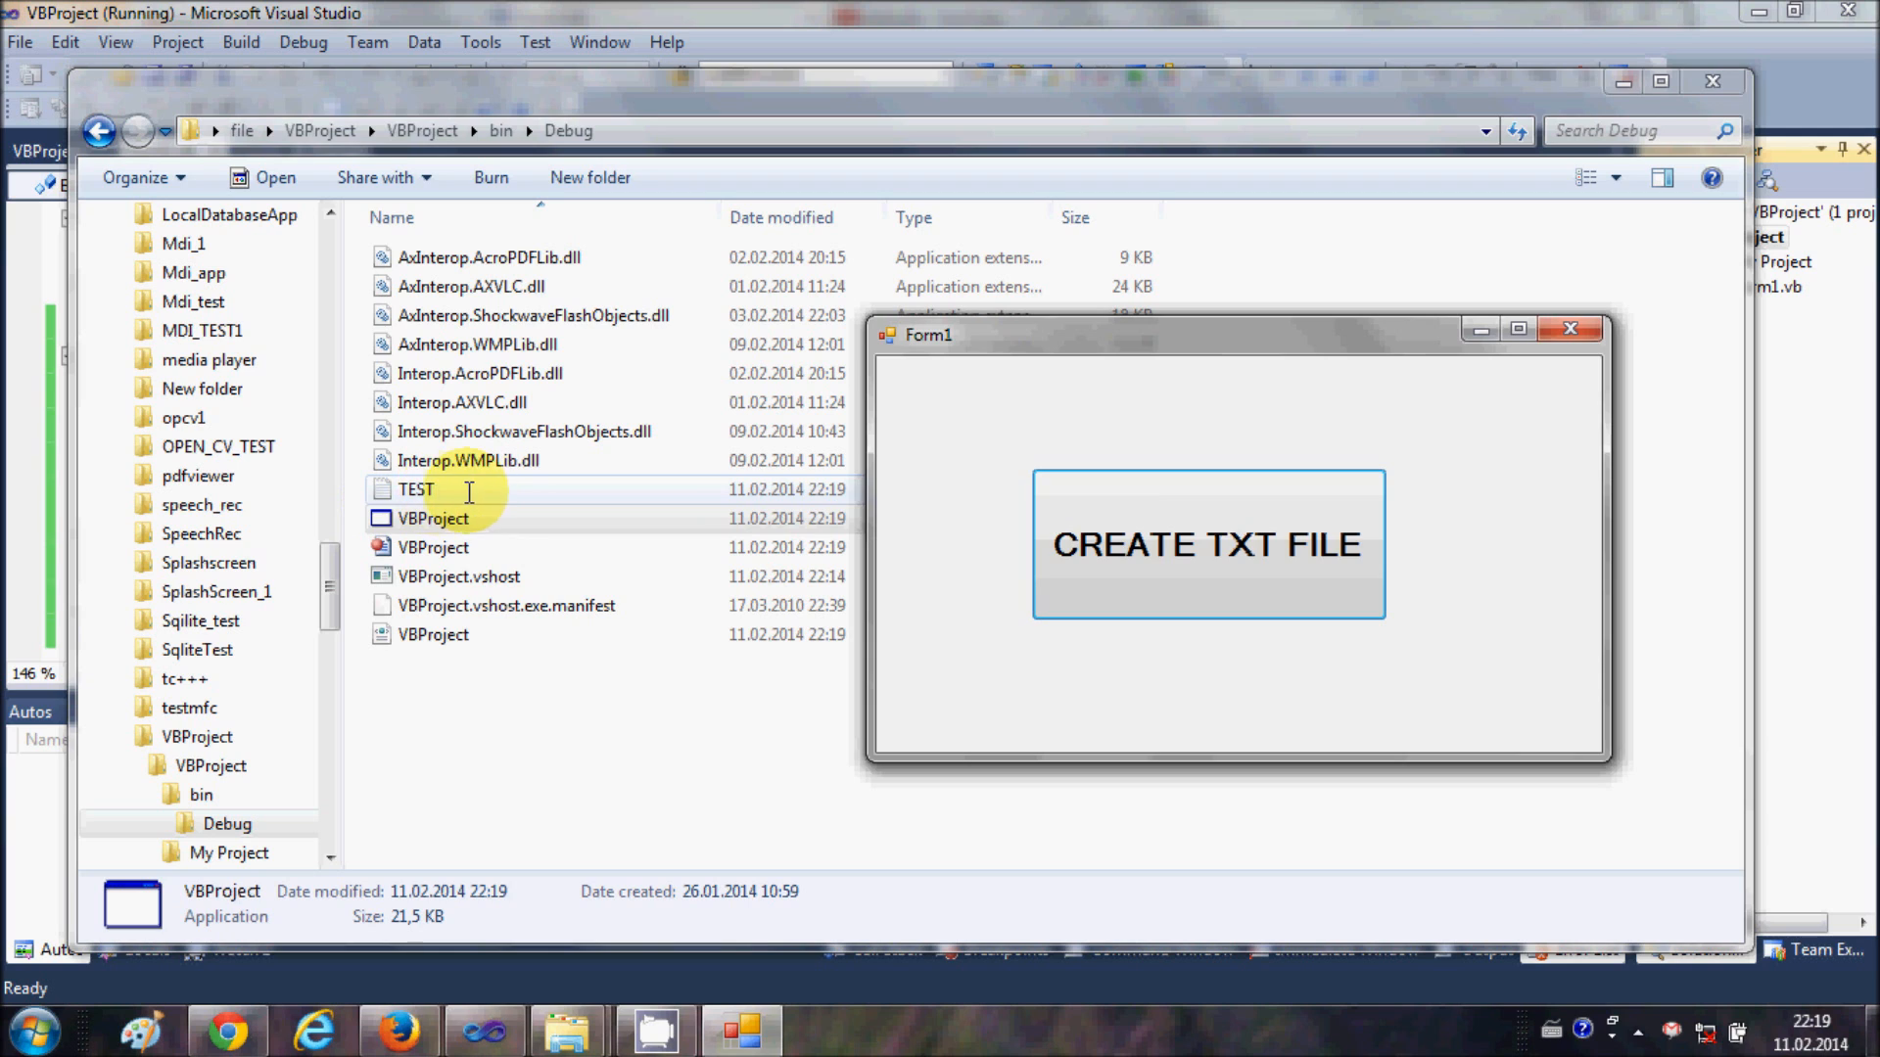
left_click(1206, 542)
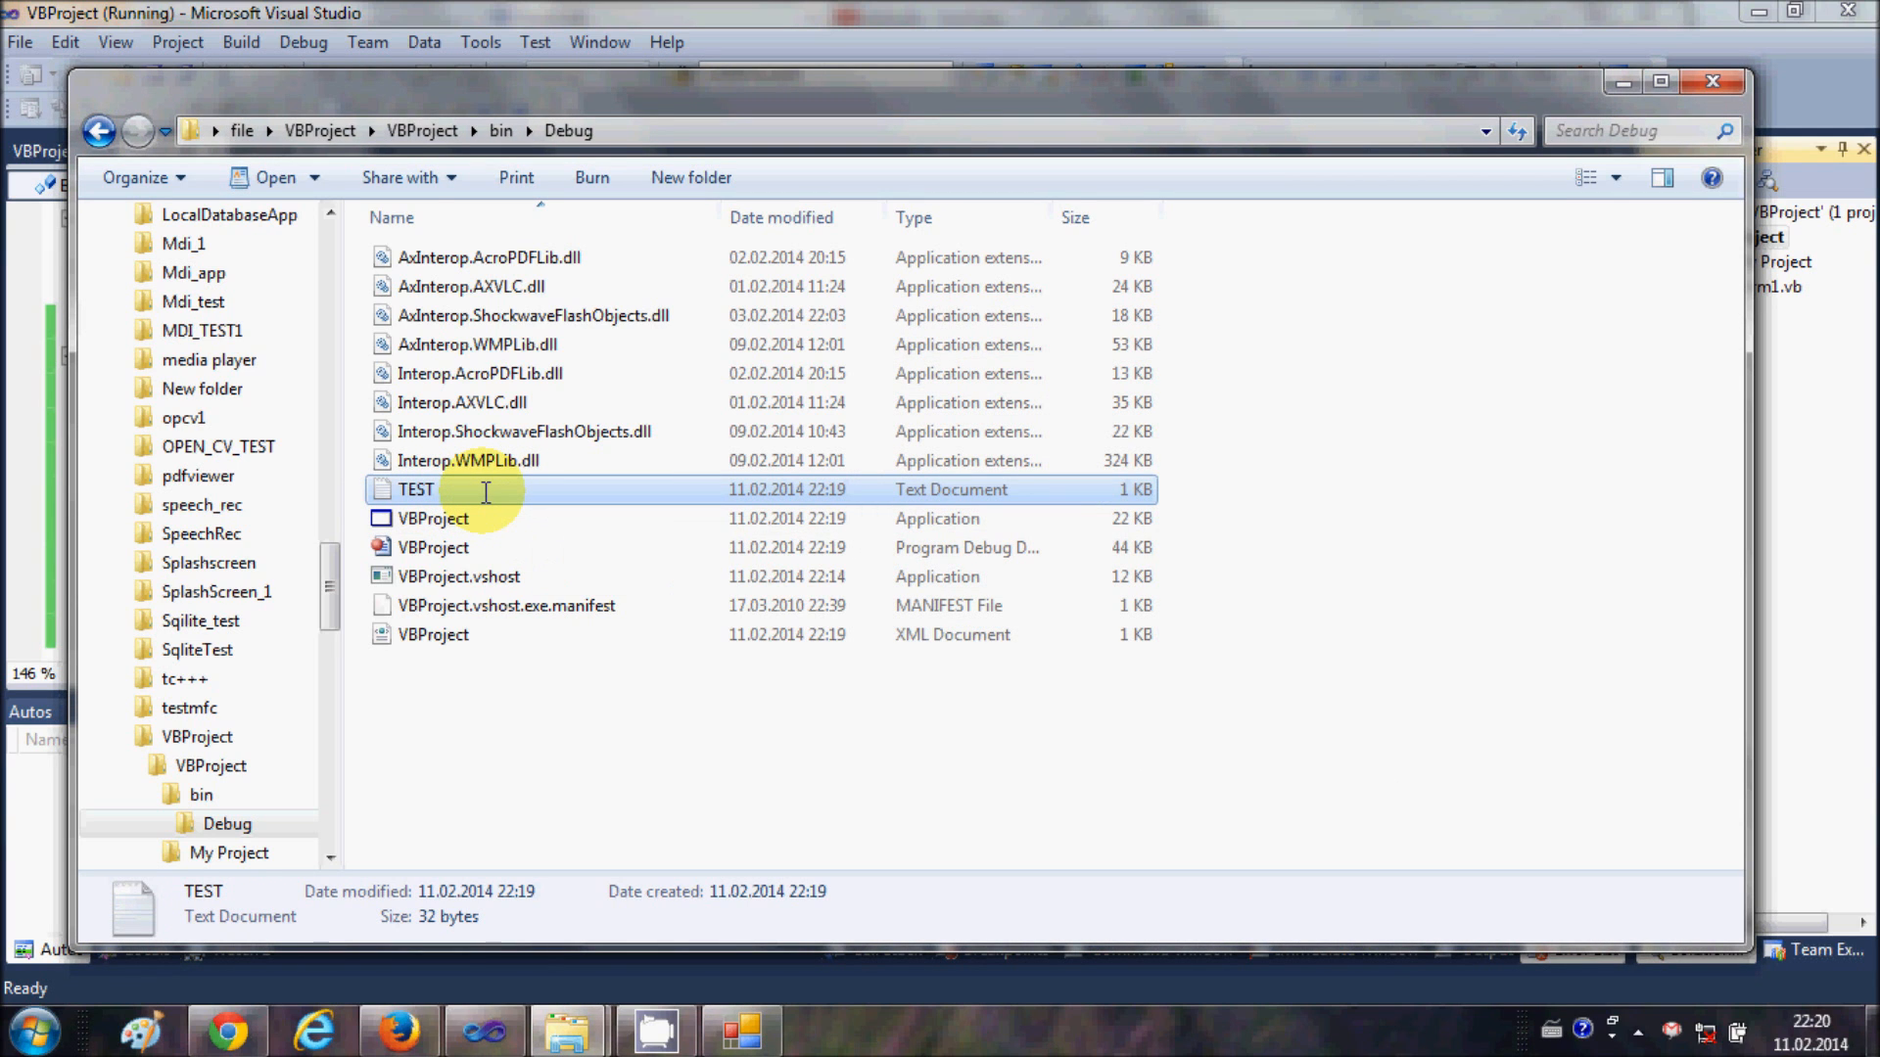
right_click(415, 490)
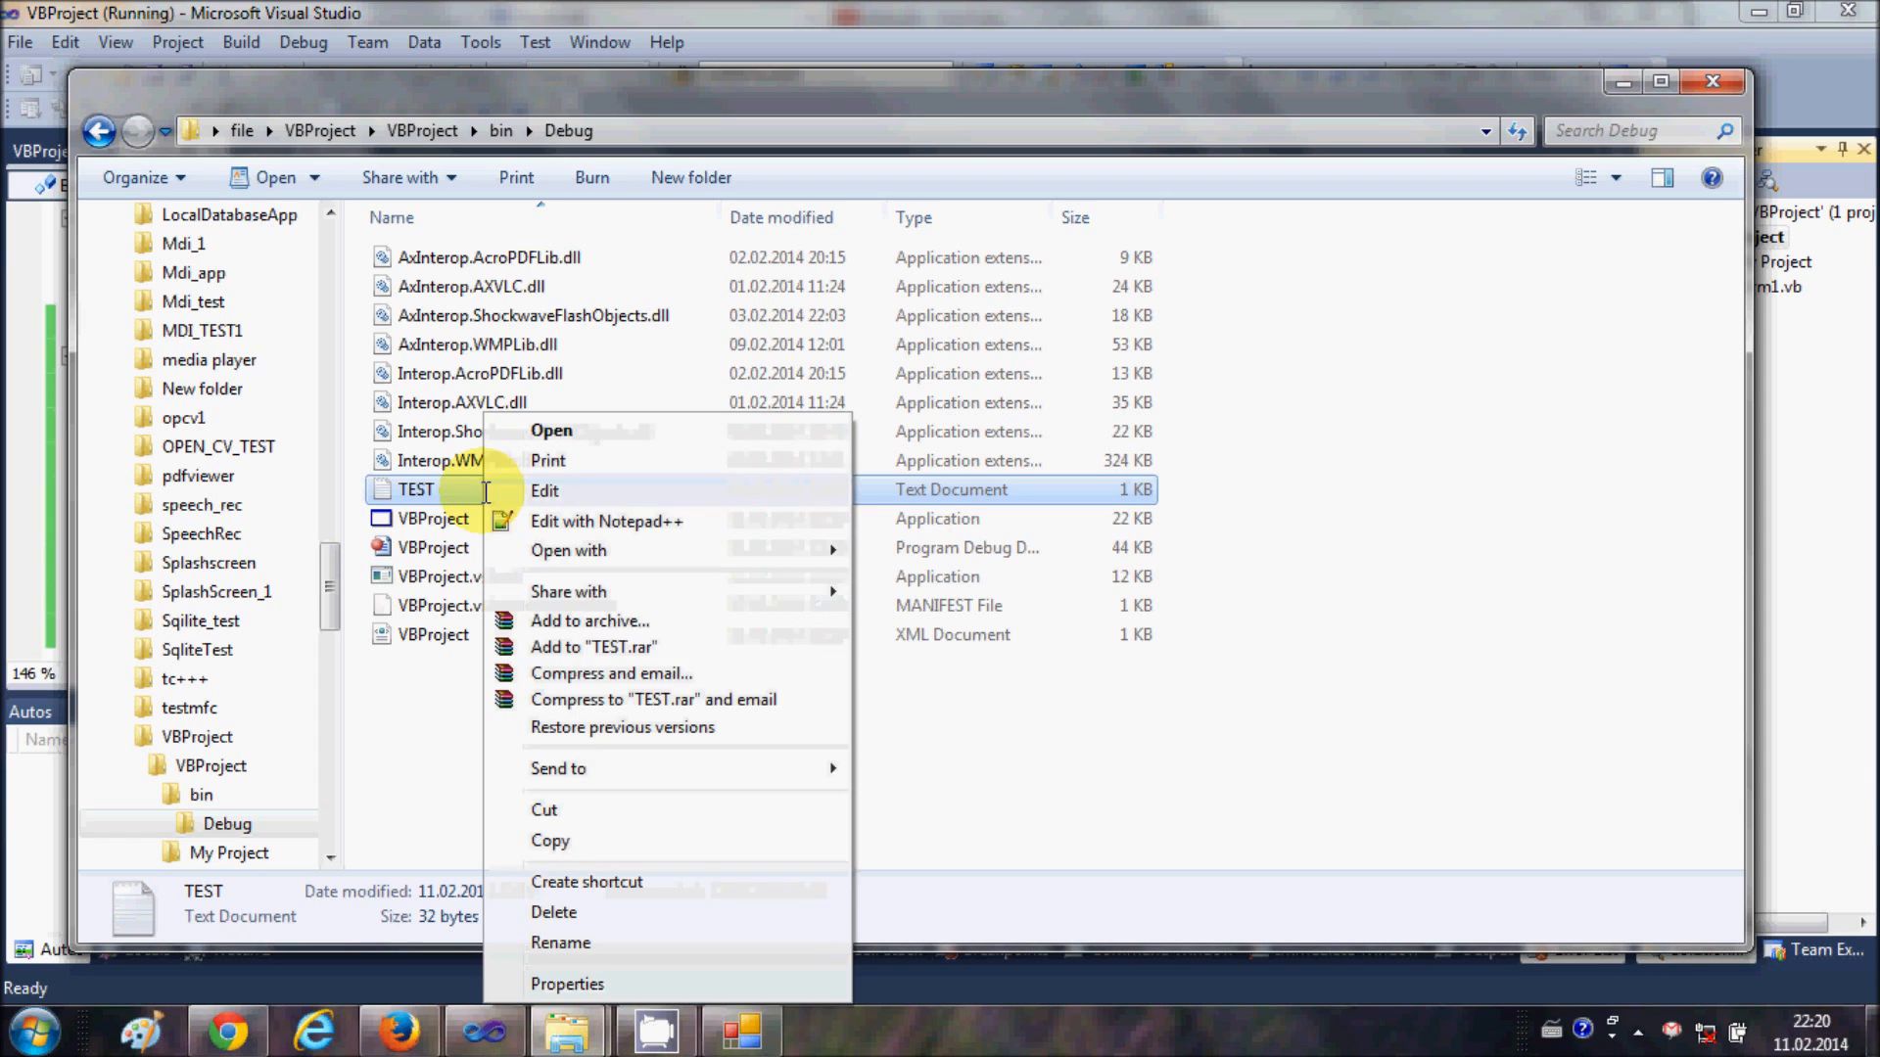
mouse_move(736, 548)
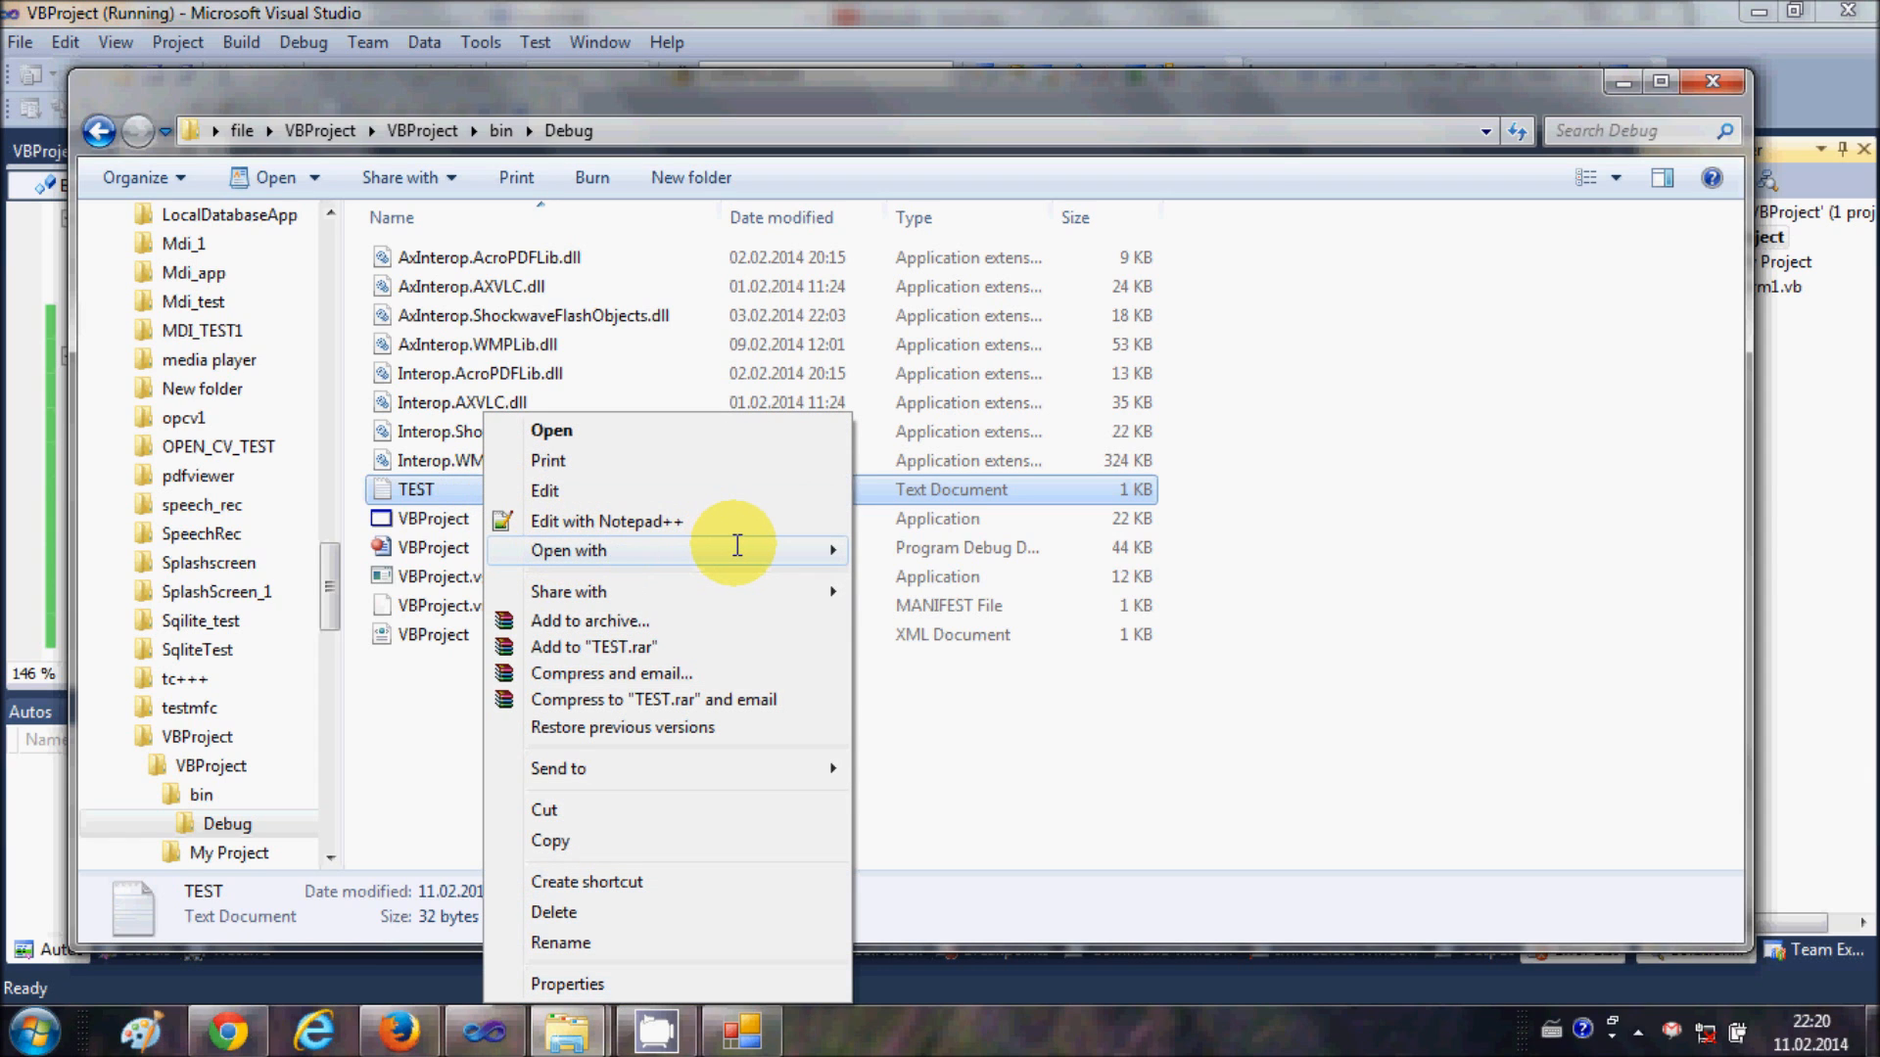
mouse_move(568, 550)
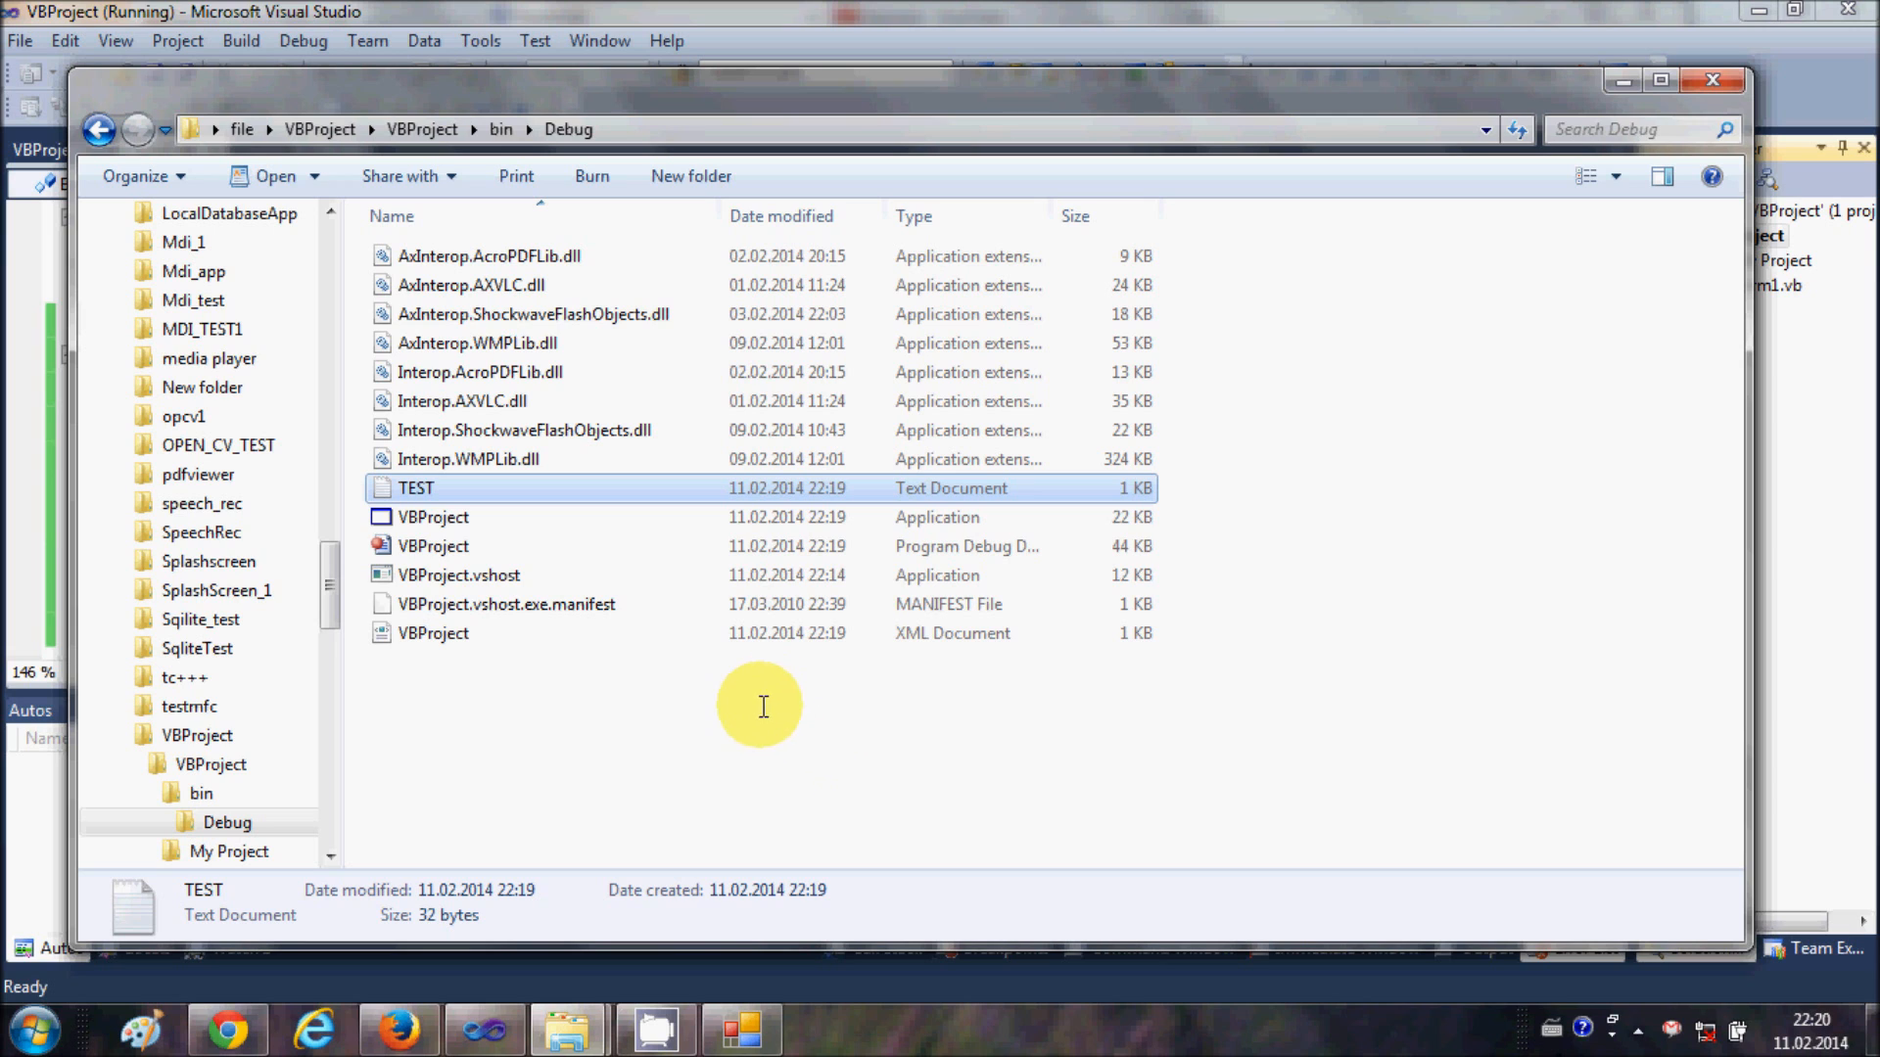
double_click(415, 488)
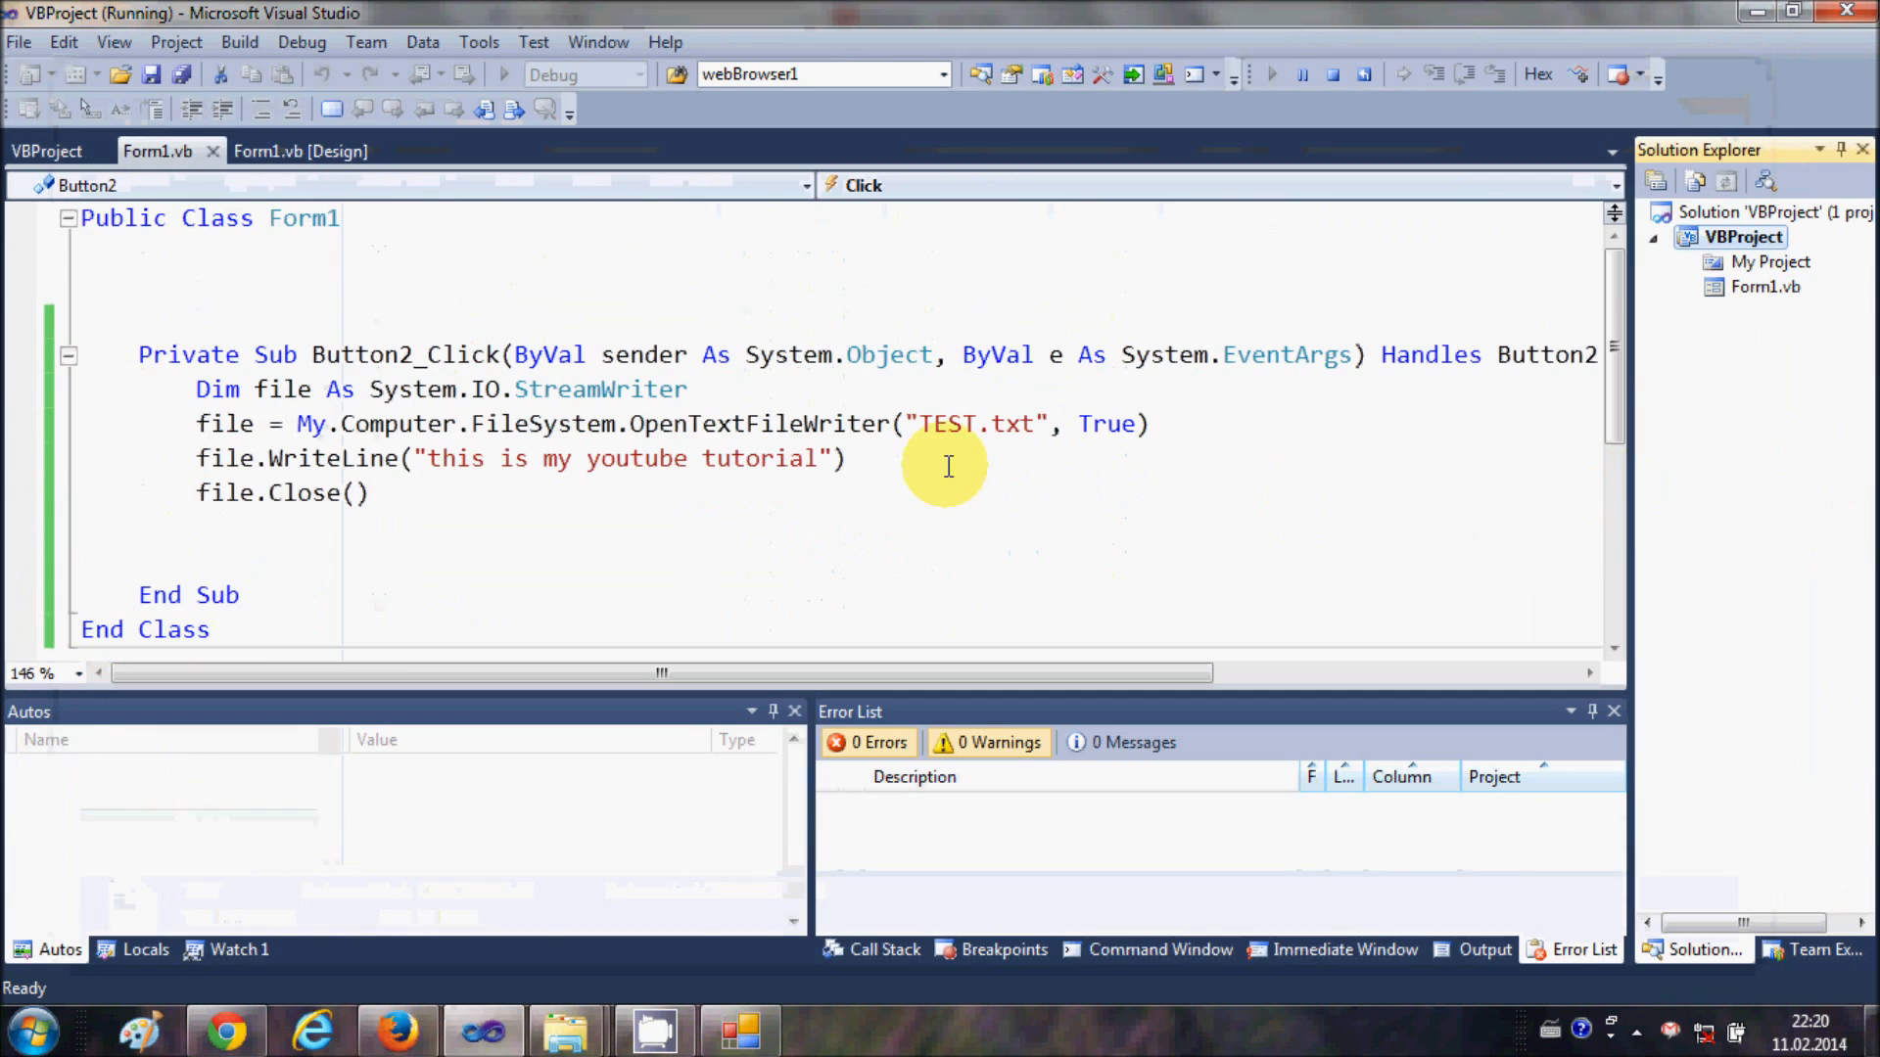
Repeat the file.WriteLine line five times before file.Close() and rebuild.
left_click(1362, 72)
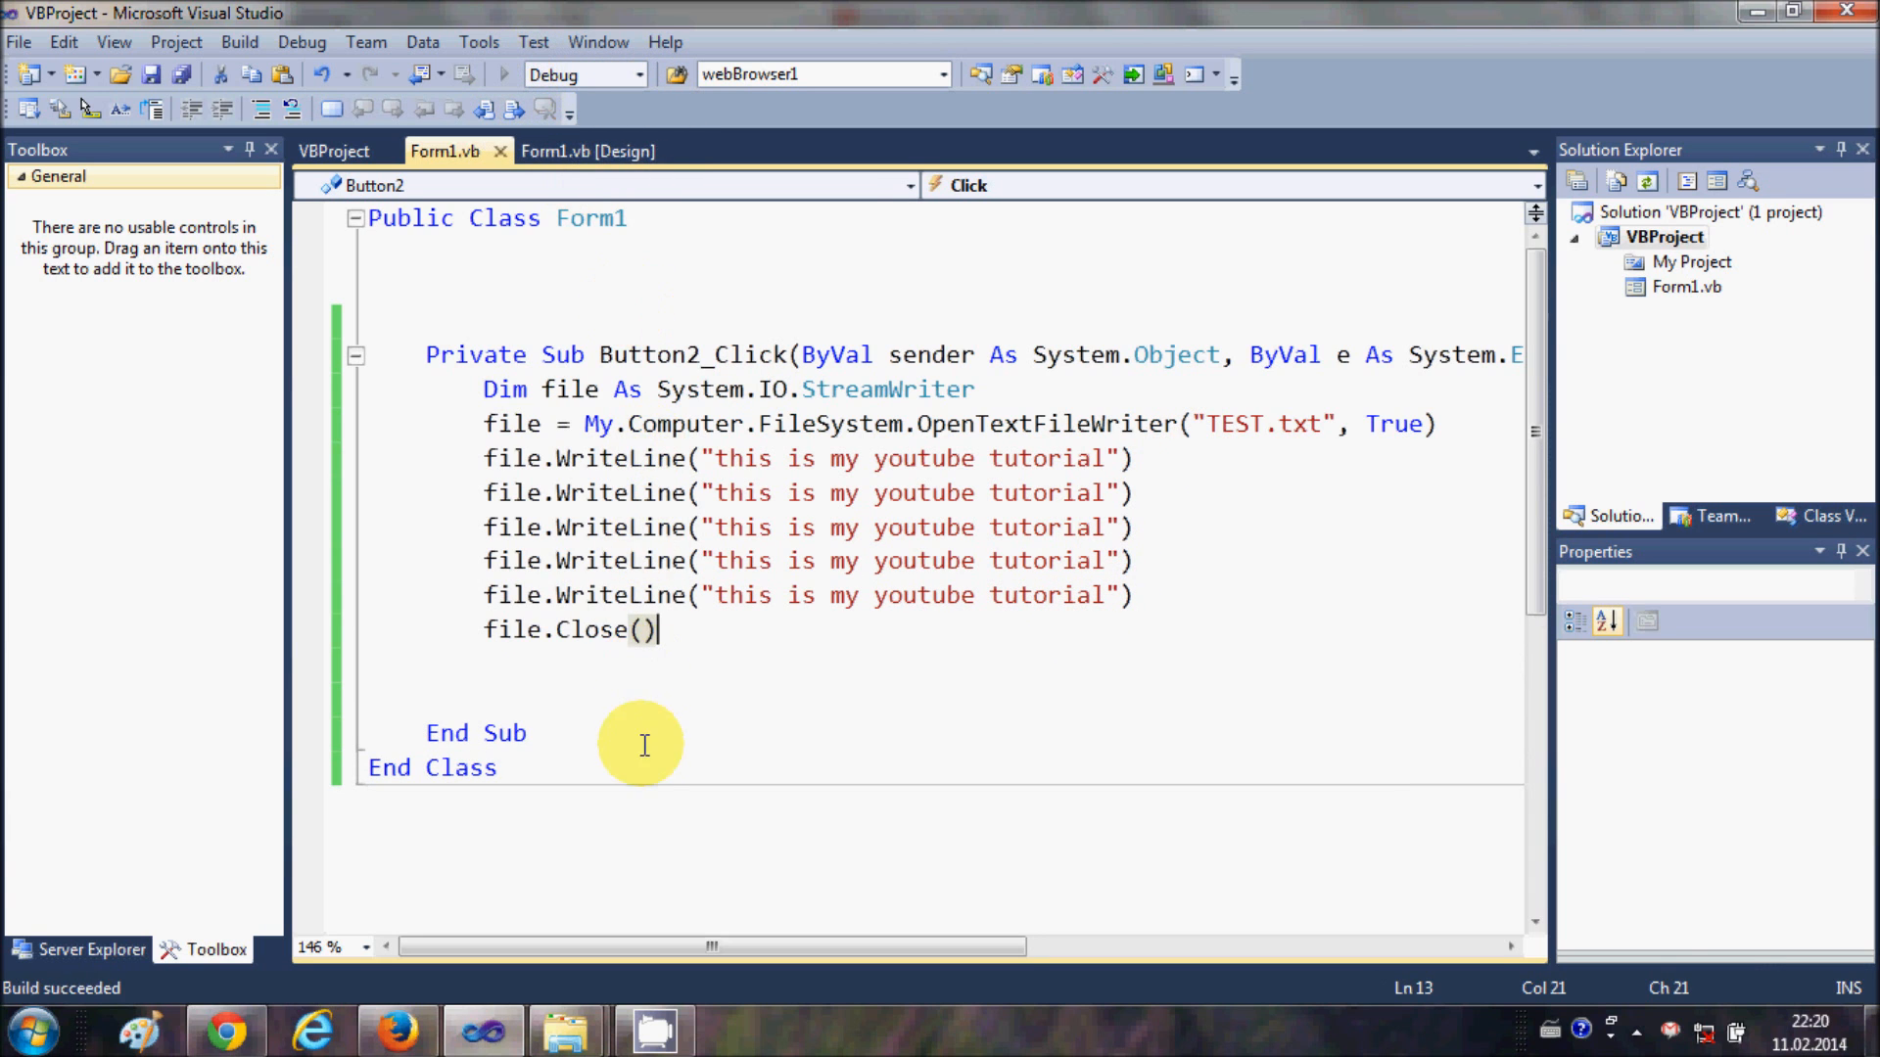
left_click(1272, 72)
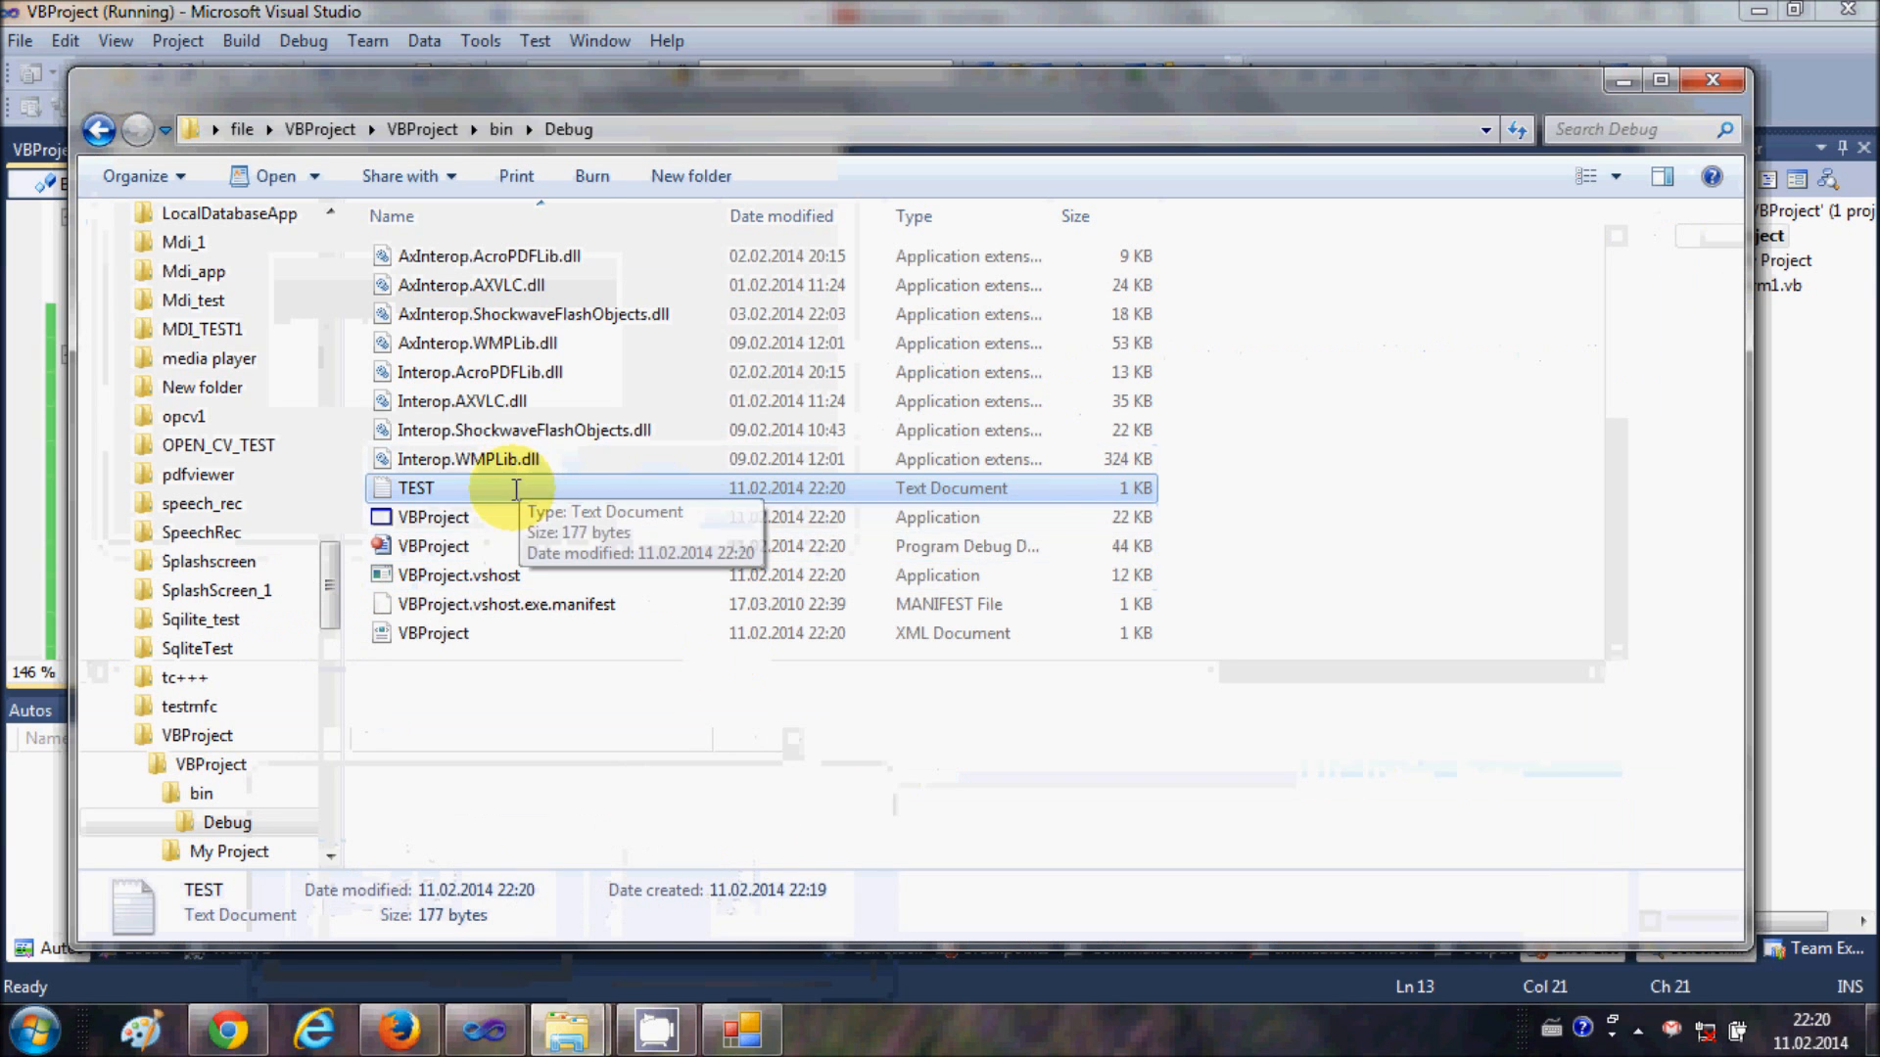
Open TEST.txt in WordPad, showing six lines of "this is my youtube tutorial".
double_click(415, 487)
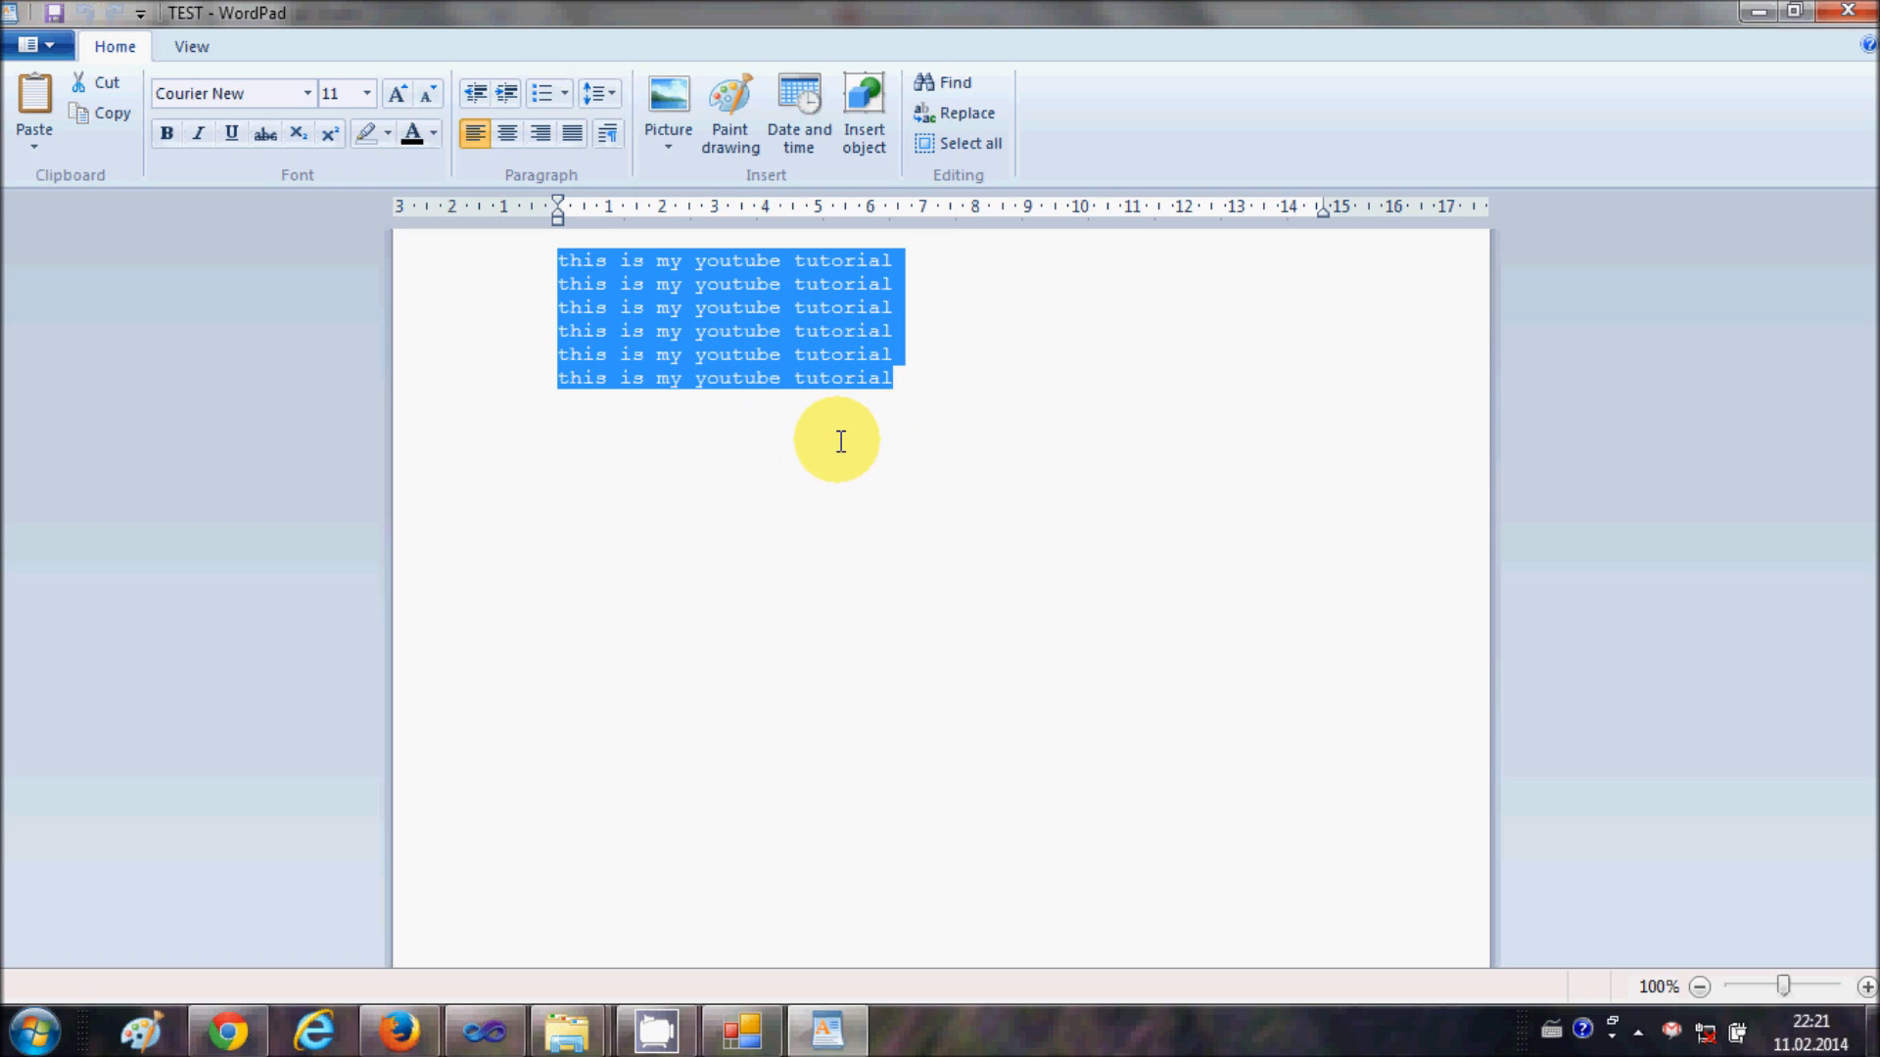
mouse_move(863, 360)
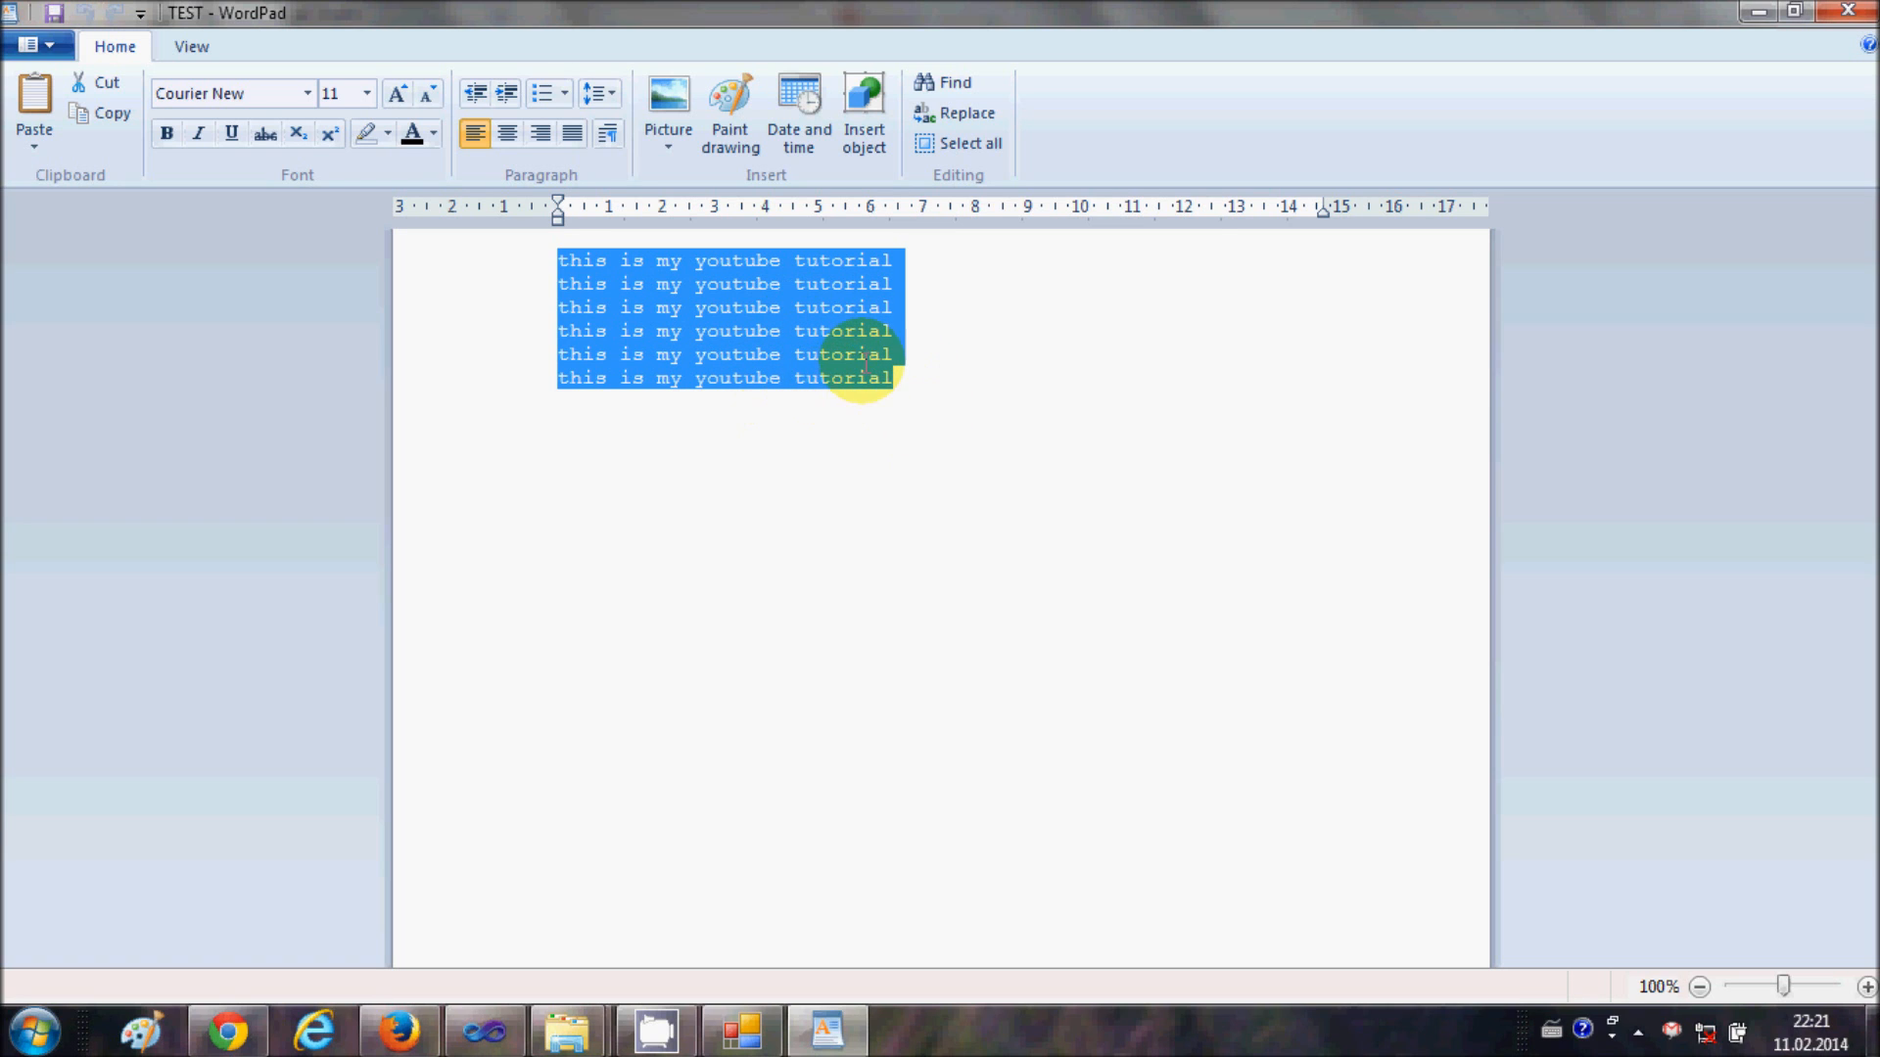
left_click(851, 376)
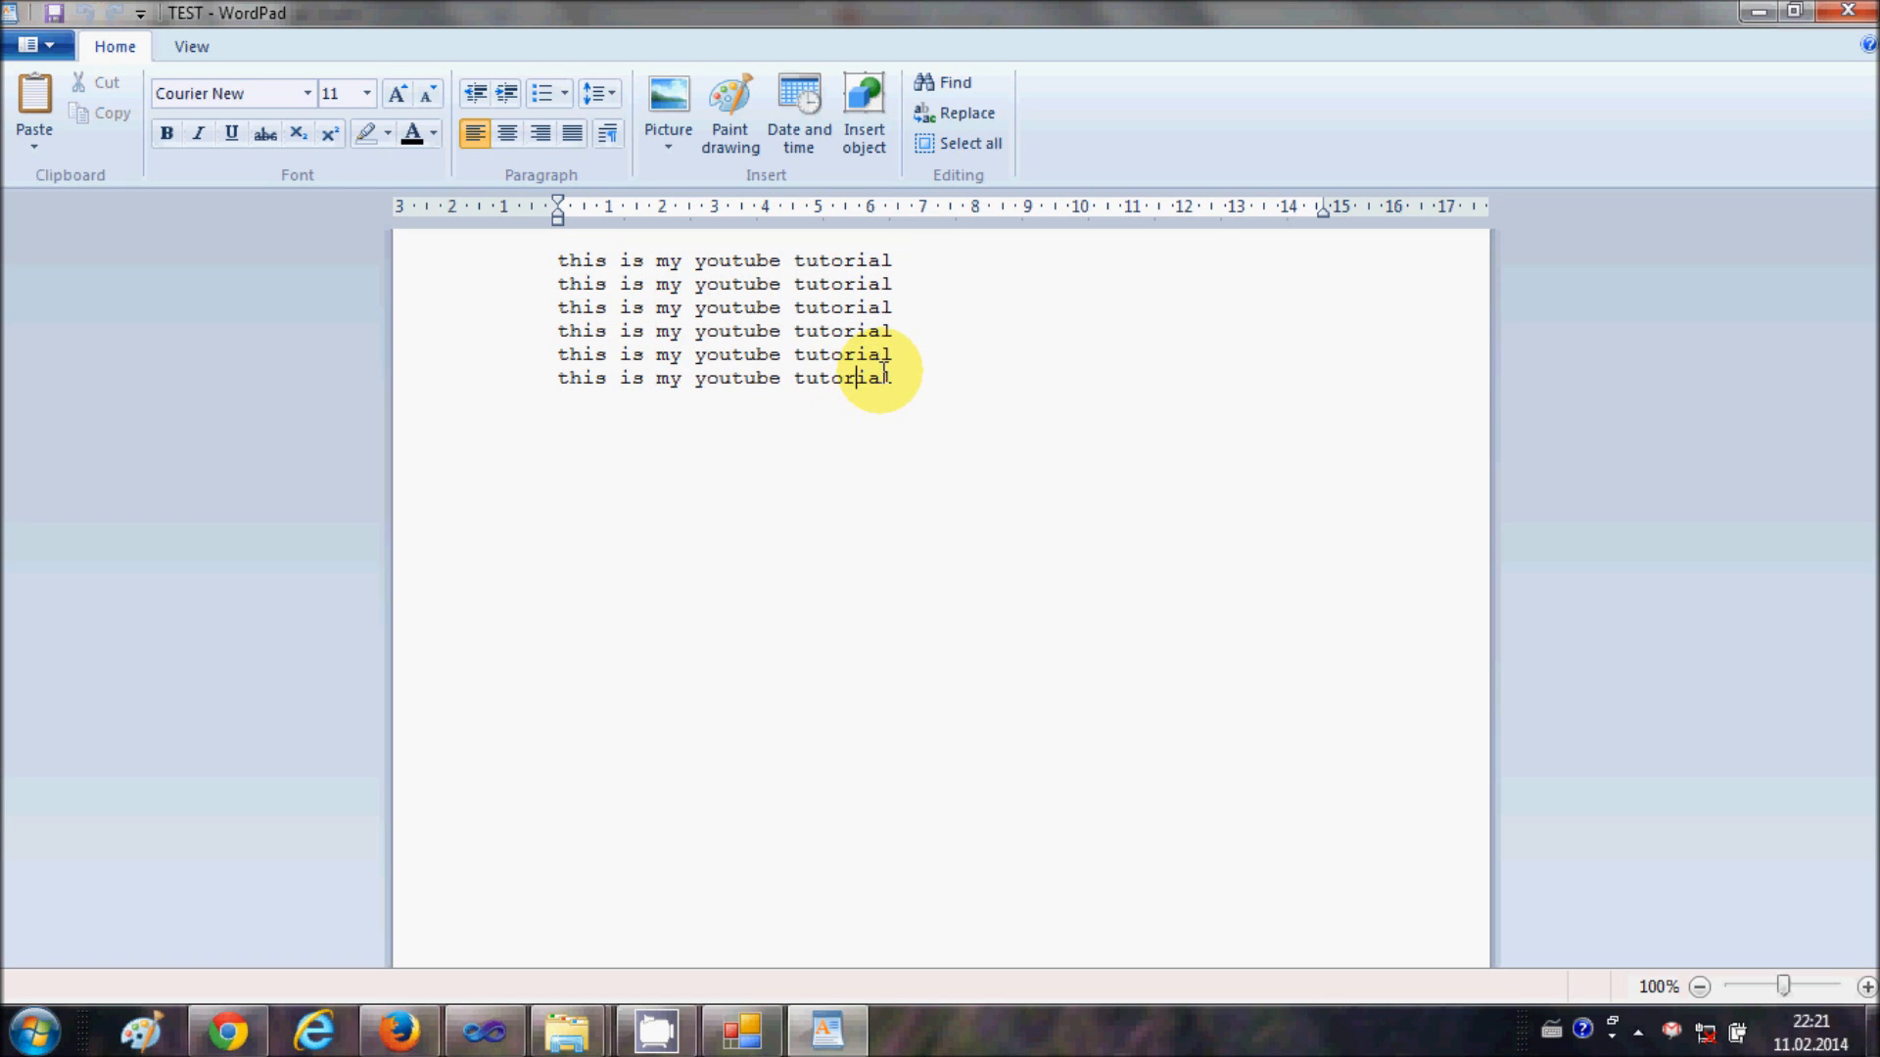